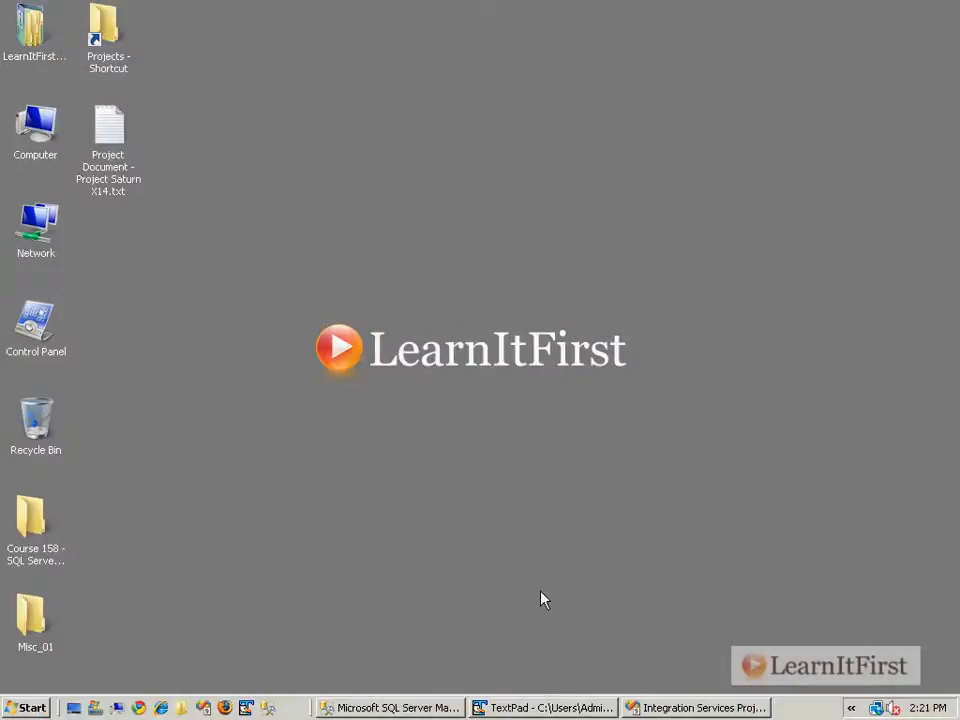
- Show the Project Saturn X14 document in TextPad and select requirement 5 on archiving processed files
click(544, 707)
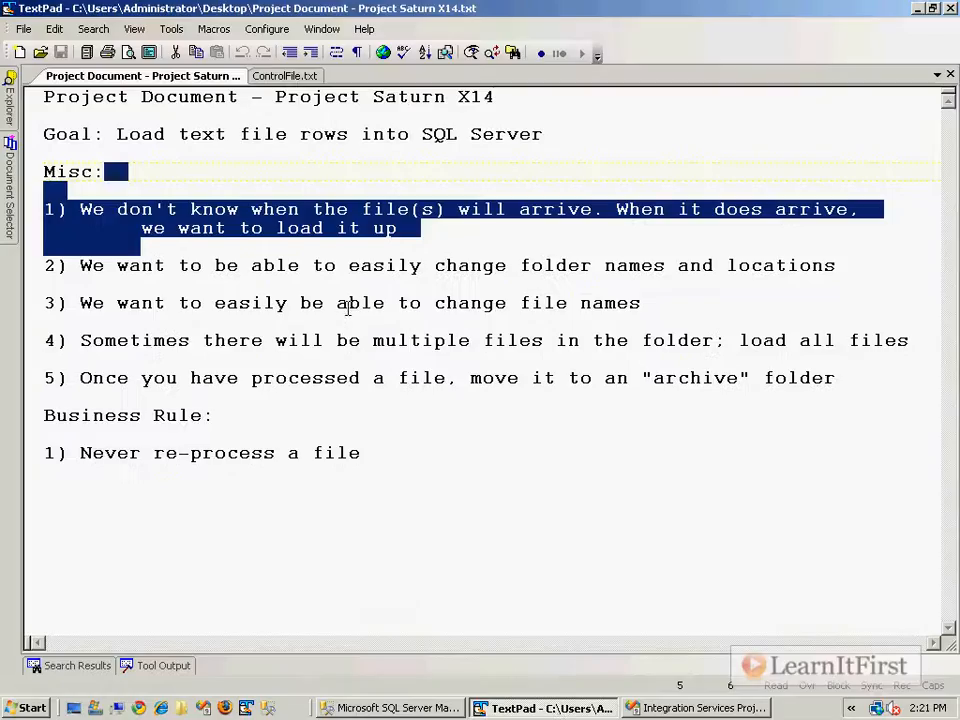
click(372, 377)
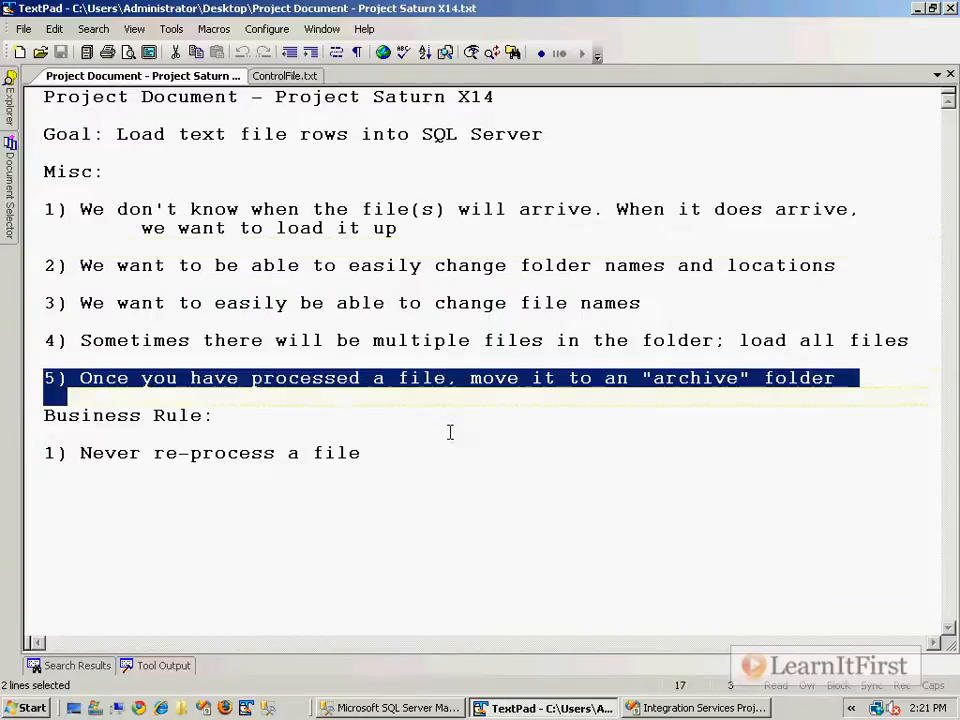
mouse_move(466, 435)
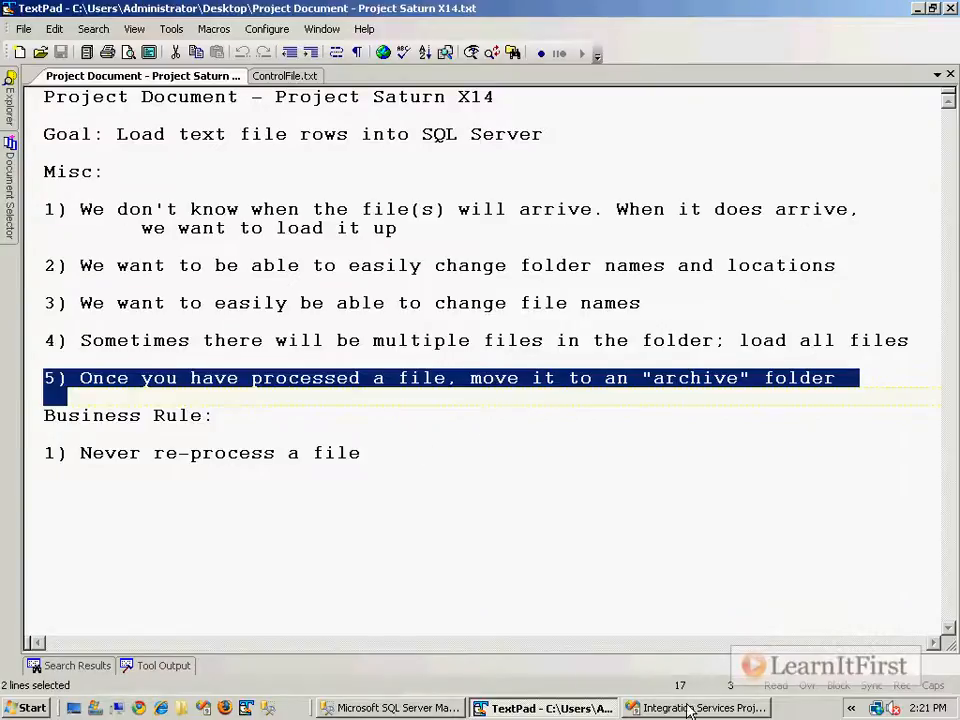
- Delete the Script Task from the Foreach Loop Container, save, and drag Load text file data to the top
click(698, 708)
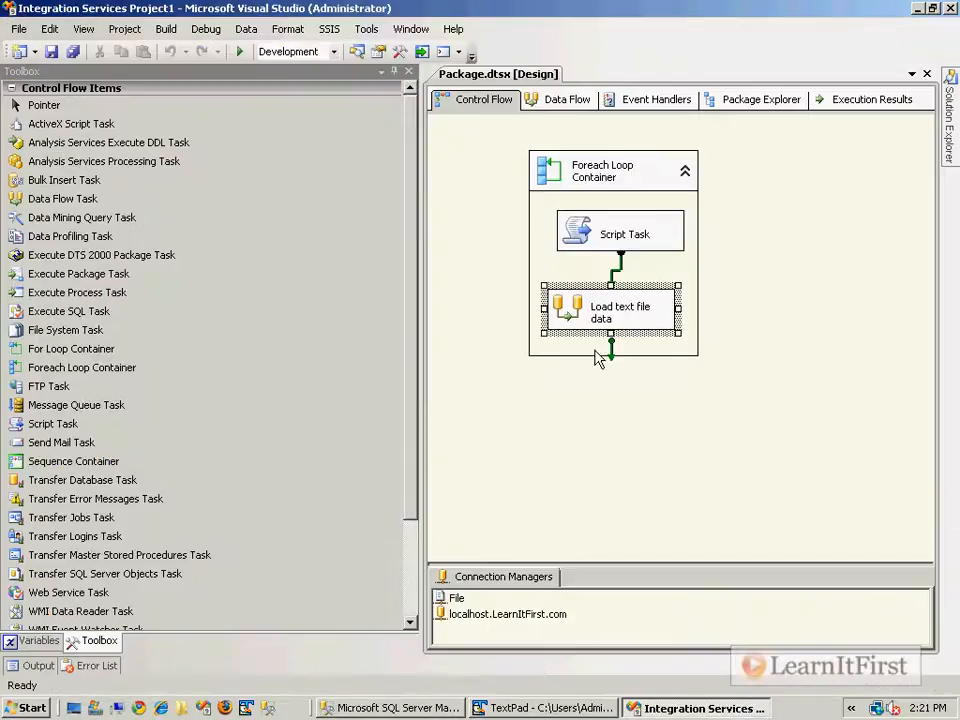
click(613, 170)
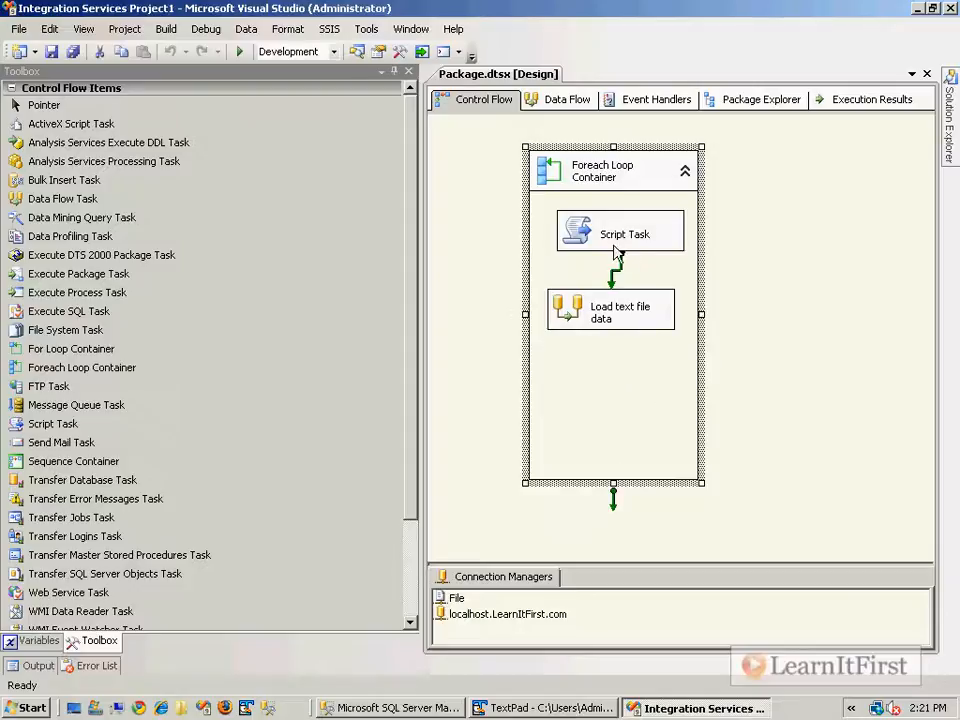
click(620, 233)
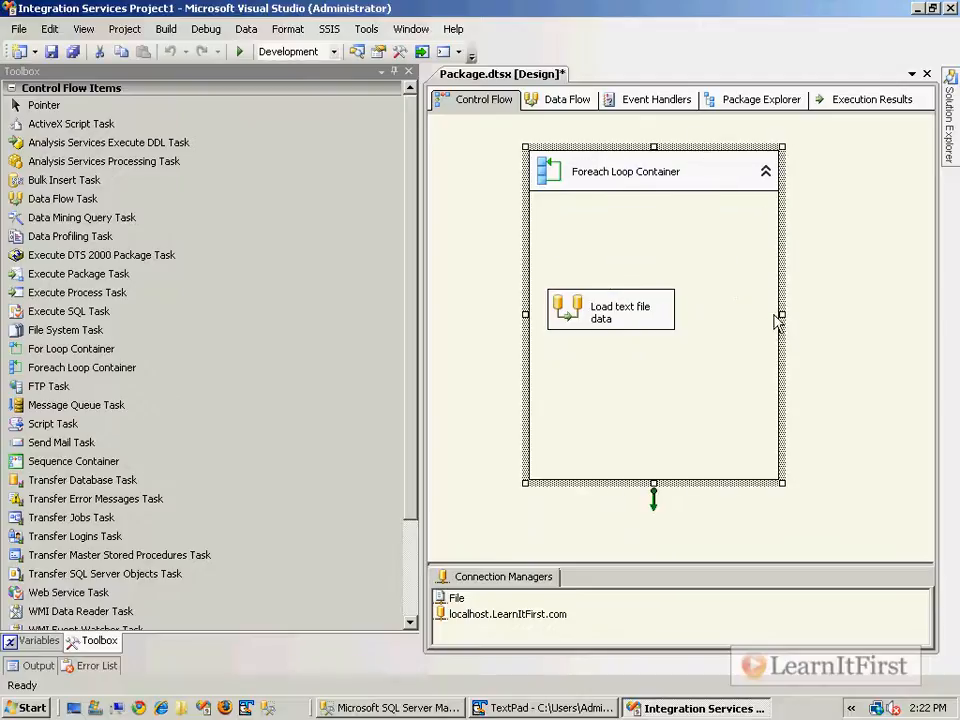
key(ctrl+s)
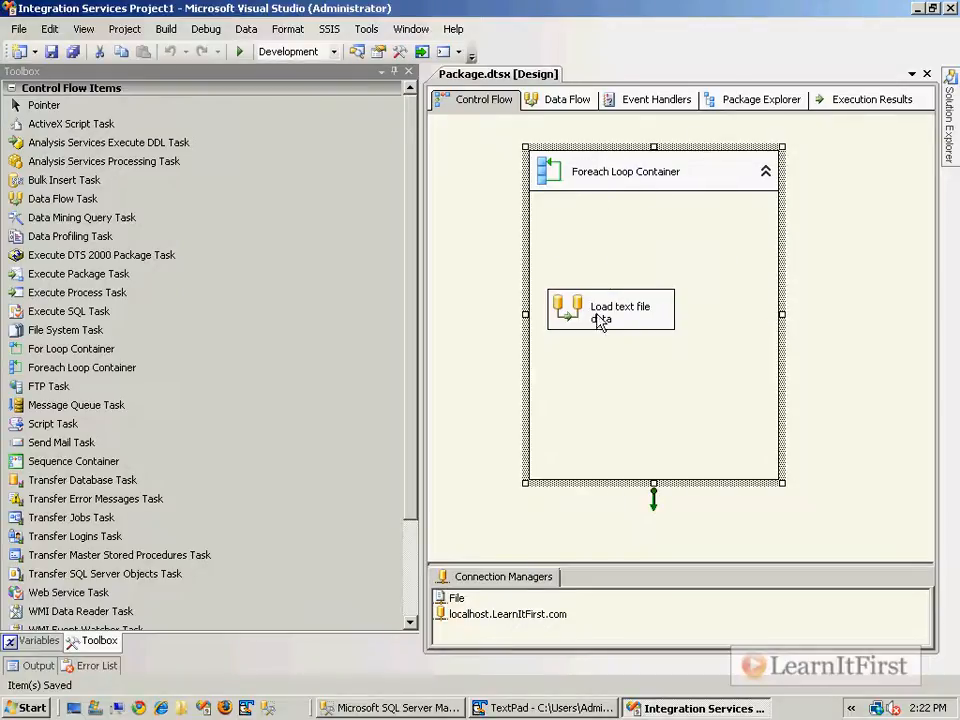
drag(610, 308, 650, 255)
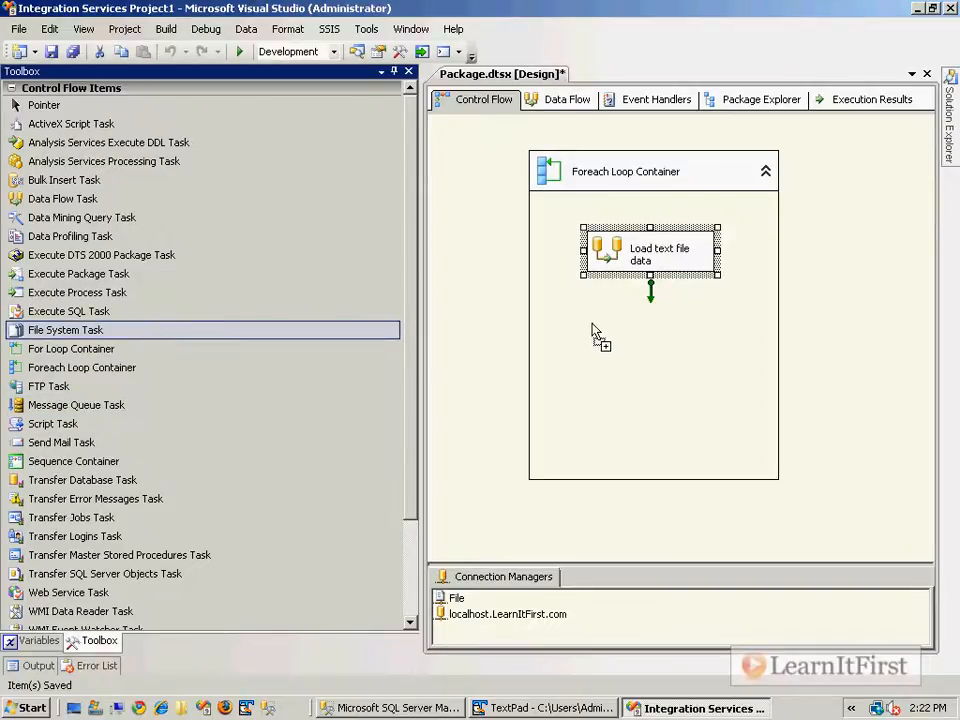
- Add a File System Task below Load text file data with its operation set to Create directory
drag(65, 329, 655, 343)
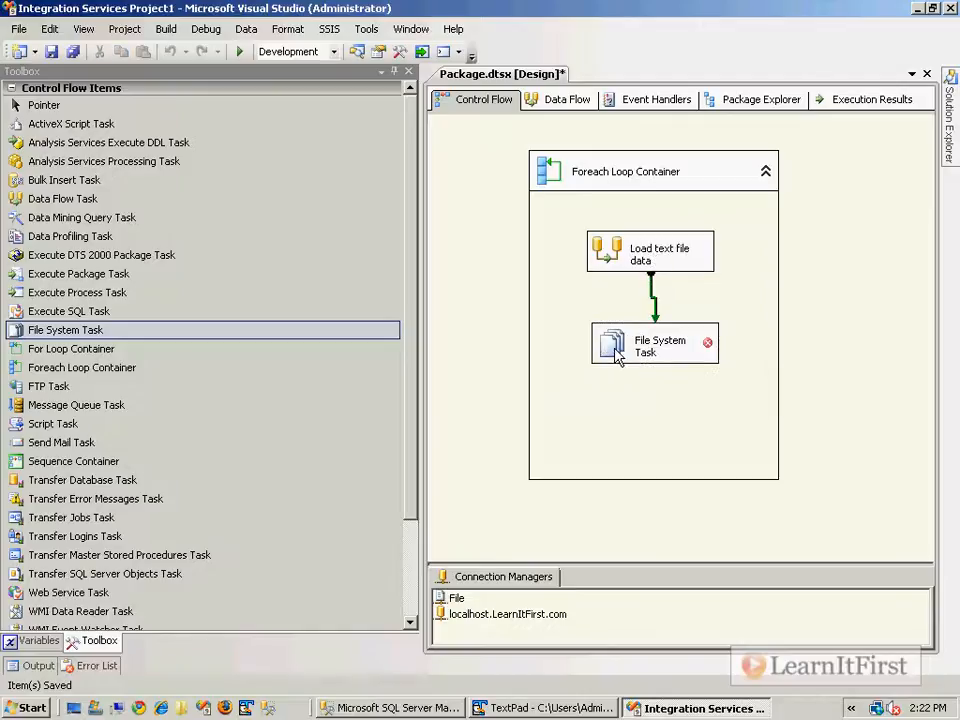
double_click(654, 345)
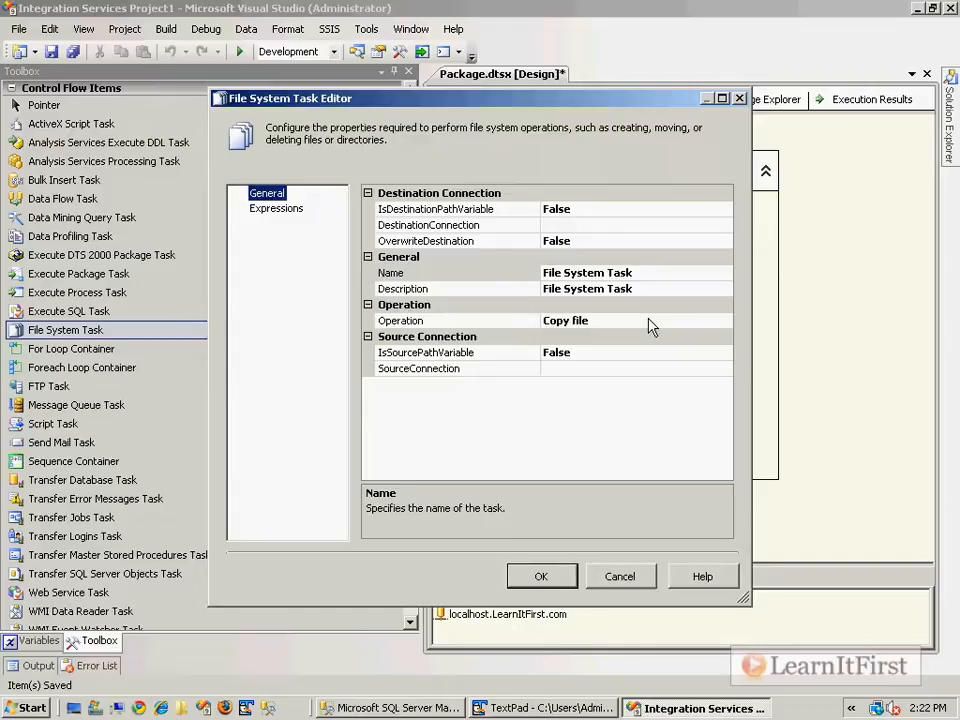
click(636, 320)
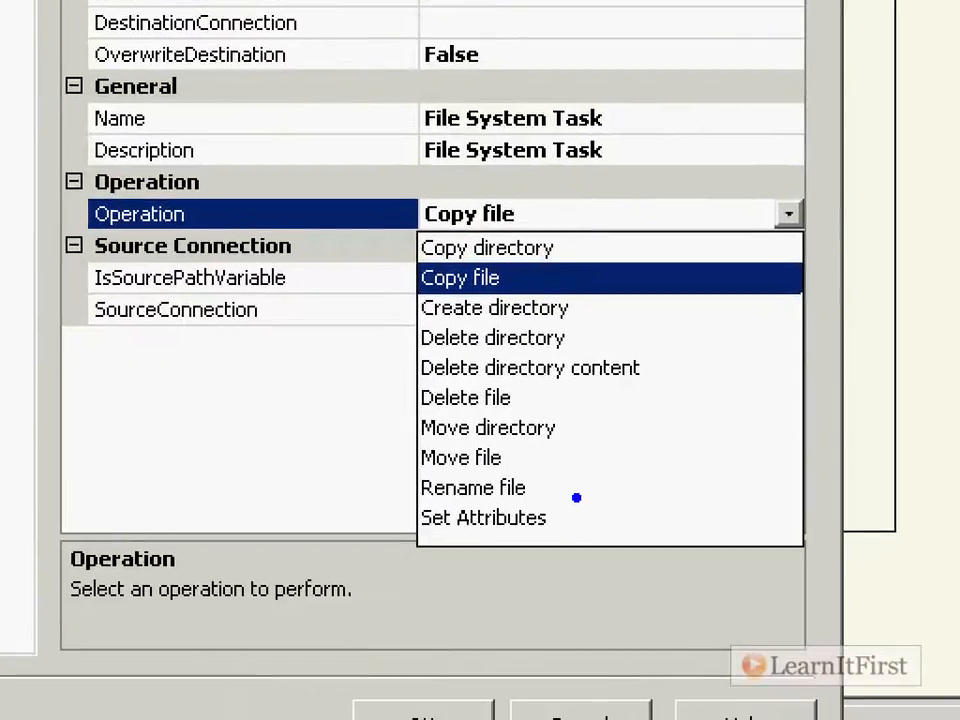
mouse_move(361, 288)
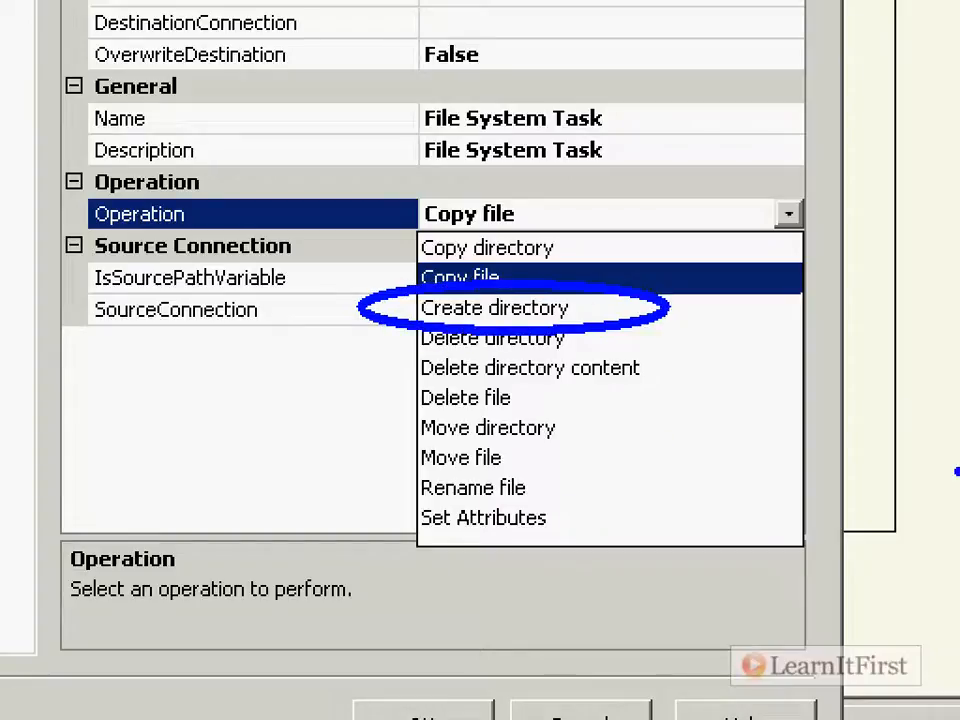
mouse_move(357, 289)
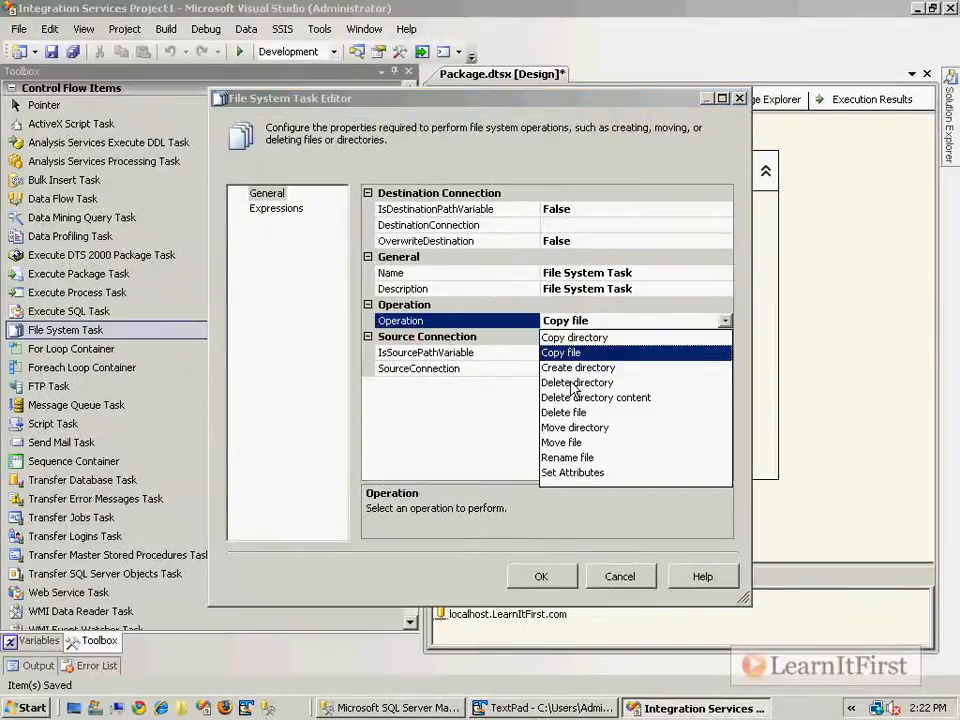
click(578, 367)
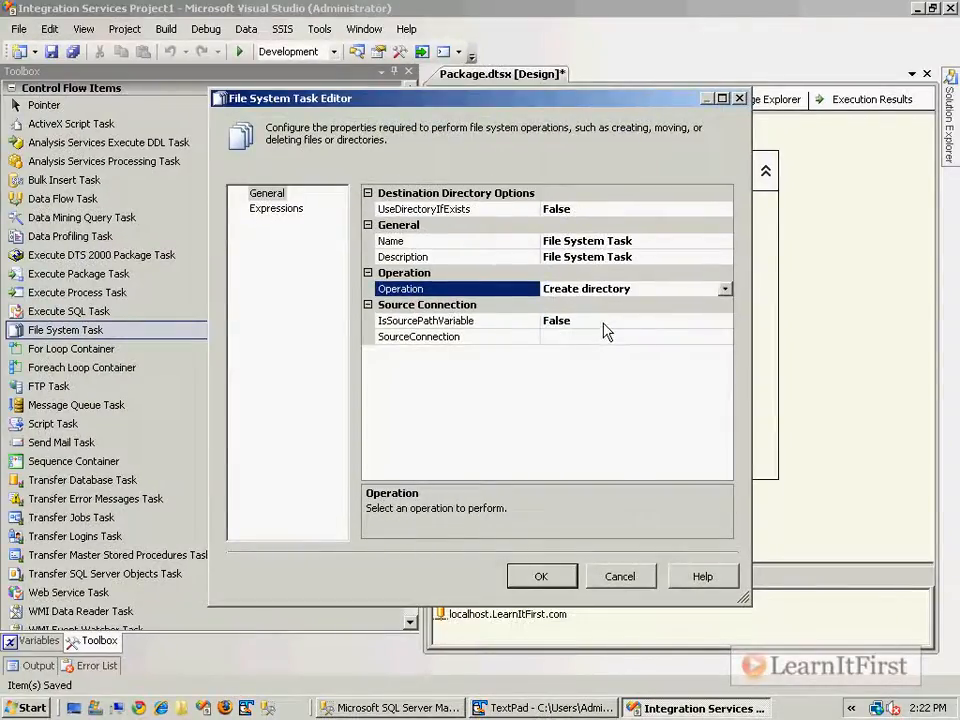
click(425, 320)
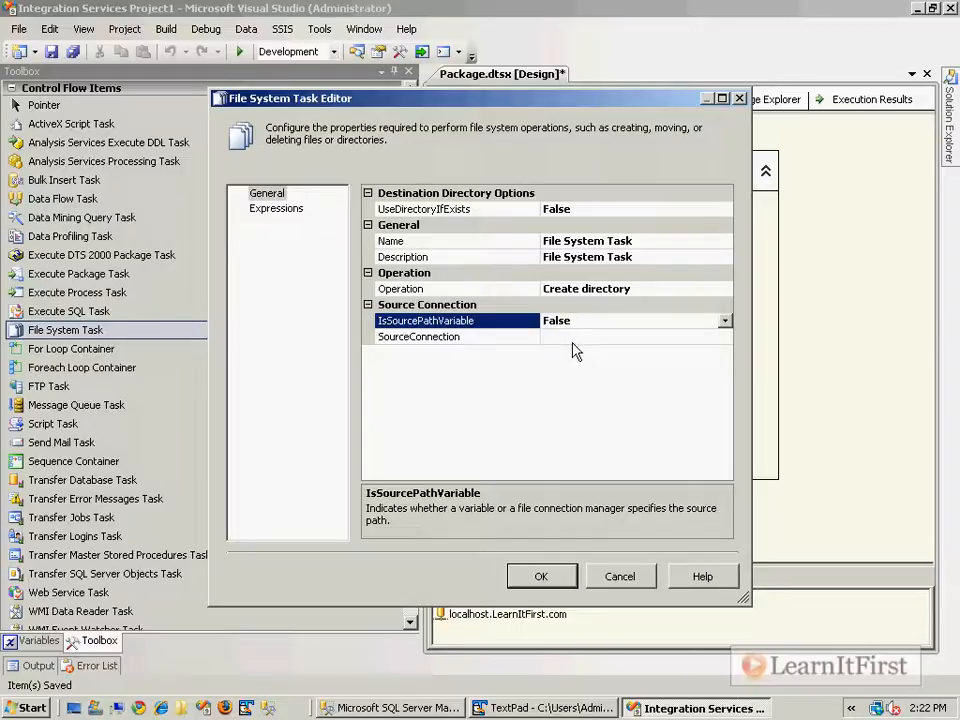
click(418, 336)
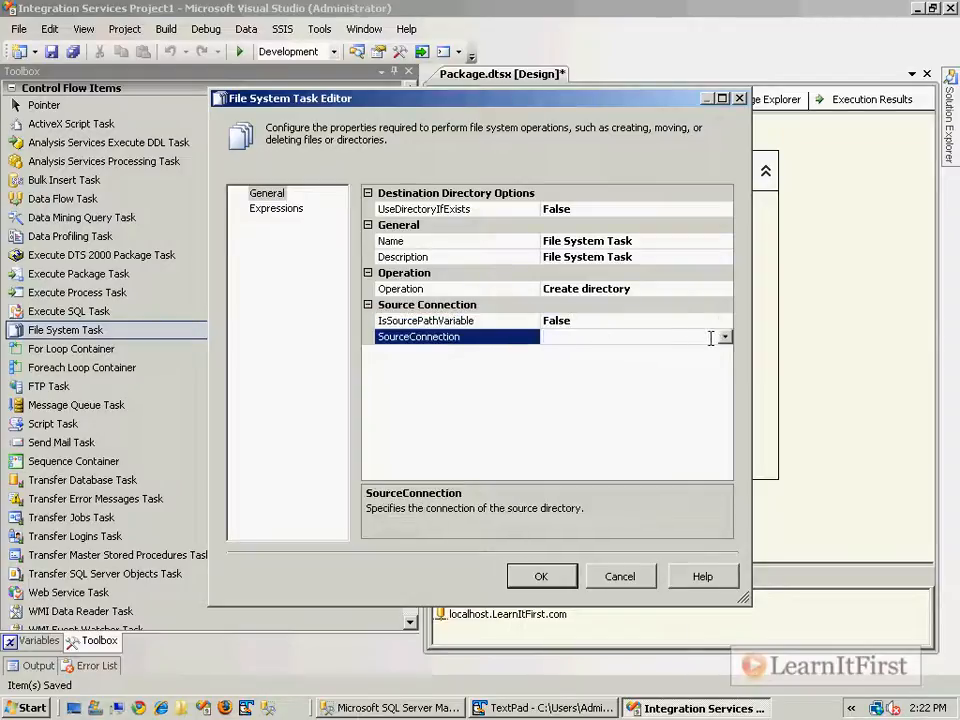
- Create a new Create folder file connection pointing to c:\Archive as the source
click(724, 336)
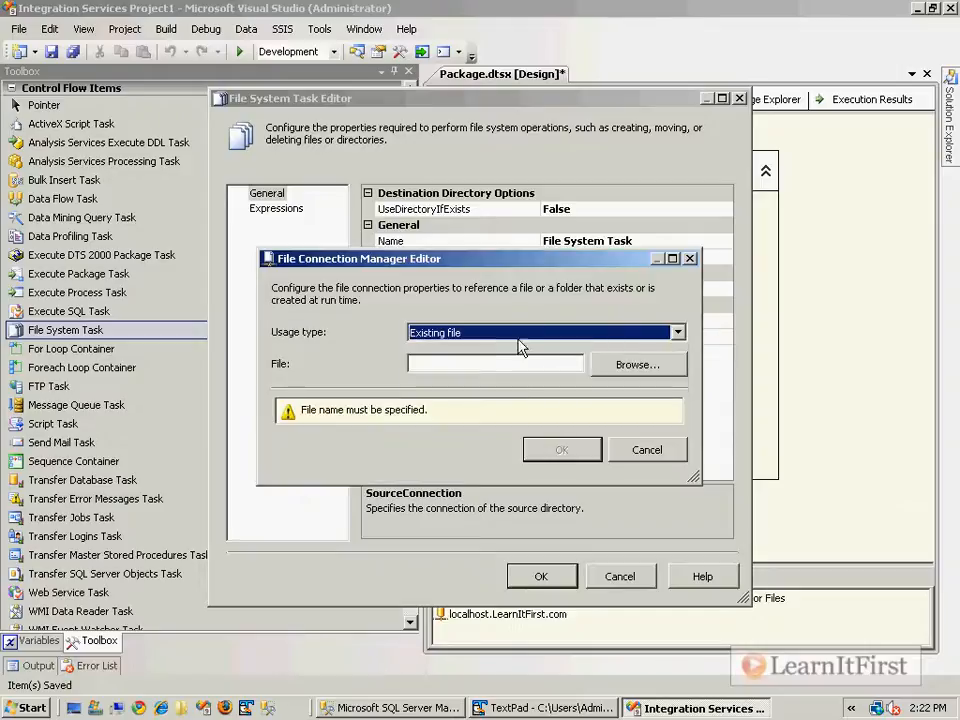
click(677, 332)
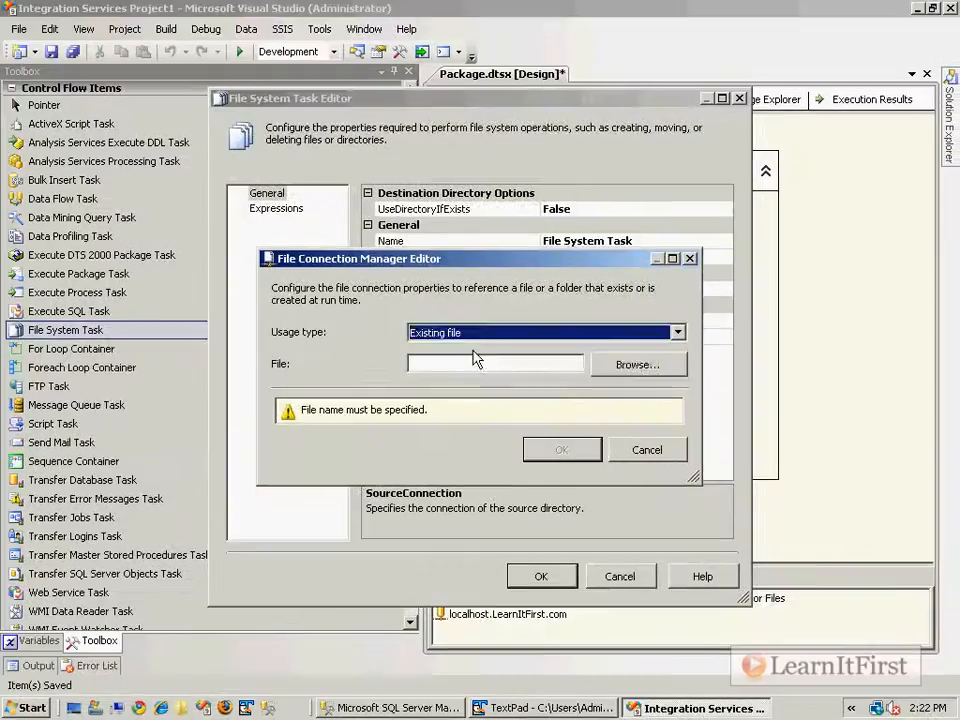
click(677, 332)
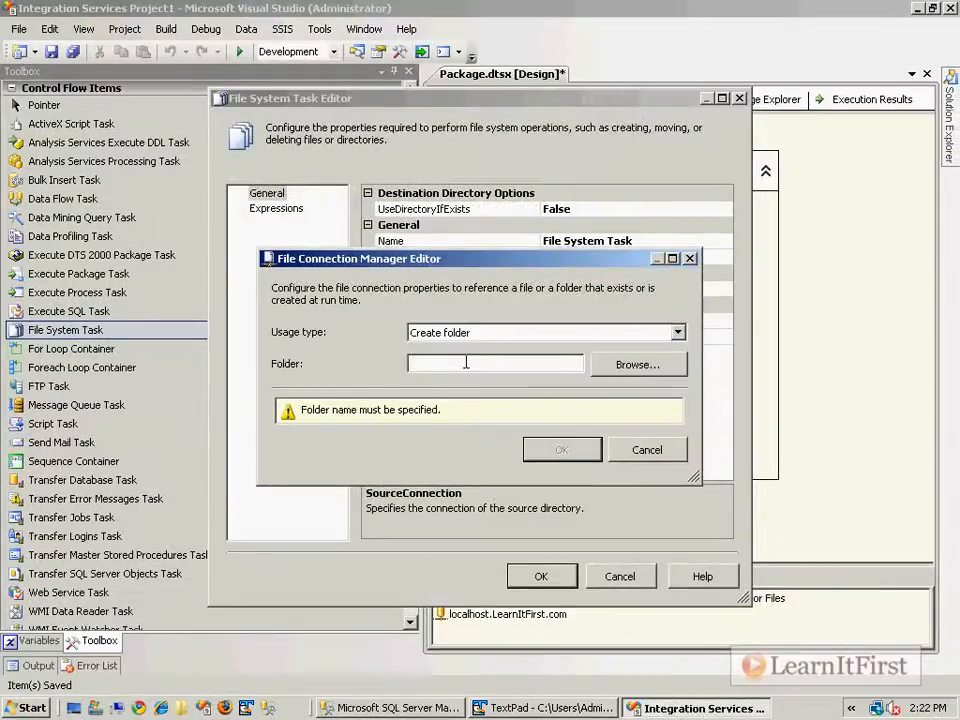
text(c:\Archi)
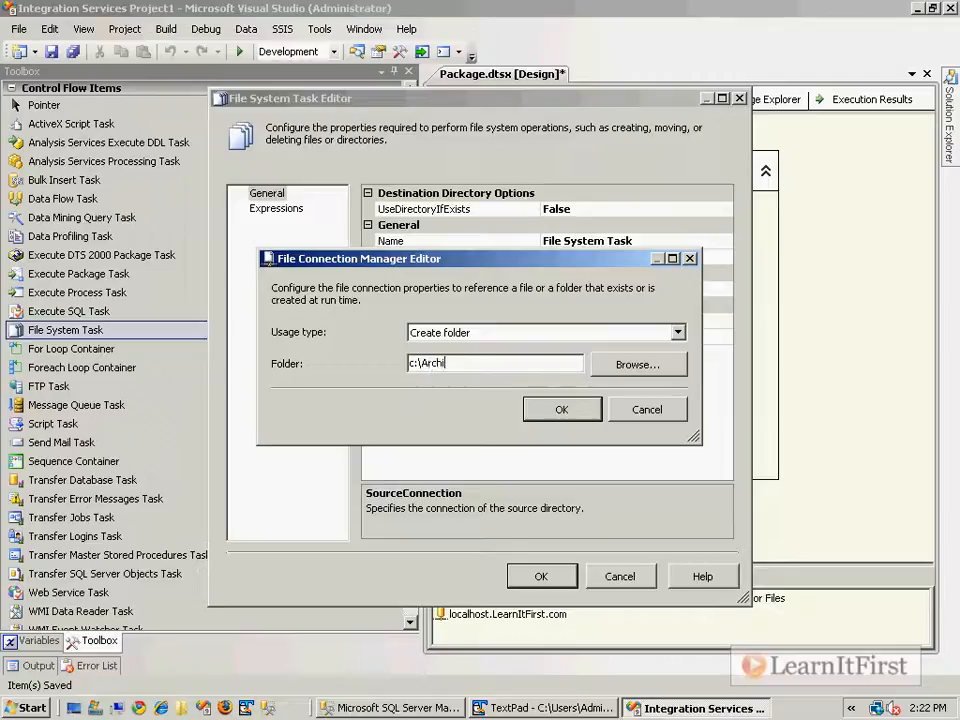
text(ve)
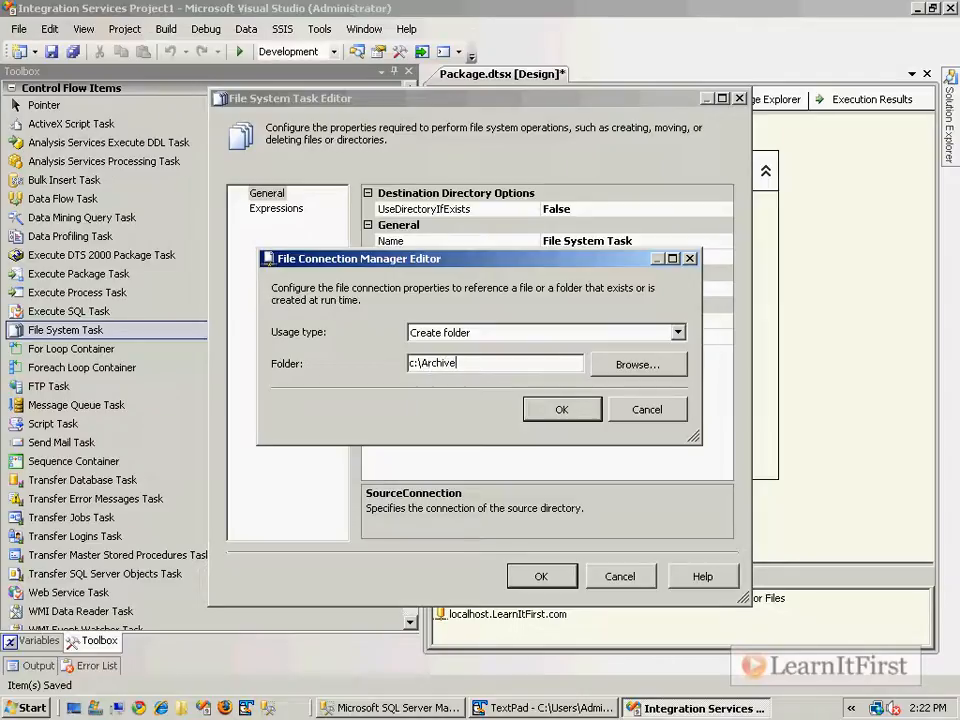
click(561, 409)
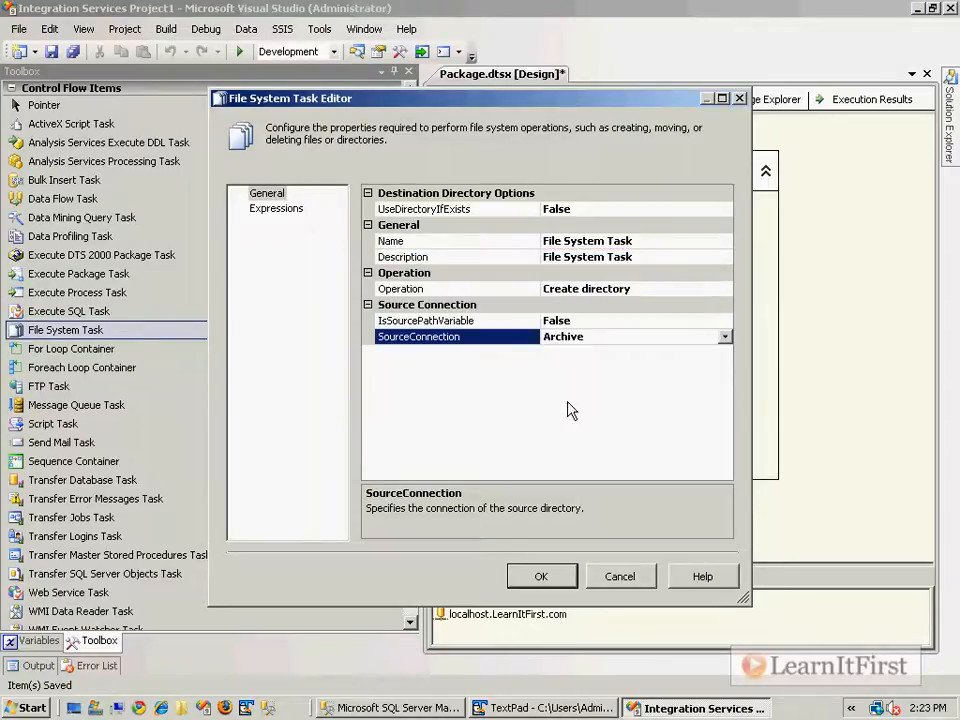
- Set UseDirectoryIfExists to True so an existing Archive folder is reused
click(456, 208)
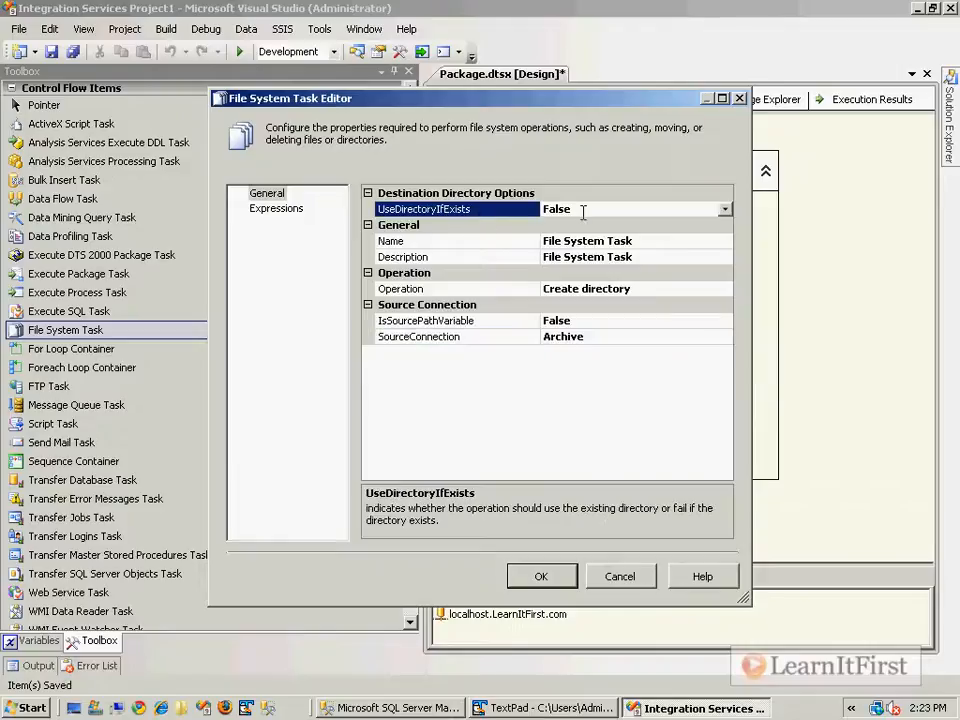
click(724, 209)
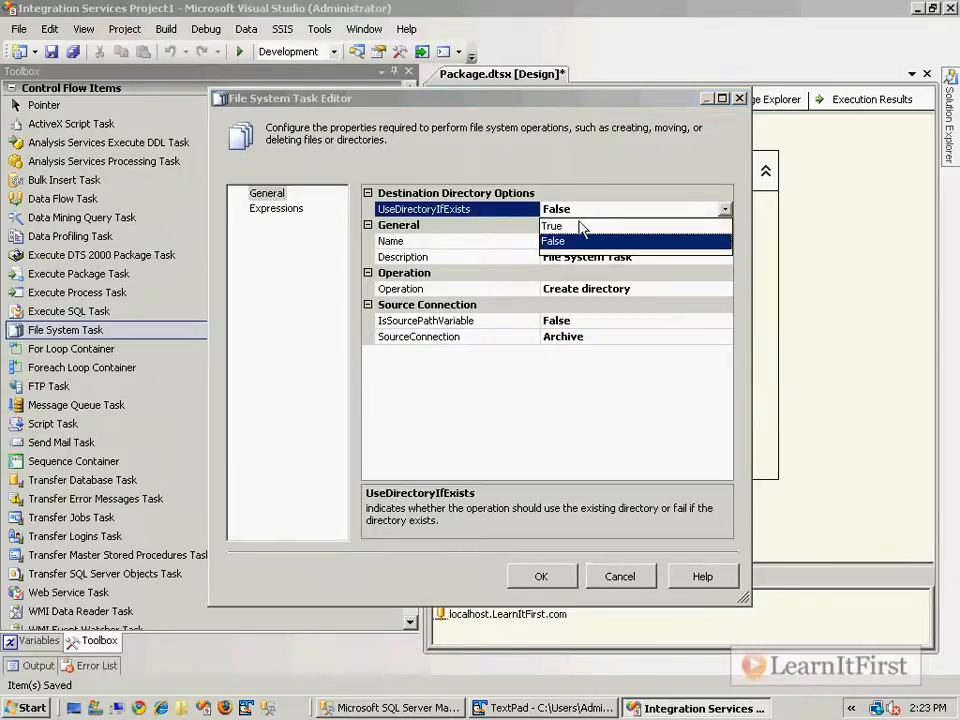
click(551, 225)
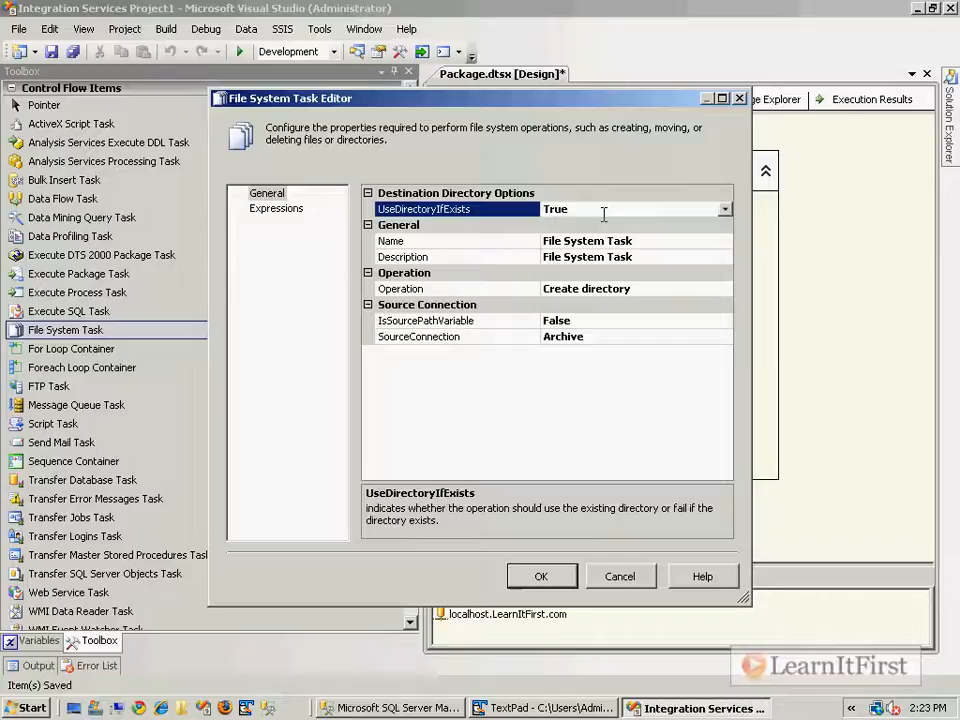
mouse_move(565, 362)
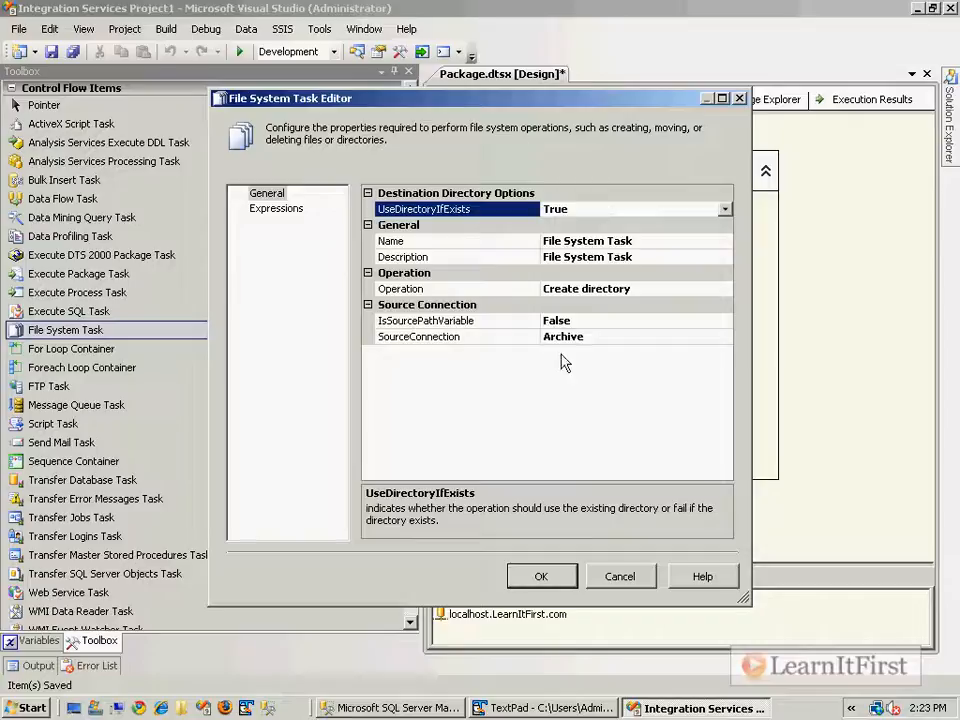
- Accept the File System Task Editor settings and rename the task Create Archive Folder
click(541, 576)
text(Create ")
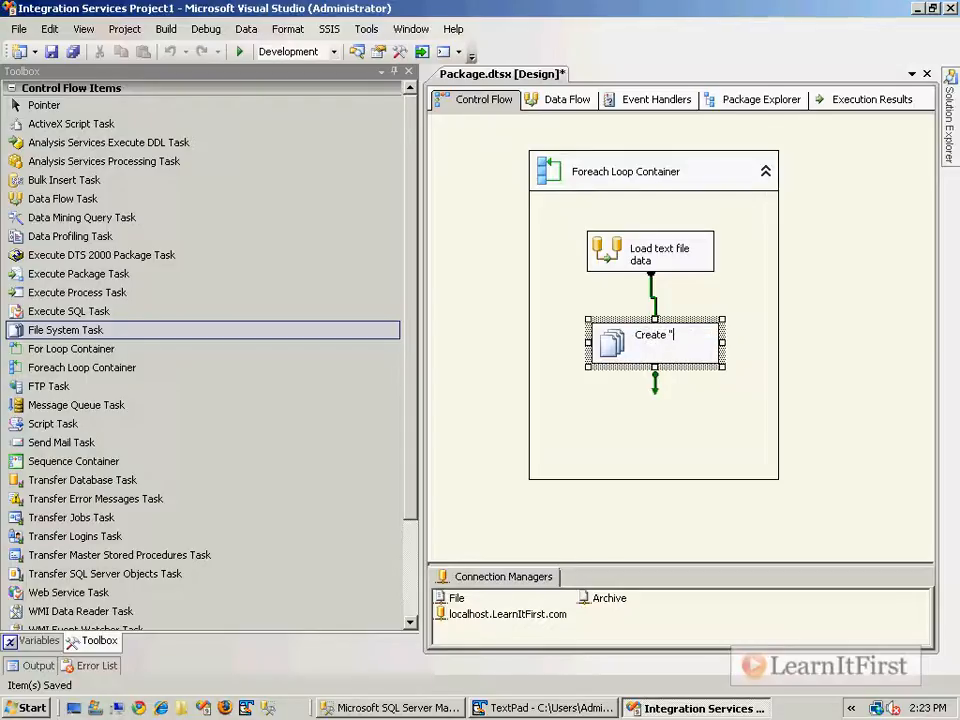
text(Archive Folder)
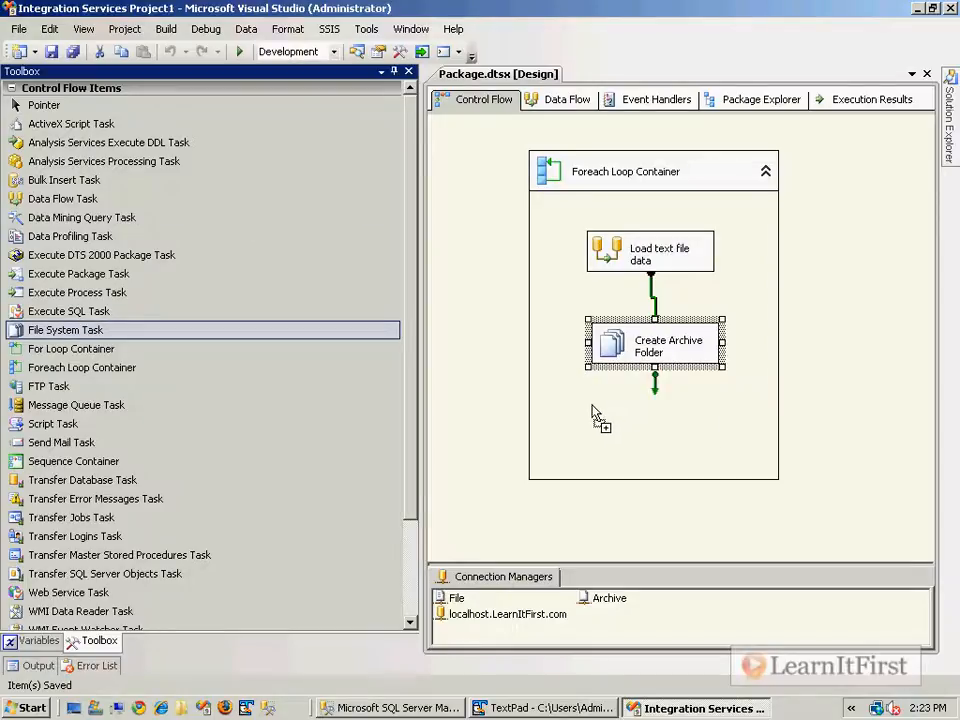
- Link a new File System Task after Create Archive Folder, name it Move file to Archice, and set it to Move file
drag(65, 329, 655, 425)
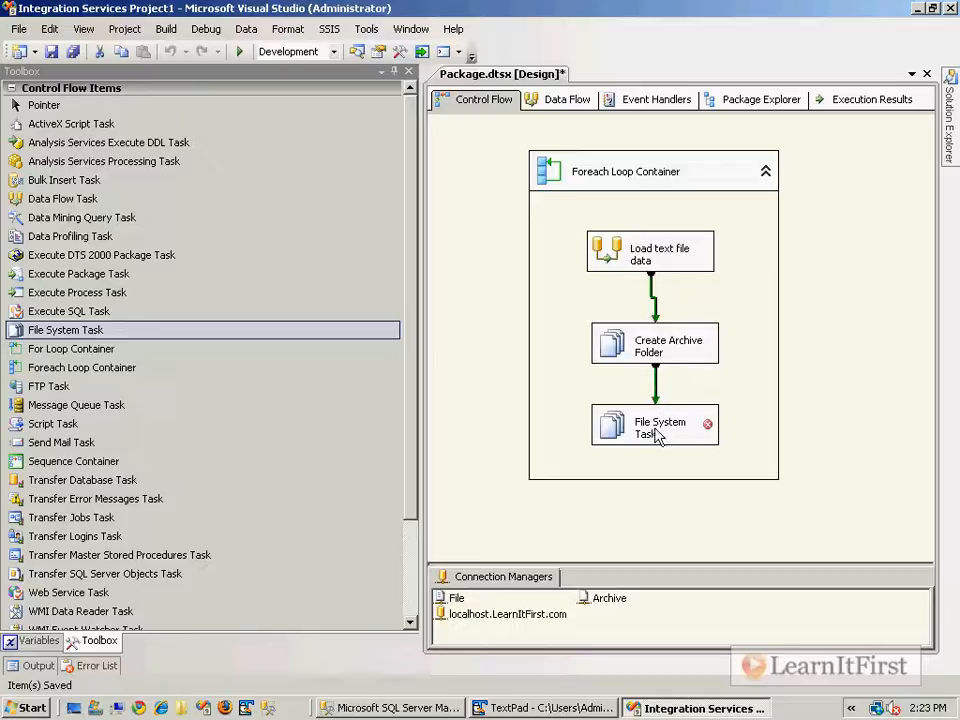
right_click(655, 425)
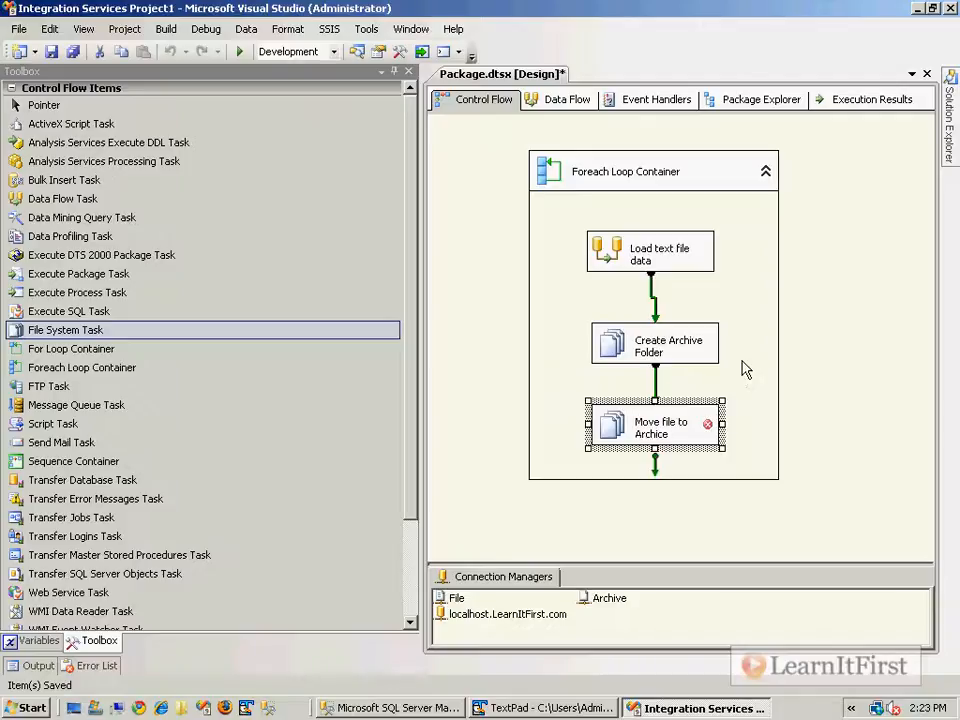
double_click(654, 427)
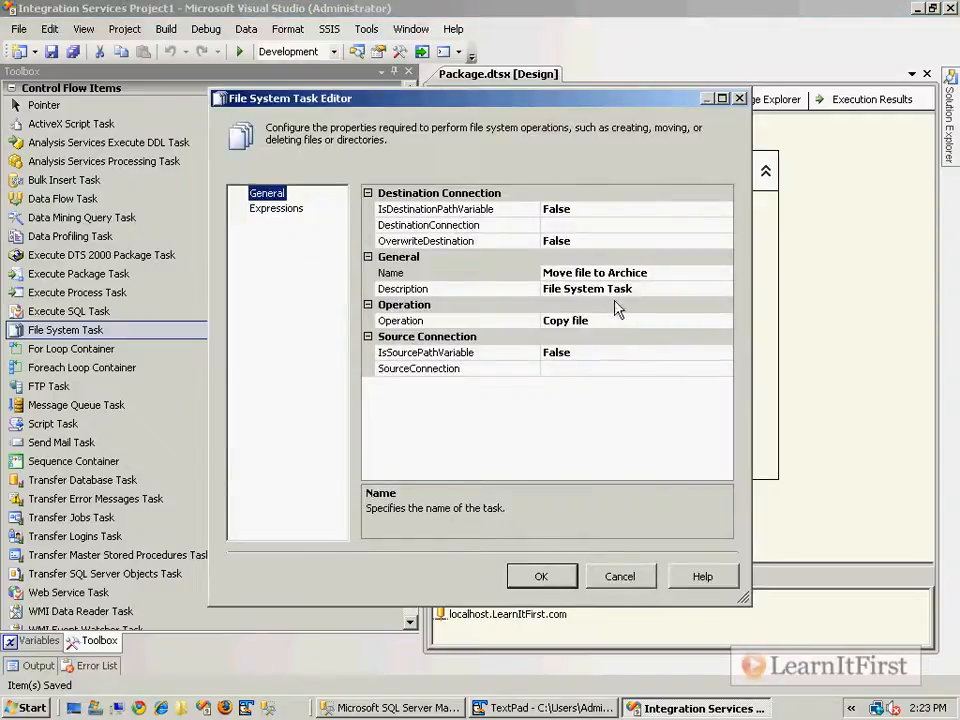
click(636, 320)
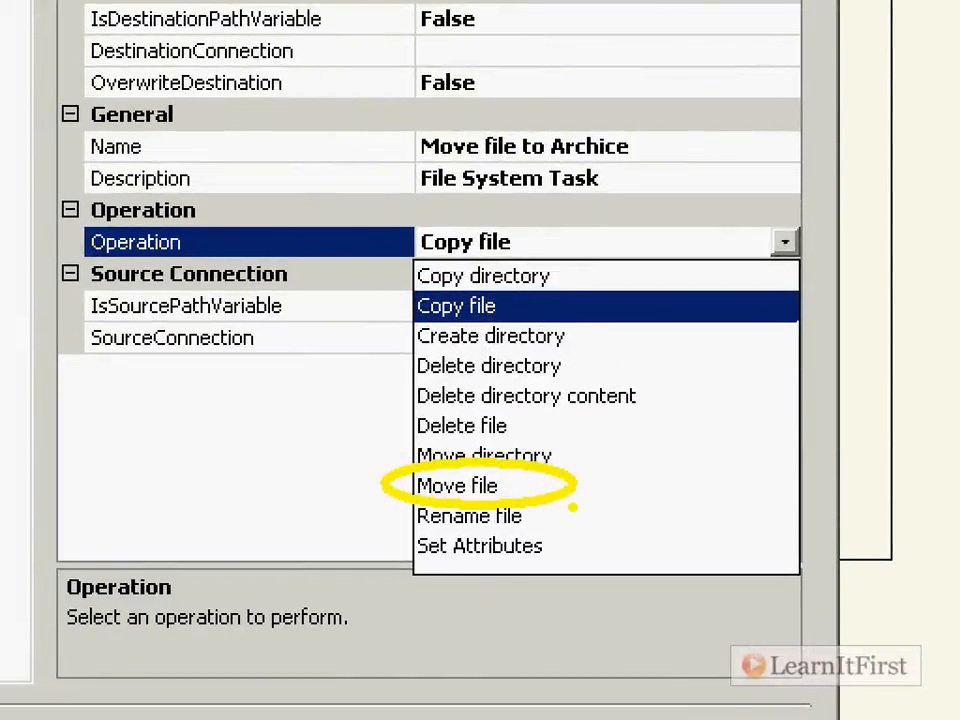
click(456, 485)
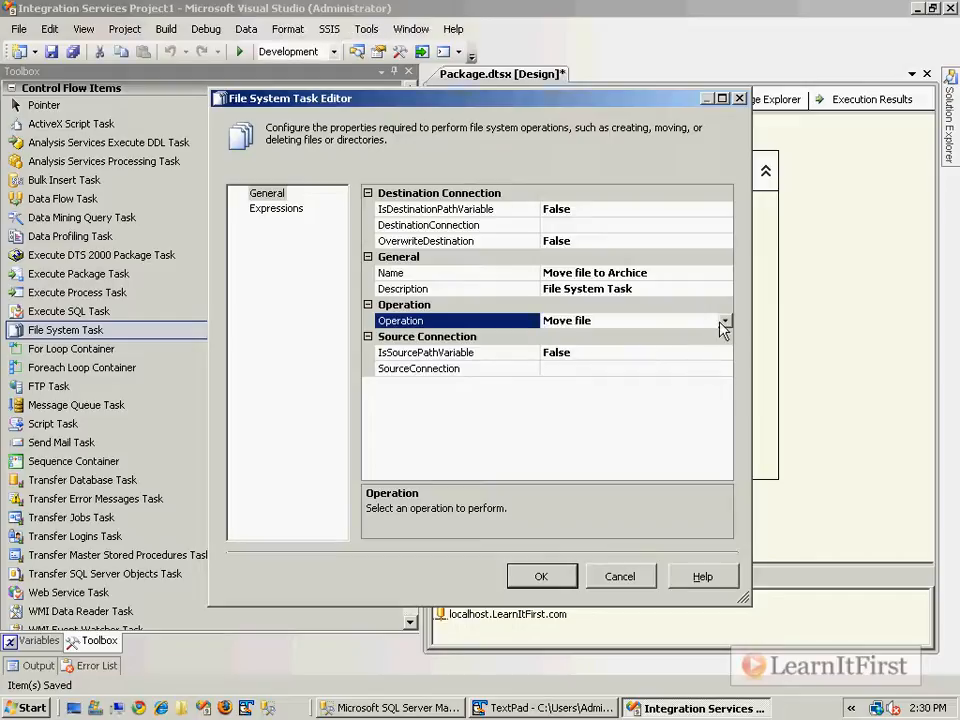
click(425, 352)
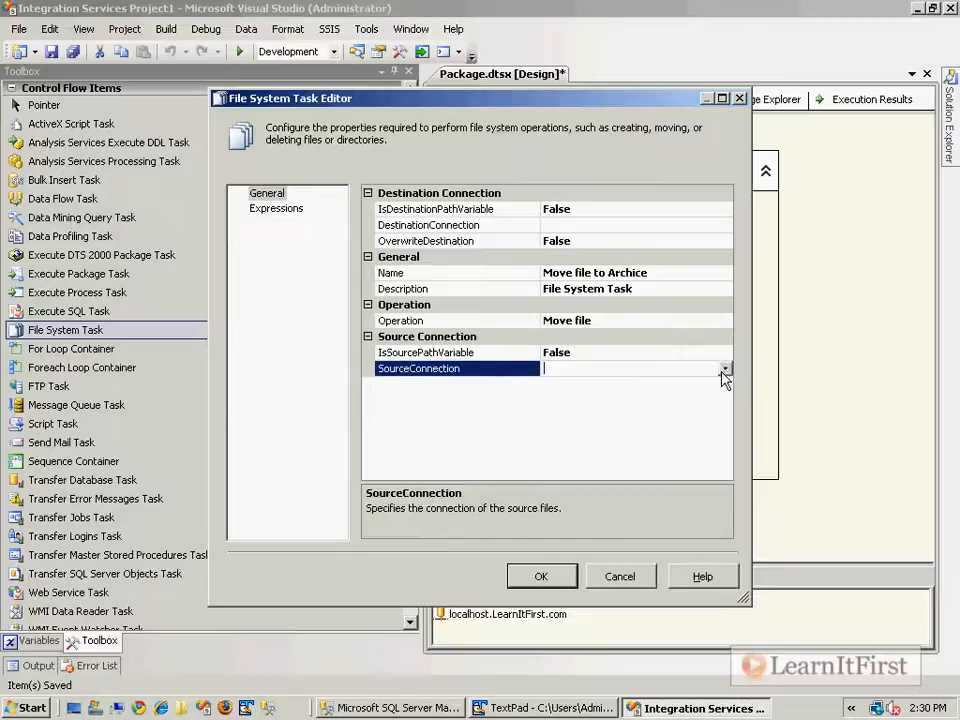
- Set the move task's SourceConnection to File and DestinationConnection to Archive, and confirm
click(724, 368)
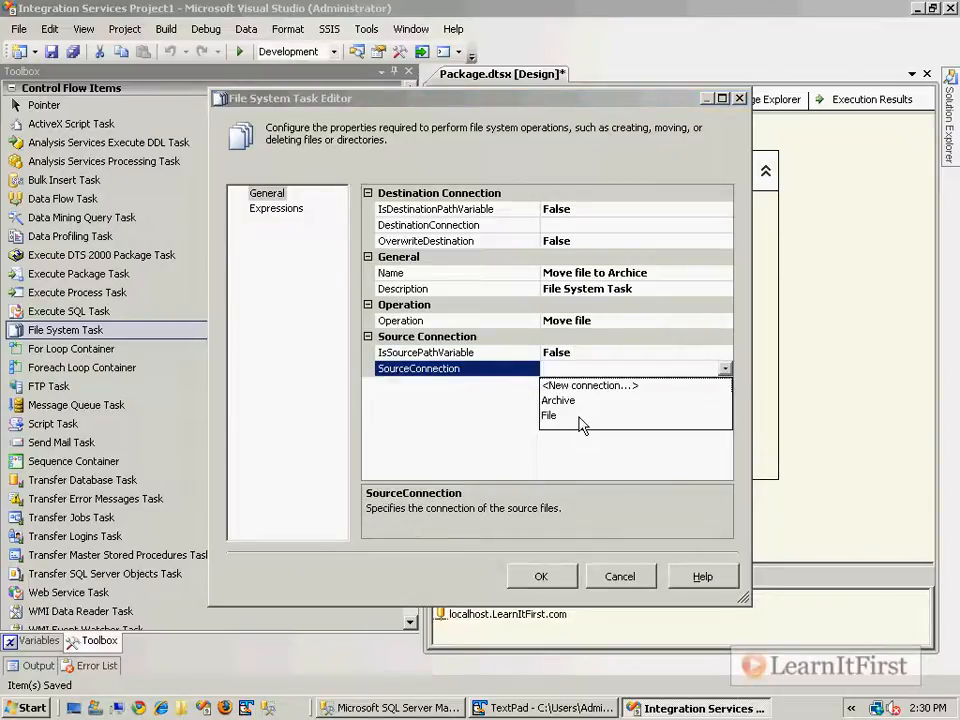
click(549, 415)
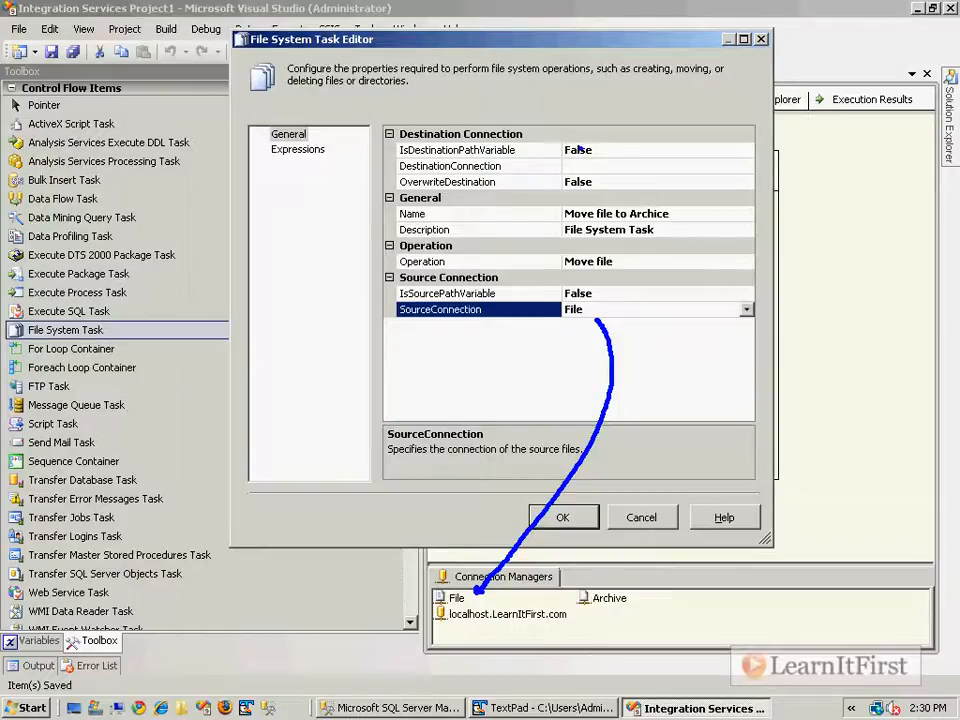
click(746, 165)
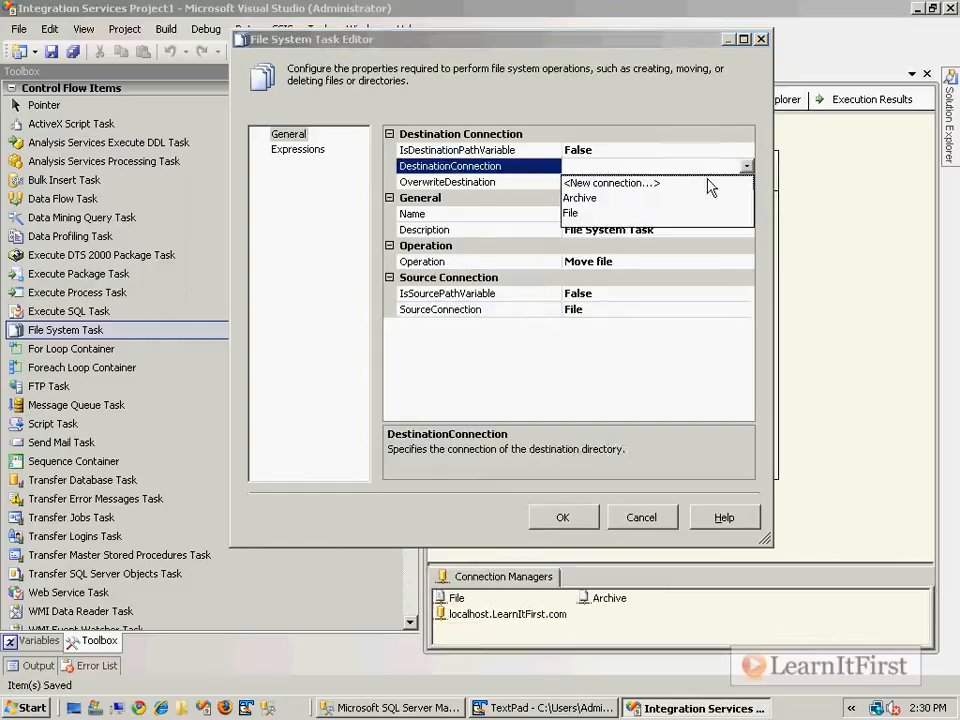
click(580, 197)
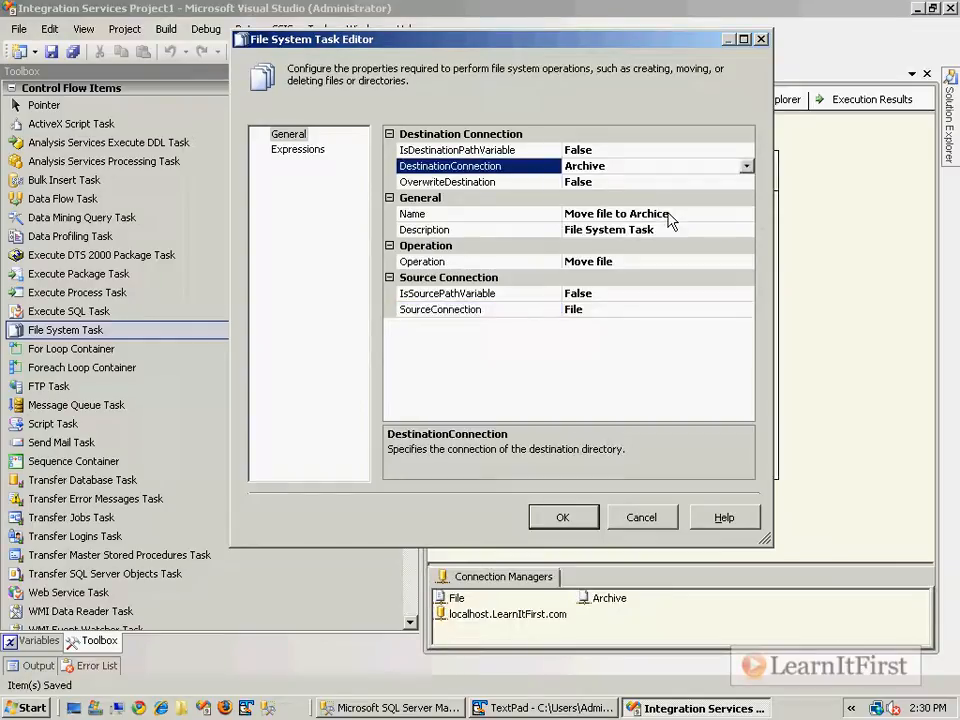
mouse_move(640, 188)
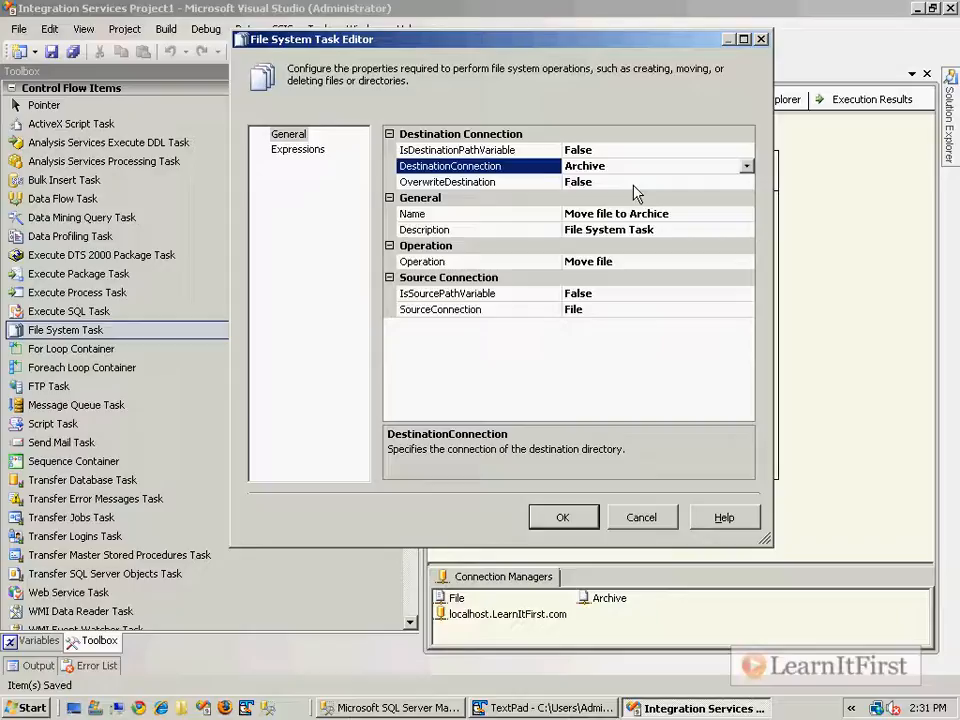
mouse_move(648, 256)
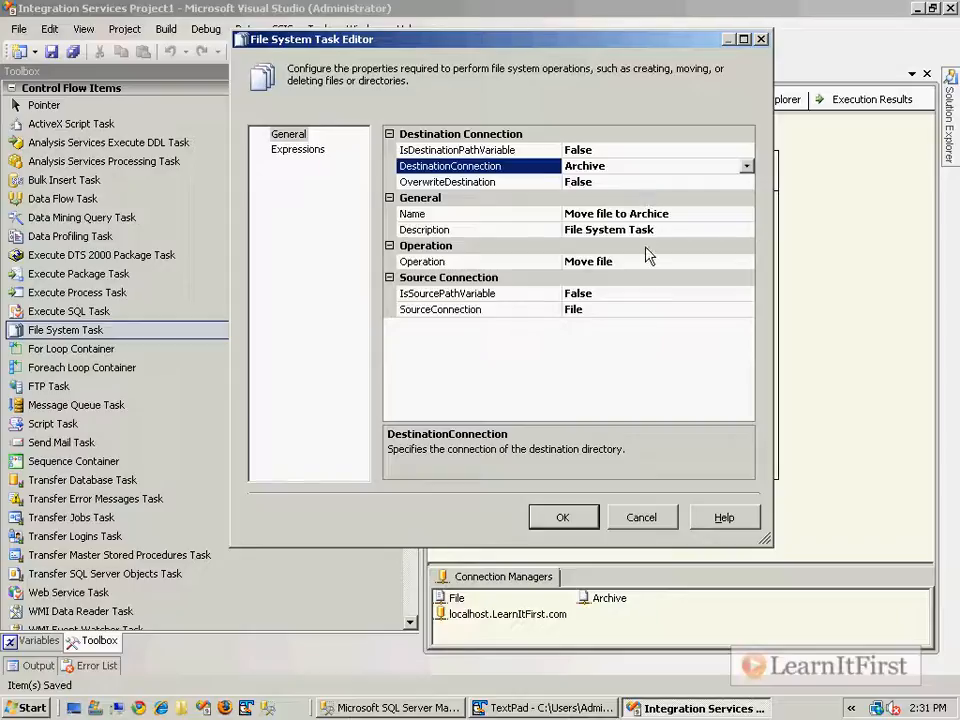
mouse_move(715, 440)
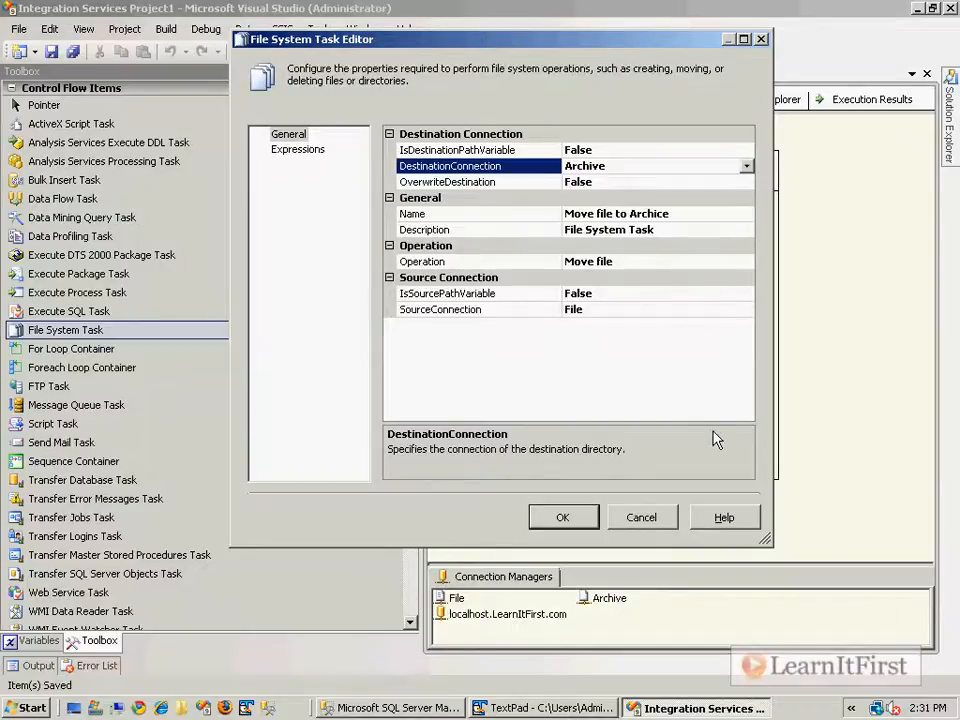
click(562, 517)
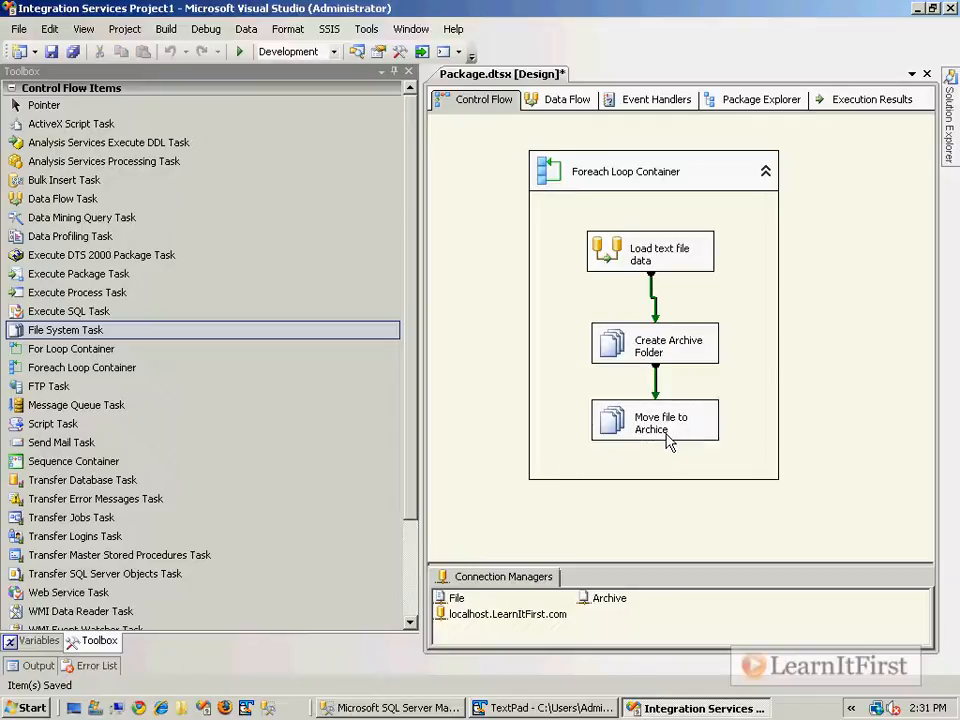
- Save the package, glance at TextPad and SSMS, then run it to Success and return to design mode
click(654, 420)
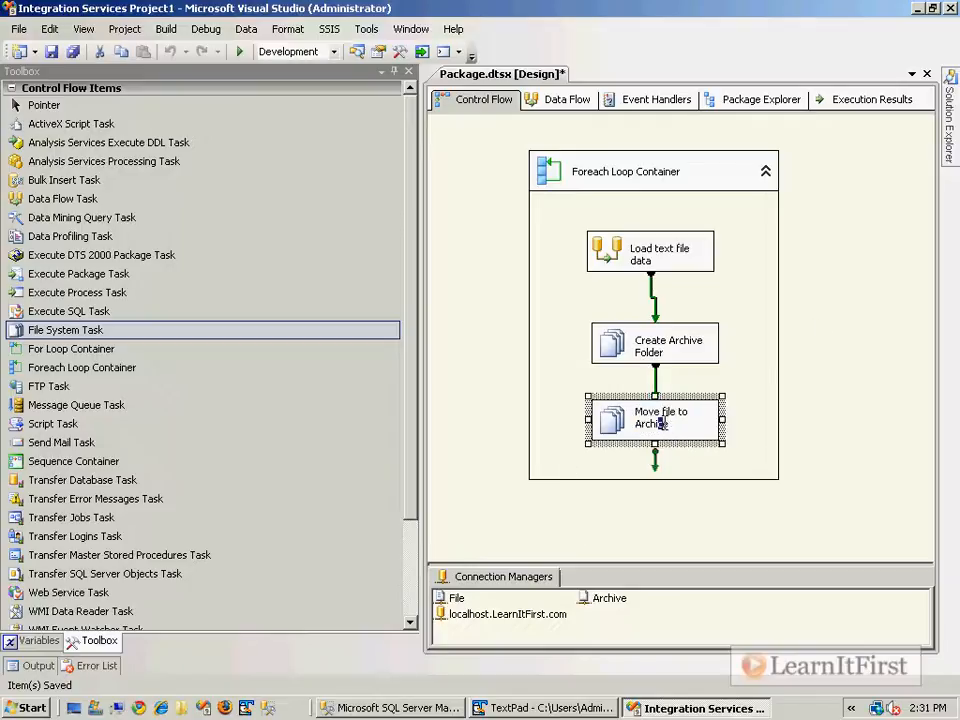
click(815, 390)
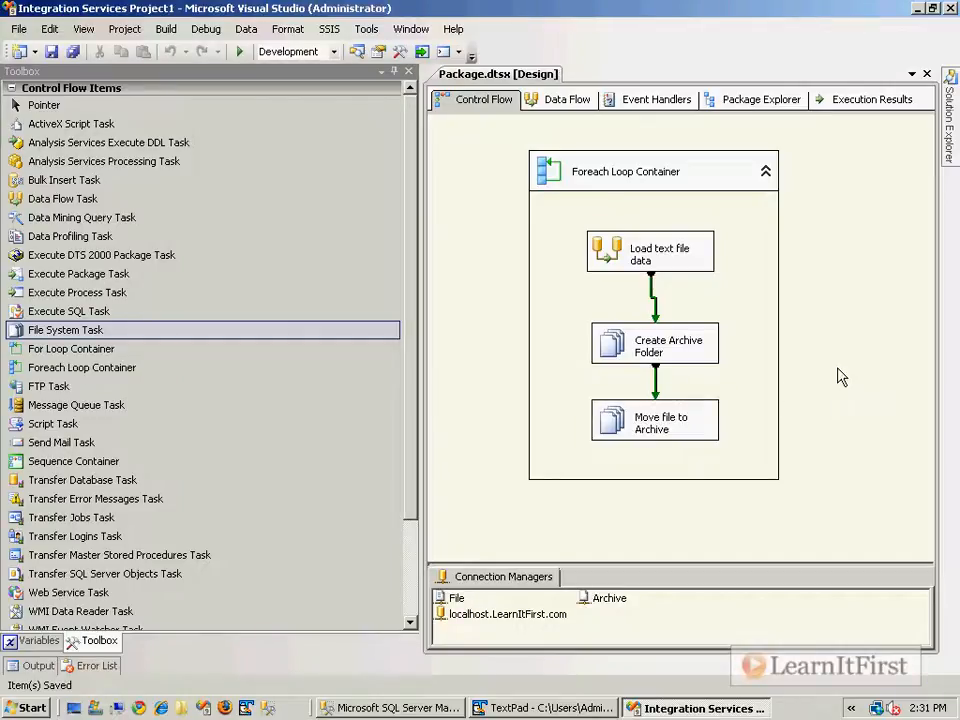
click(545, 707)
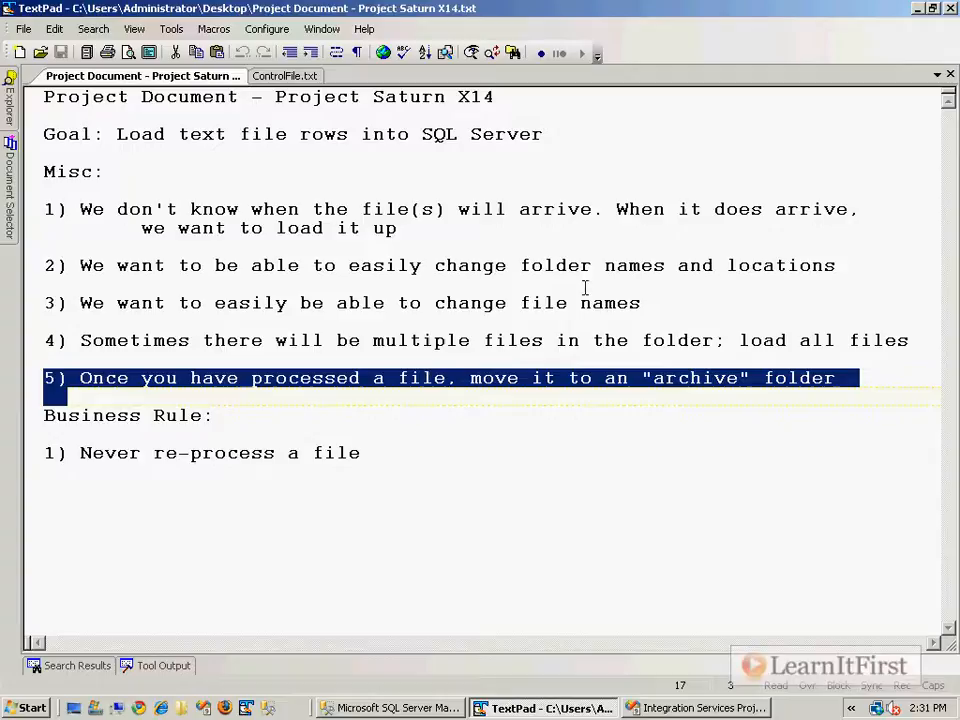
mouse_move(659, 682)
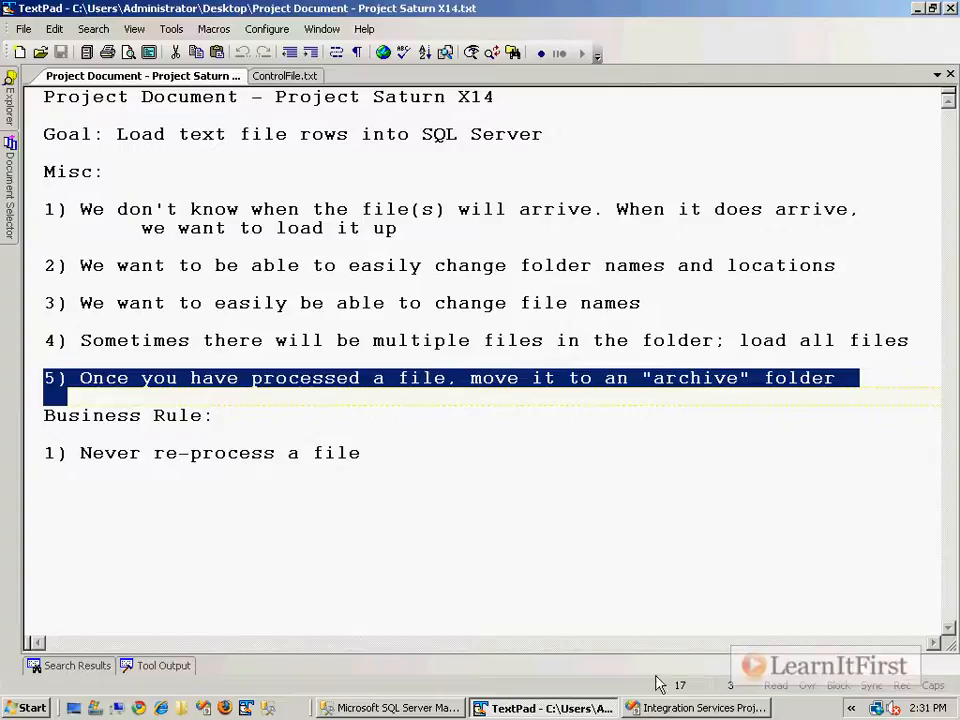
click(390, 708)
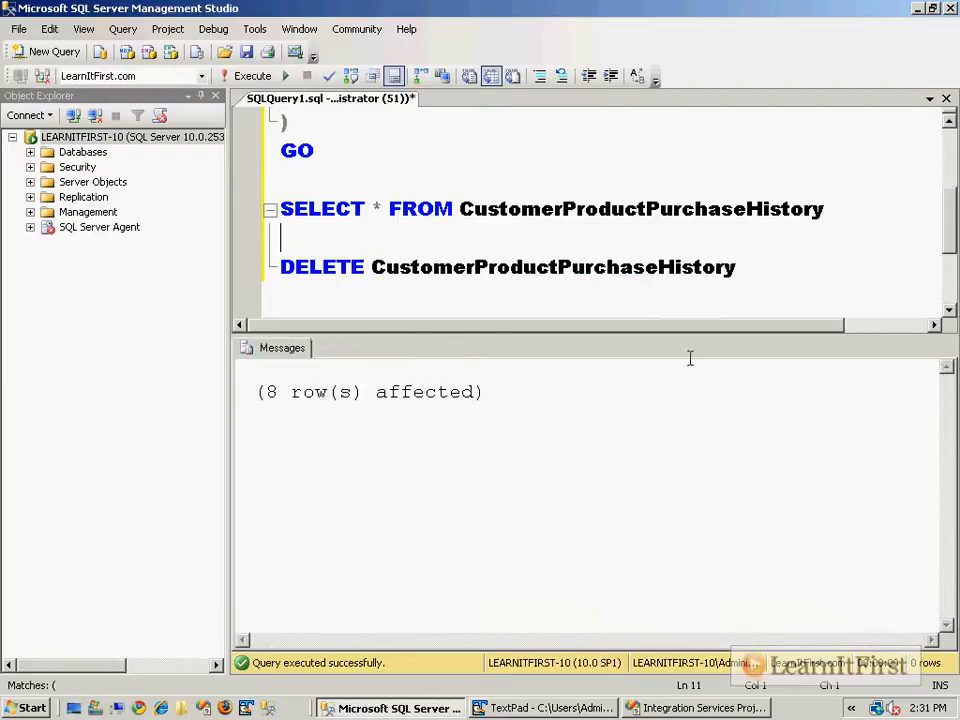
click(700, 707)
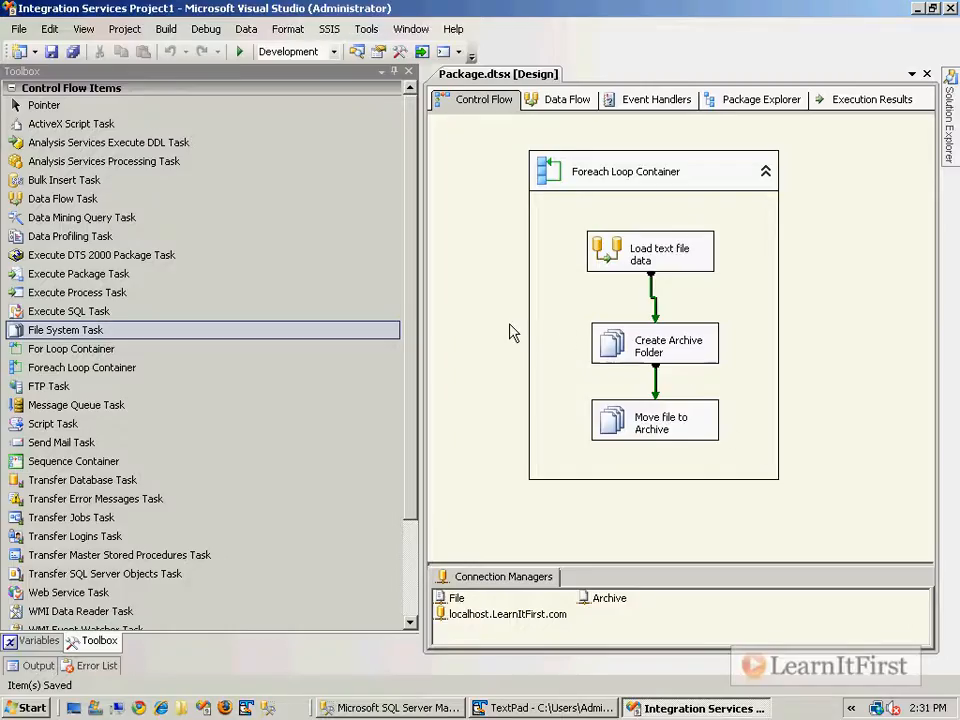
click(238, 51)
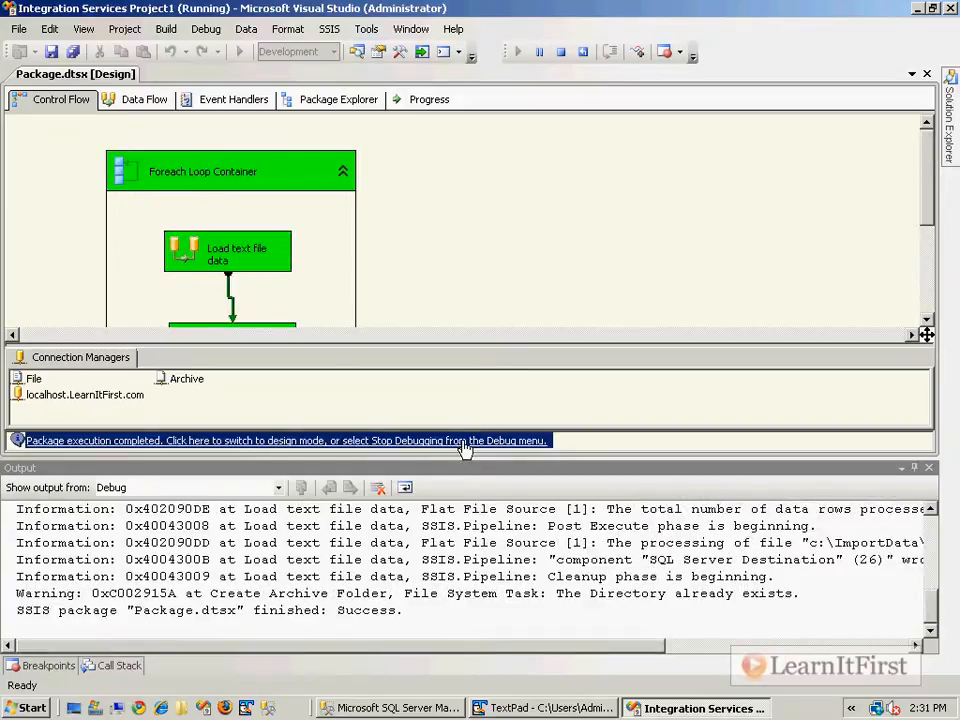
click(287, 440)
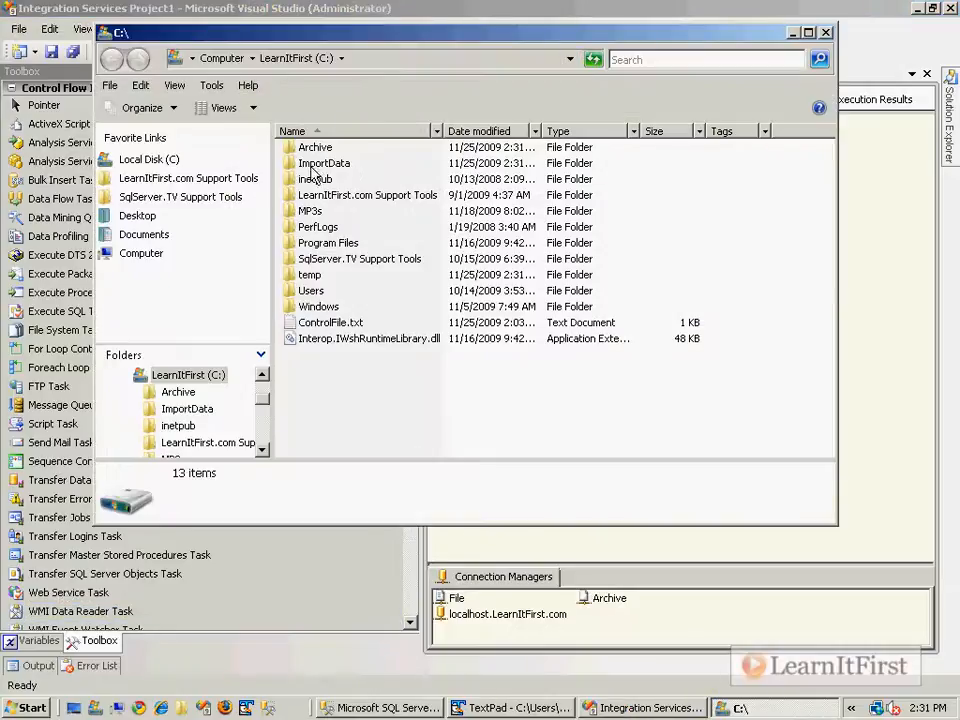
- In Explorer, check that Archive holds 1.txt and 2.txt and ImportData is empty
double_click(324, 163)
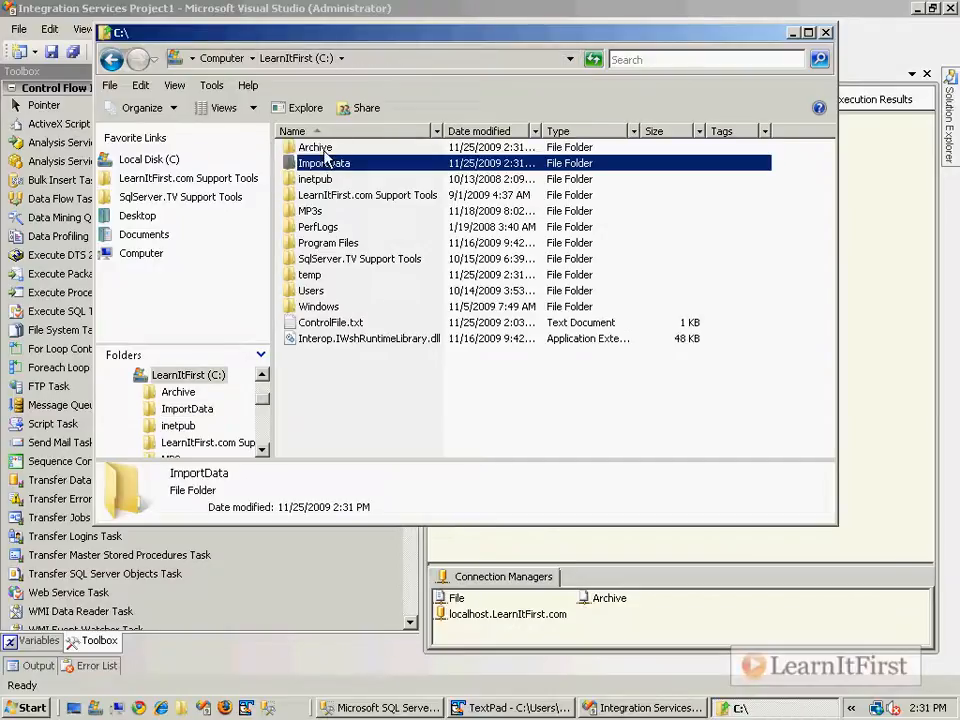
double_click(315, 147)
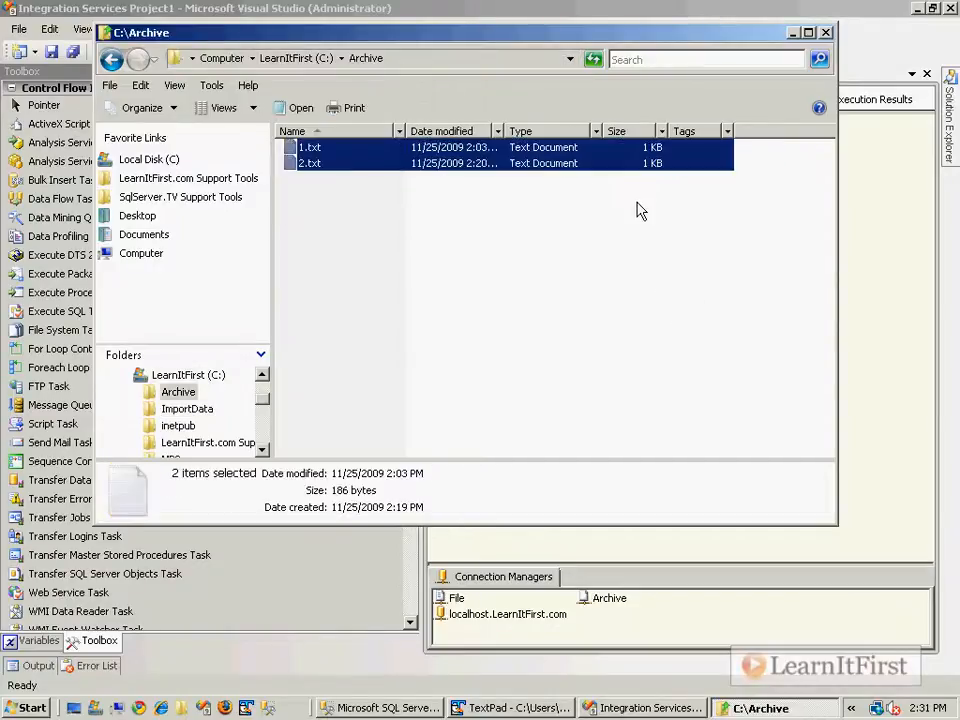
click(615, 260)
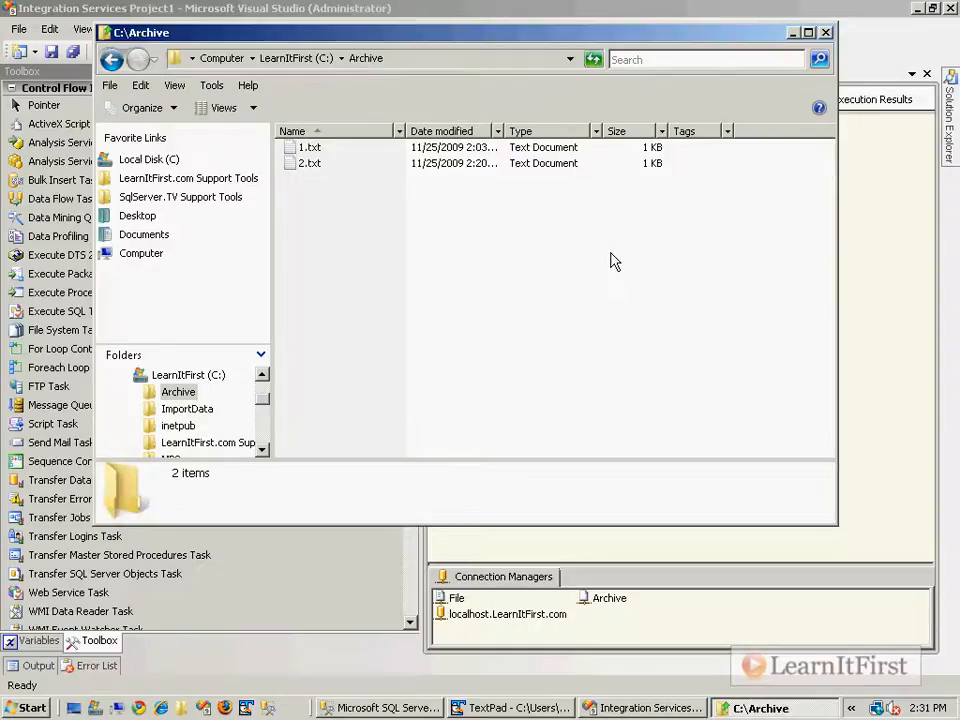
right_click(310, 155)
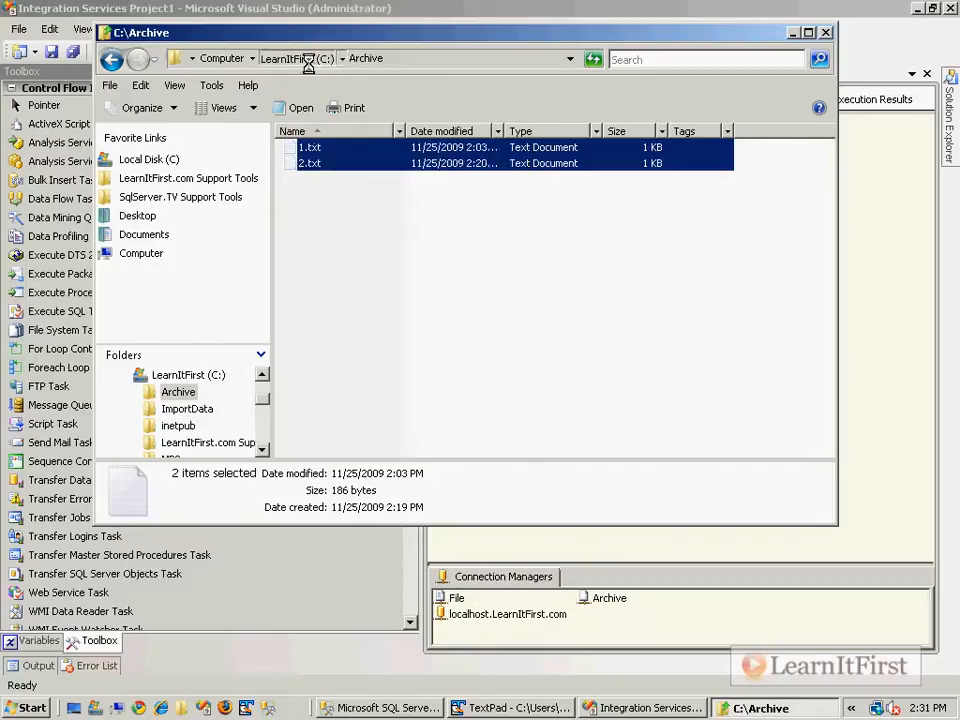
click(187, 408)
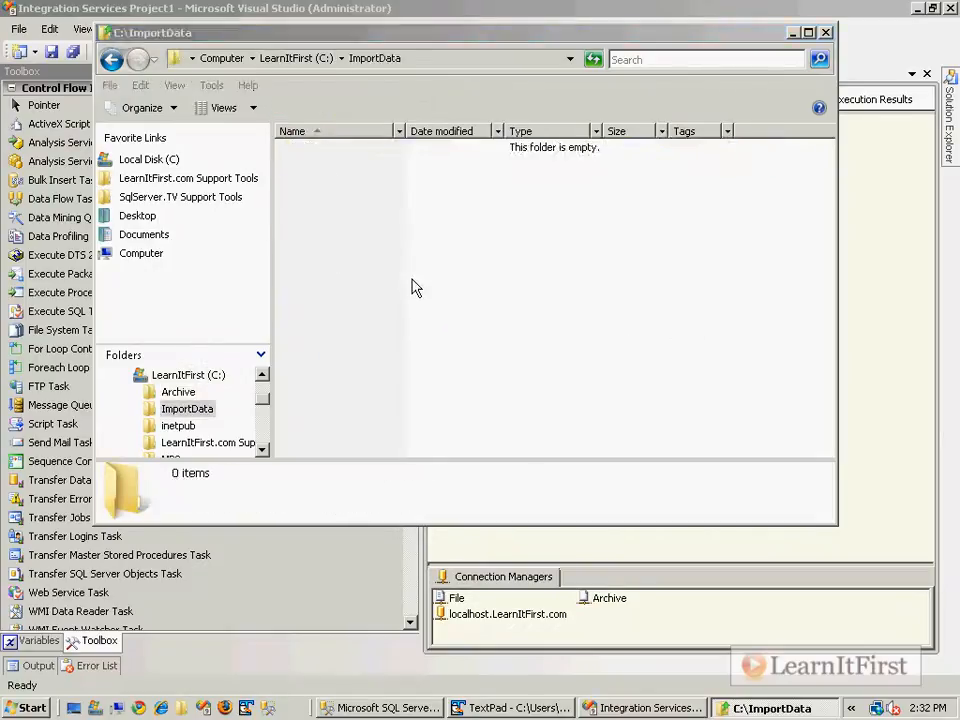
click(380, 708)
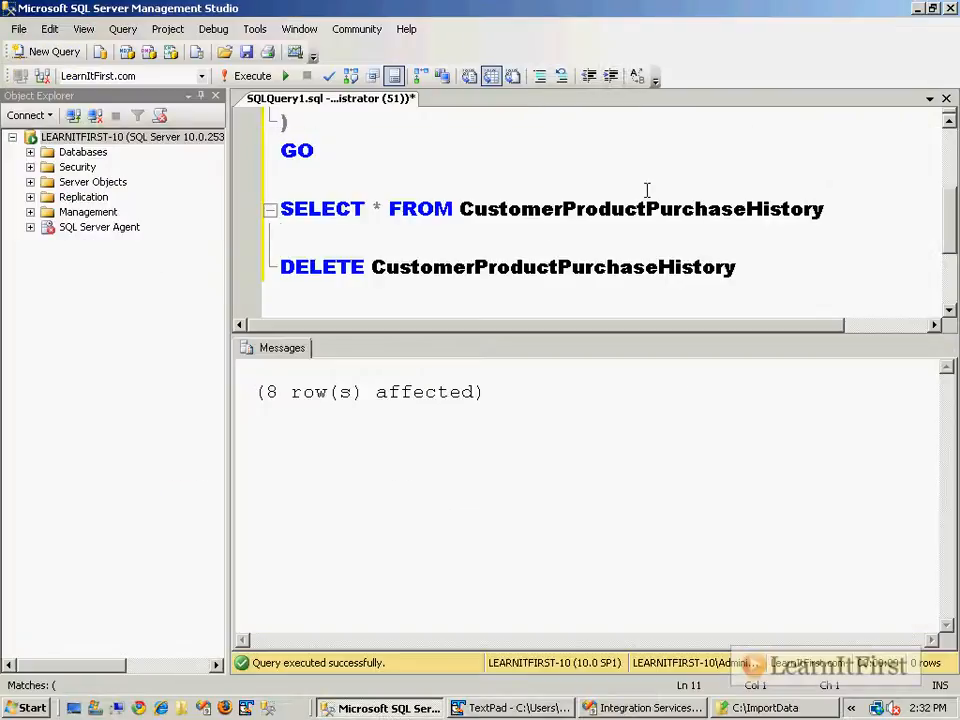
- View the 8 CustomerProductPurchaseHistory rows in SSMS, then return to the Project Saturn X14 document
click(252, 75)
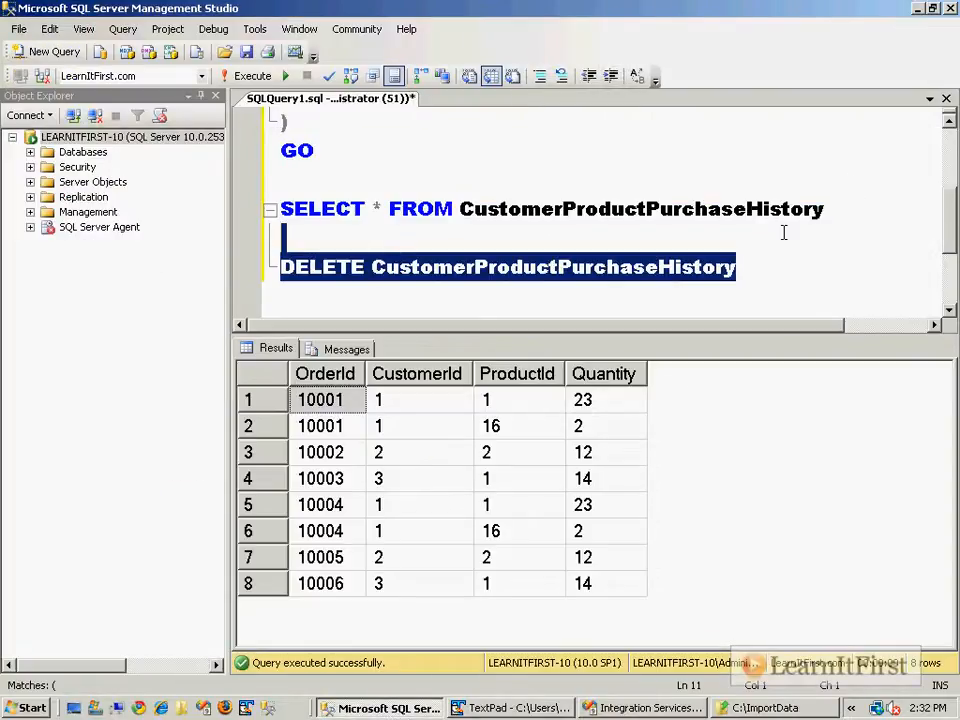
click(642, 708)
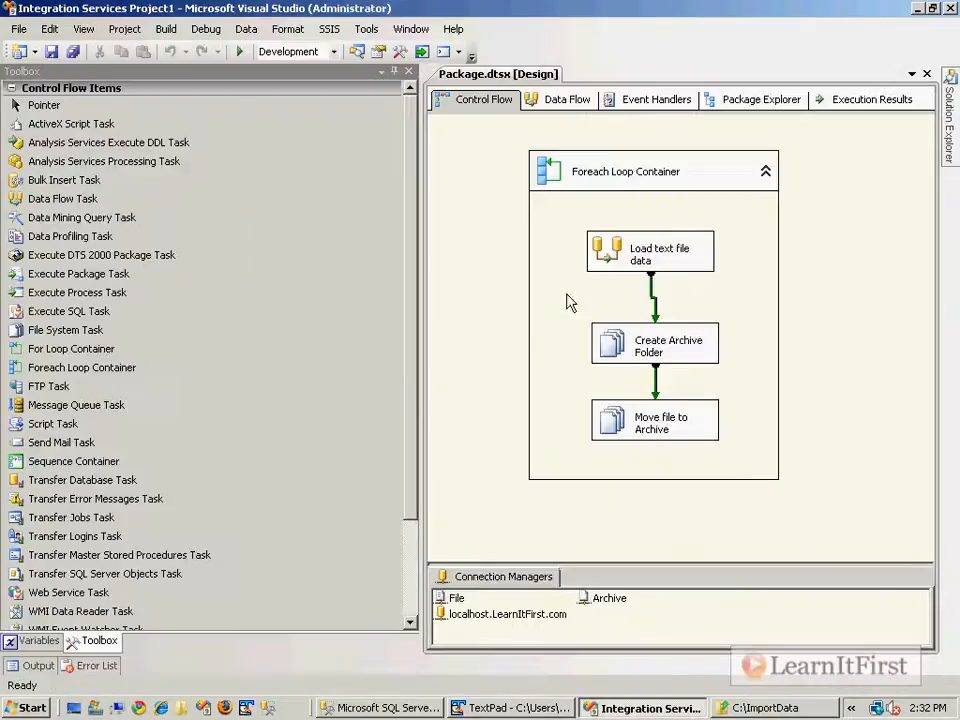
mouse_move(520, 708)
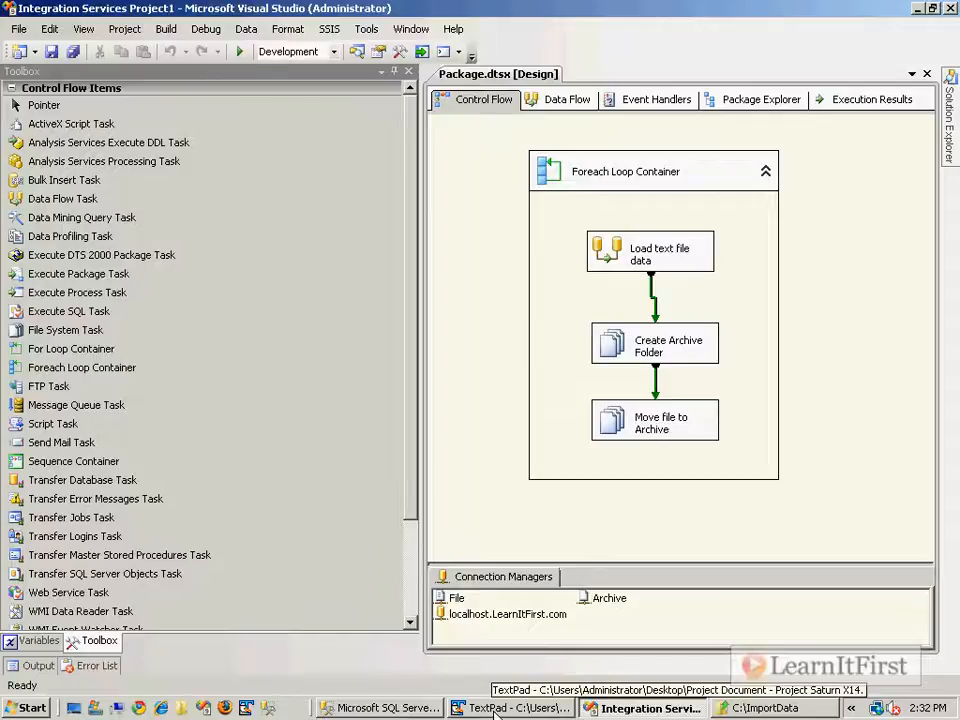
click(518, 708)
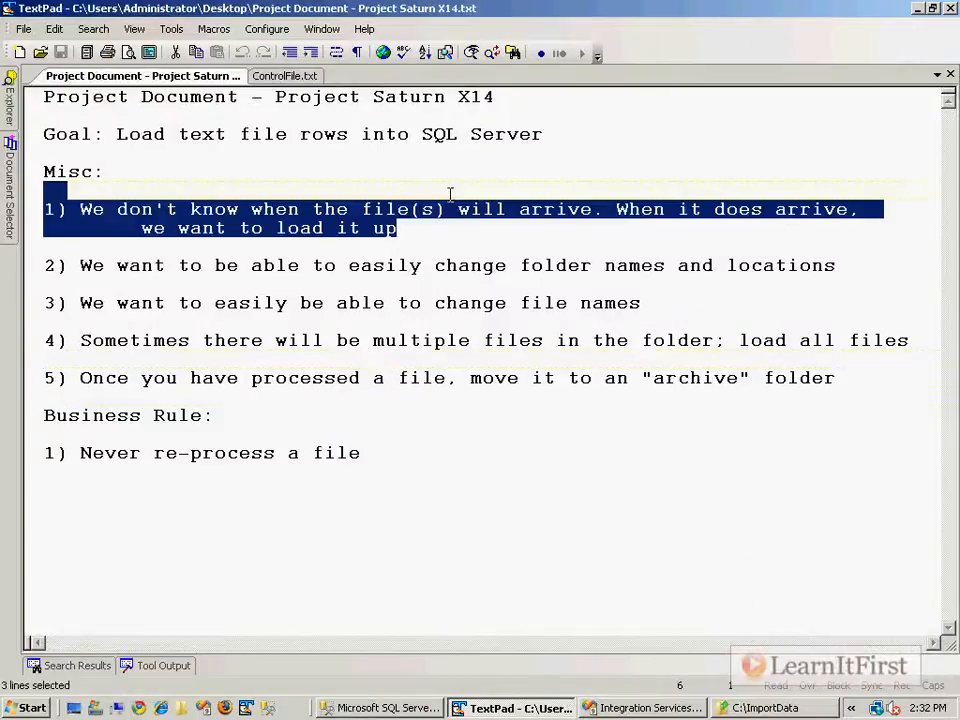
mouse_move(455, 208)
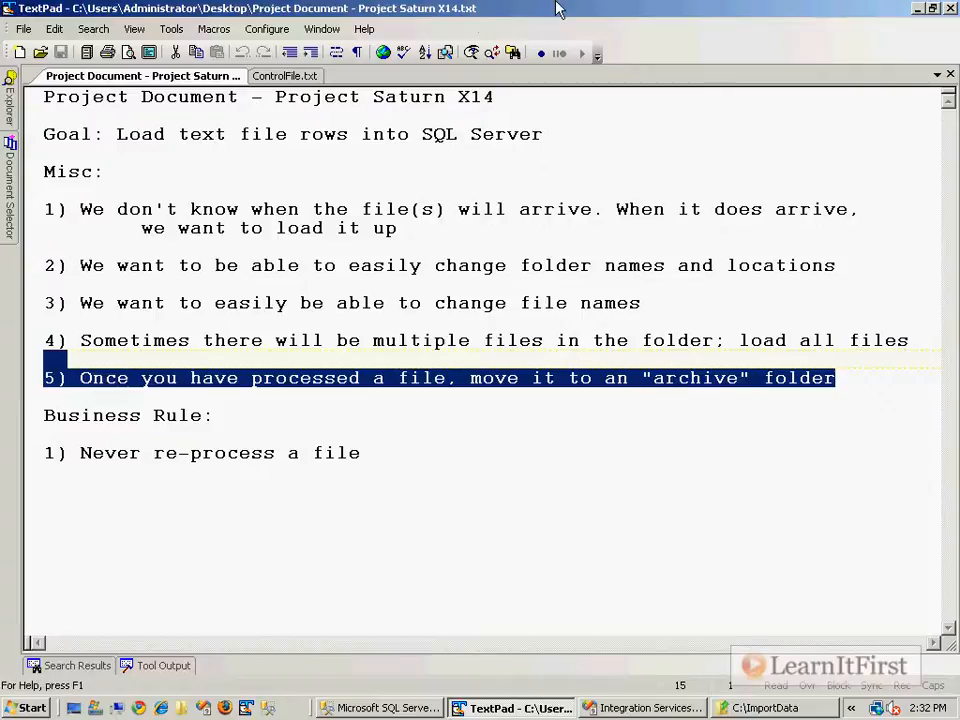
click(380, 708)
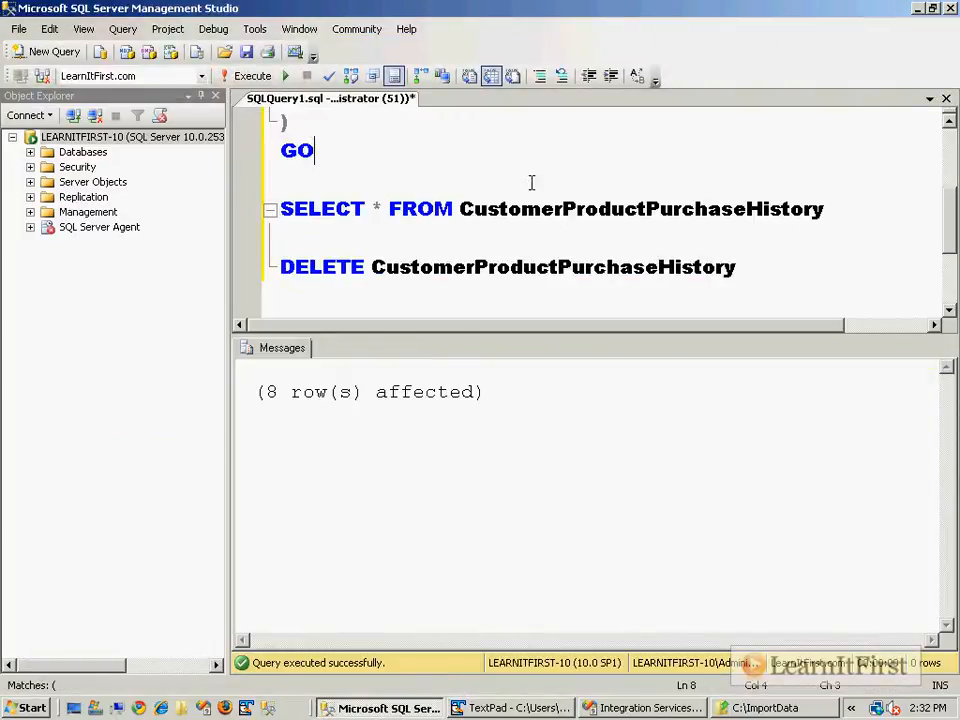
- Start CREATE TABLE FileProcessHistory with LineId INT NOT NULL IDENTITY(1,1) primary key
text(CREATE)
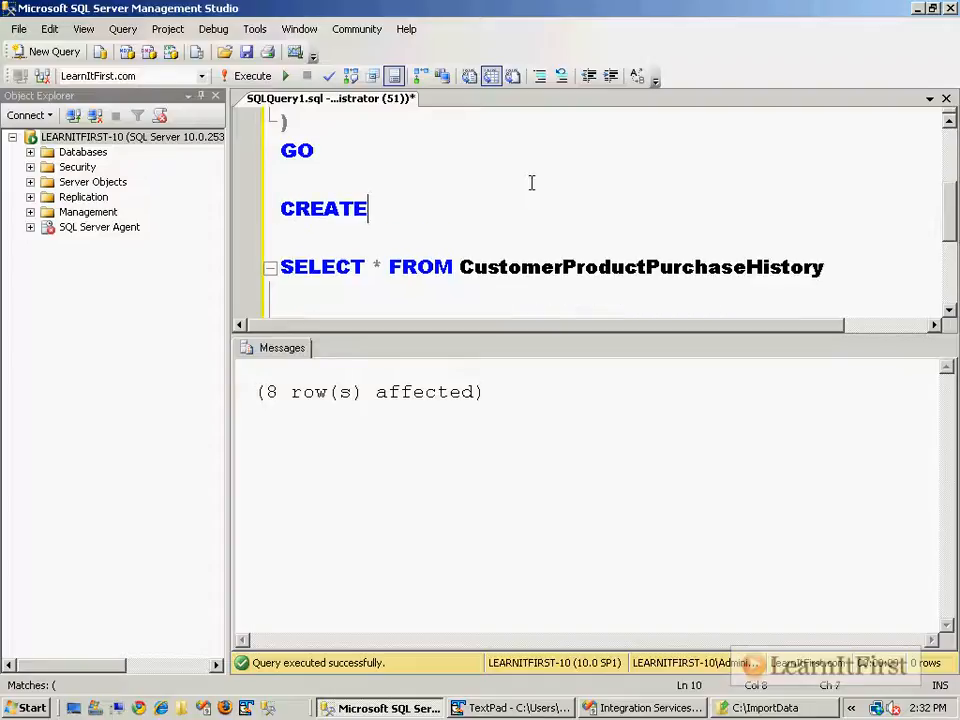
text(TABLE FileProcess)
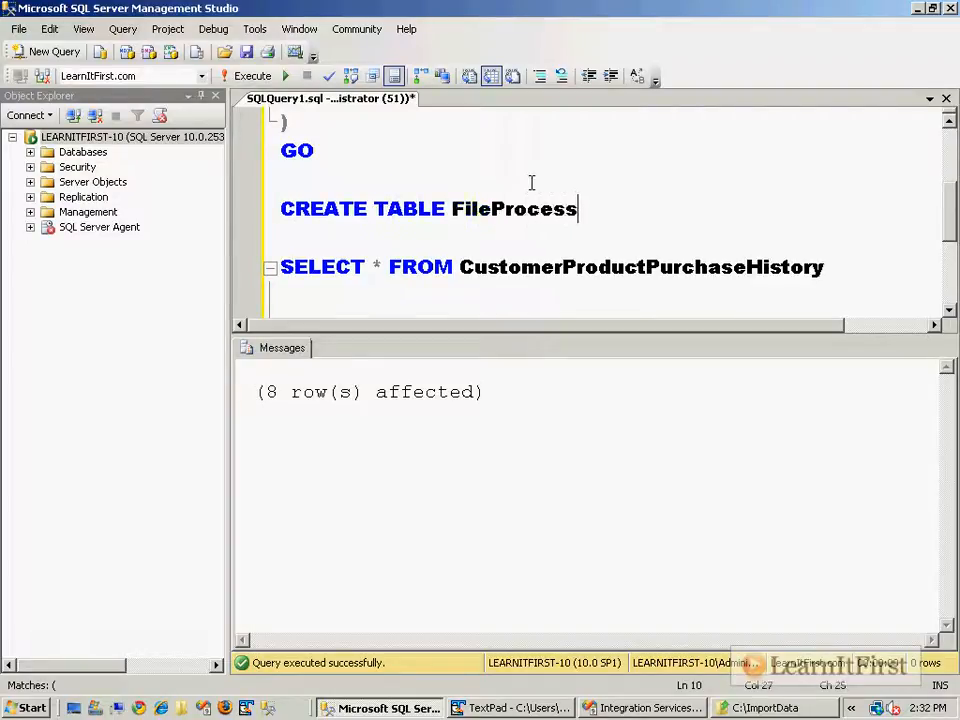
text(History)
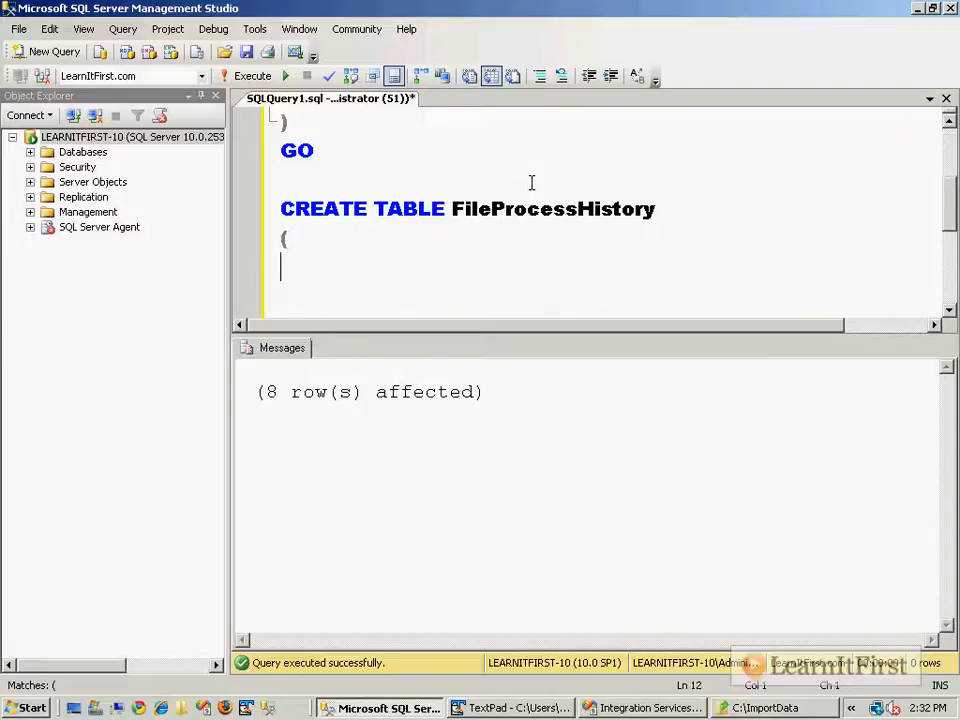
text(Line)
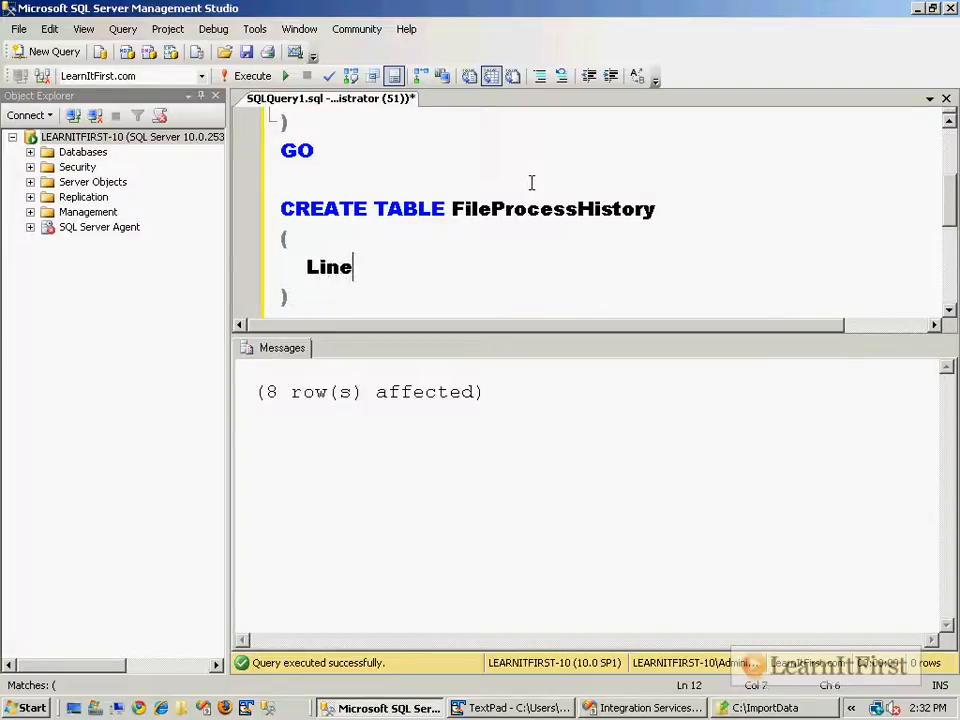
text(Id INT I)
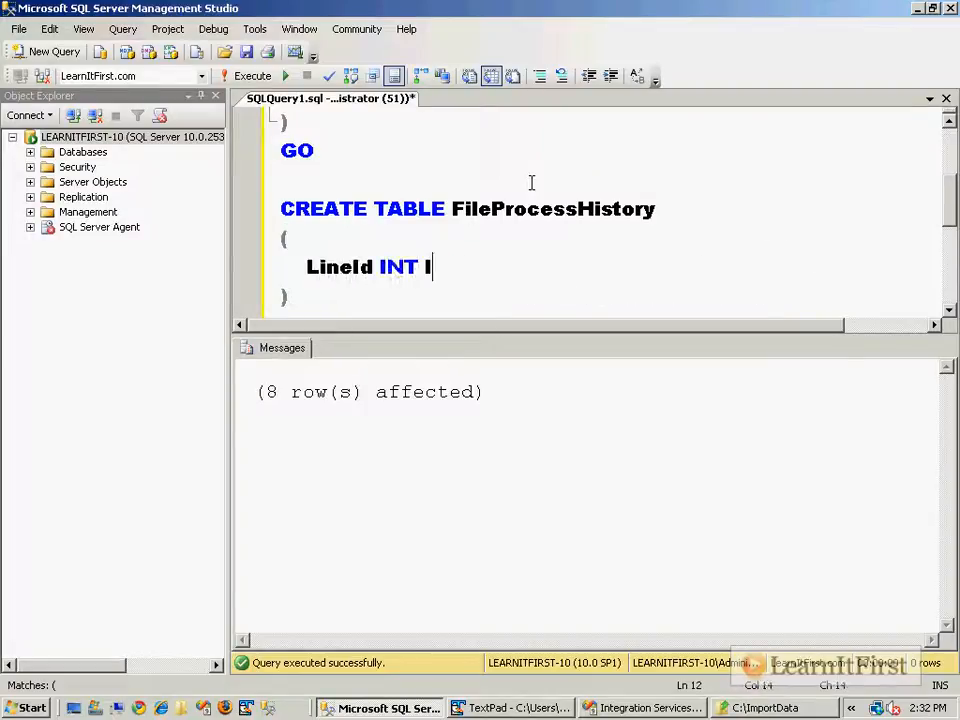
text(NOT NULL IDENTIT)
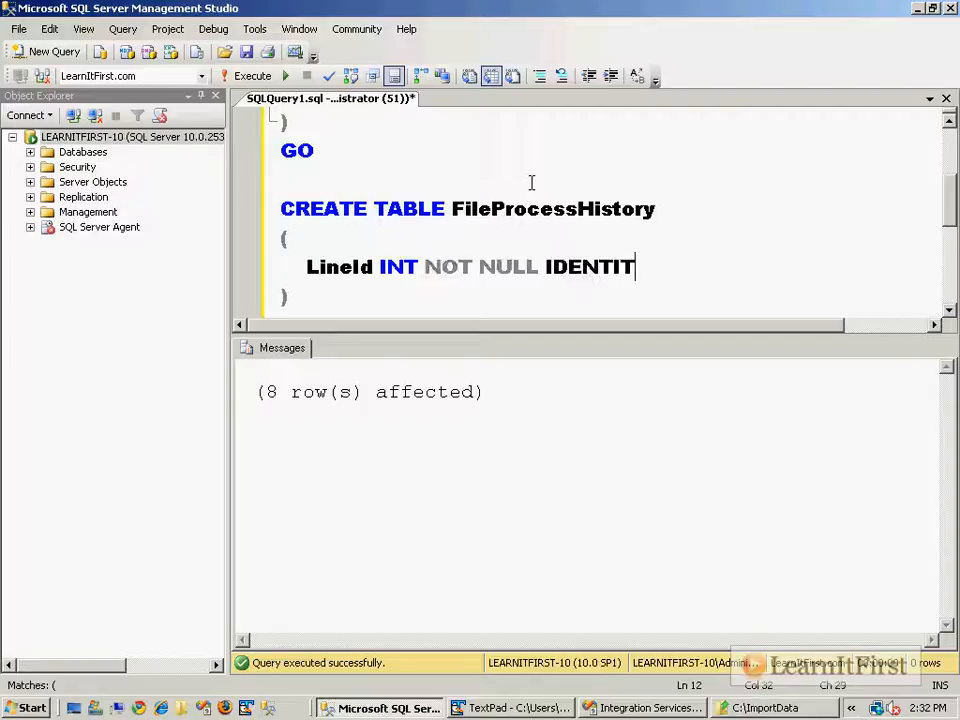
text(Y(1,1) PRIMARY KEY)
text(, File)
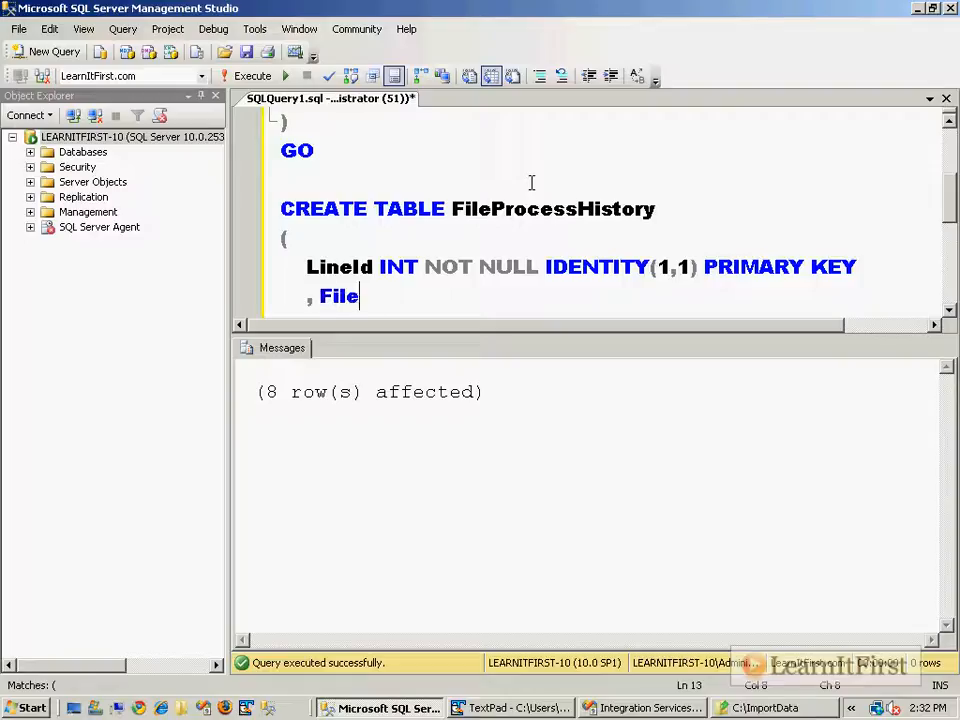
- Add FileName NVARCHAR(128) and ProcessDate DATETIME DEFAULT GETDATE(), then execute the statement
text(Name NVARCHAR(12)
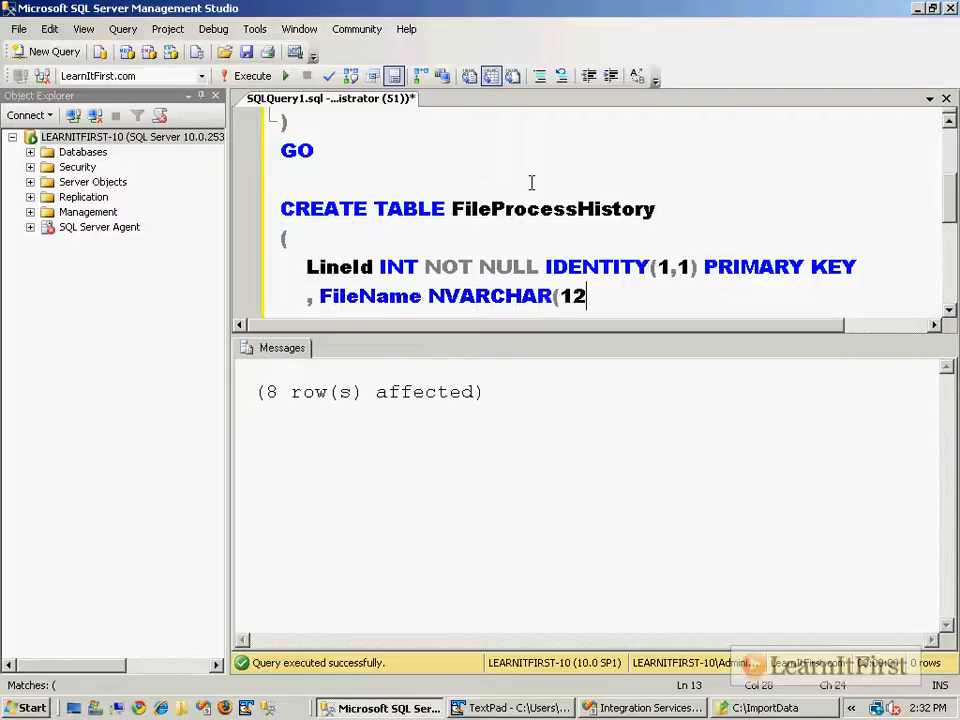
text(8) NOT NULL)
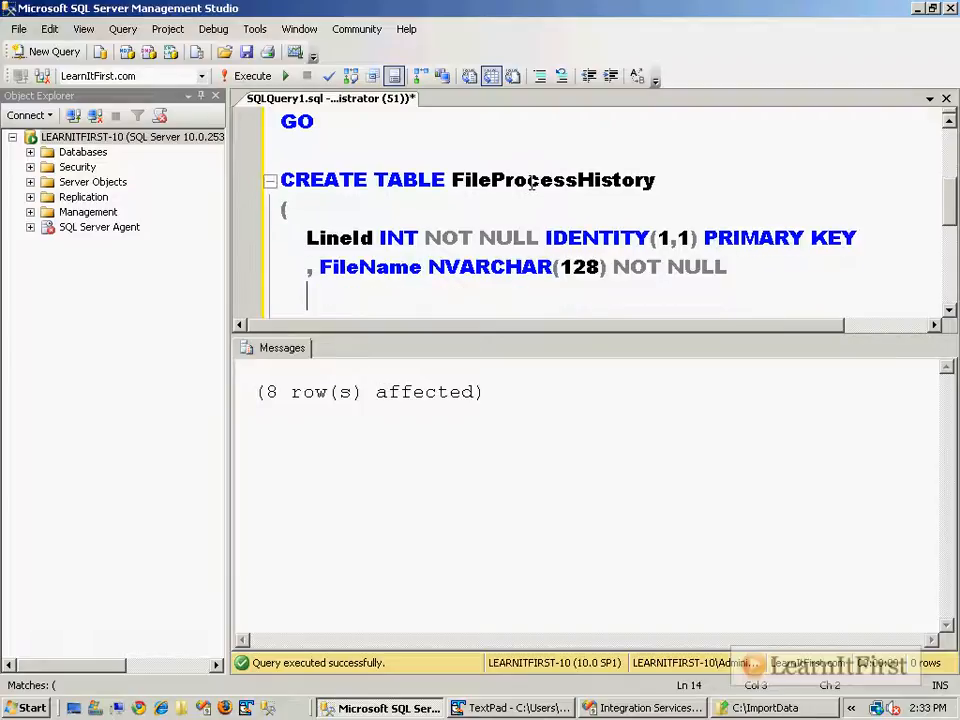
text(, ProcessD)
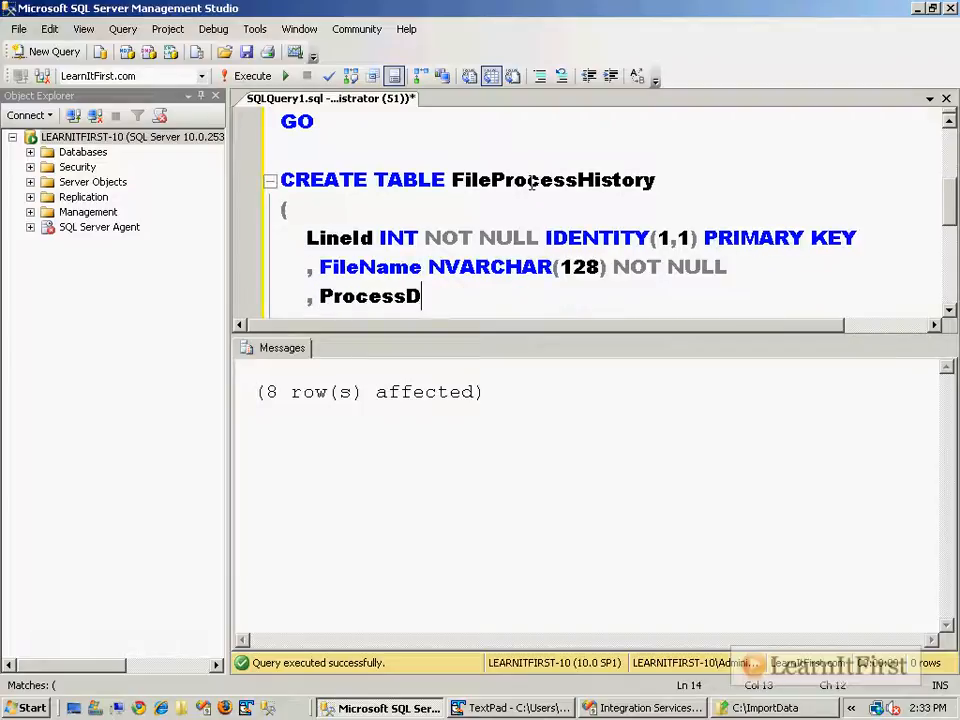
text(ate DATETIME NOT)
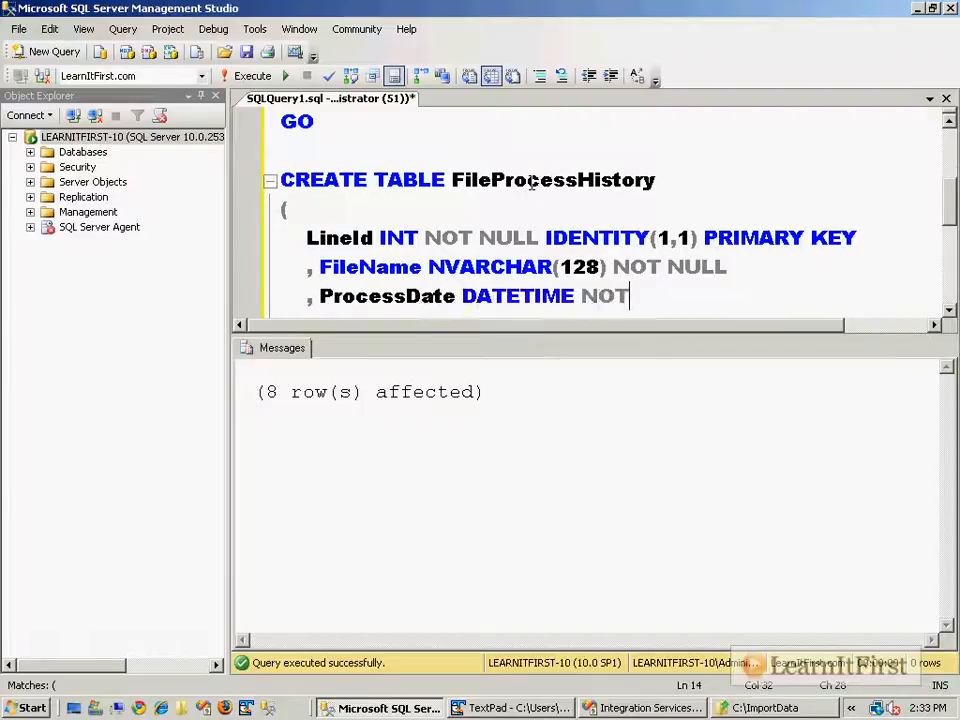
text(NULL DEFAULT GETD)
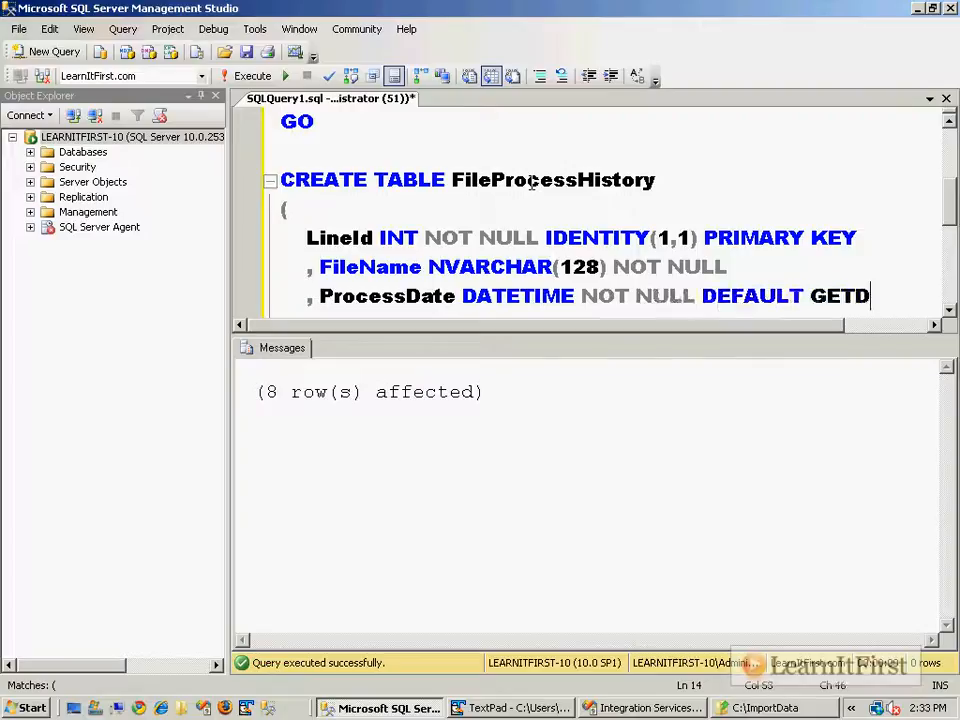
text(ATE())
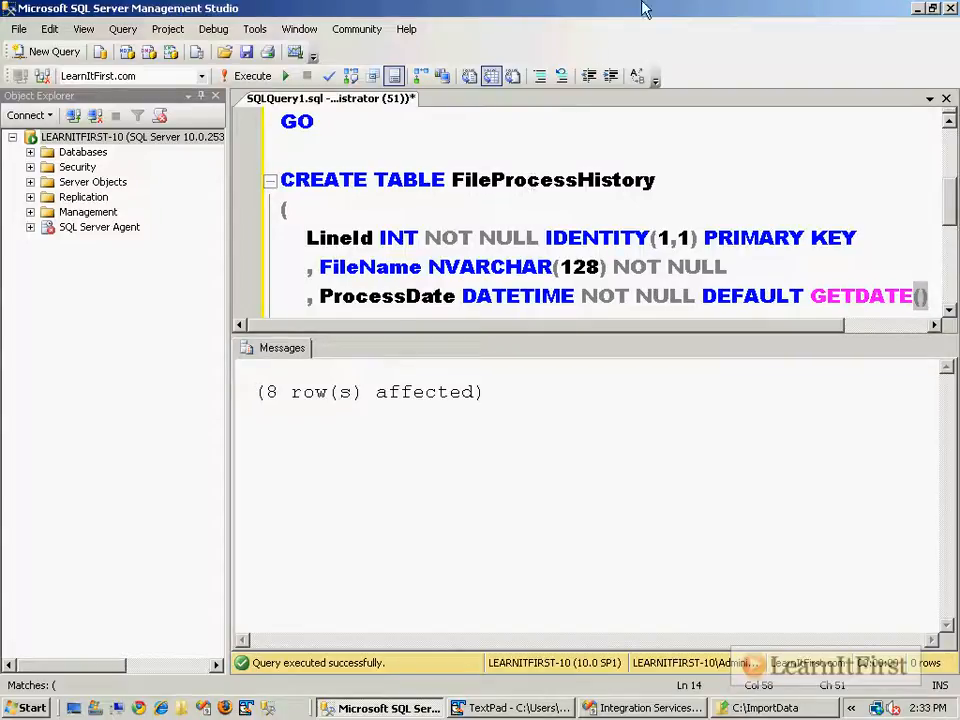
double_click(553, 383)
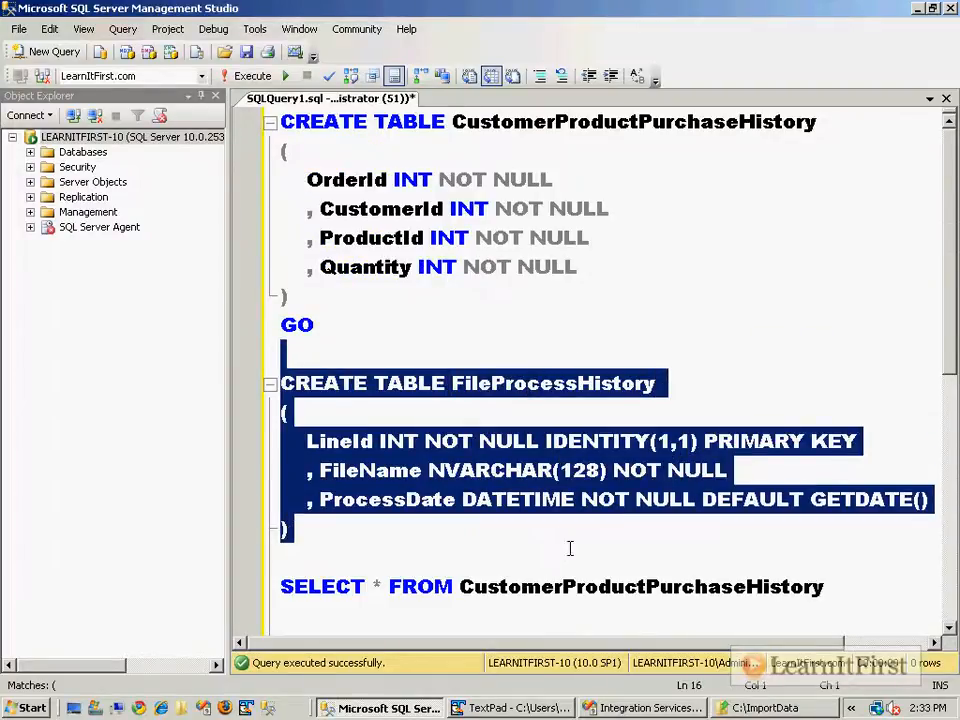
click(253, 76)
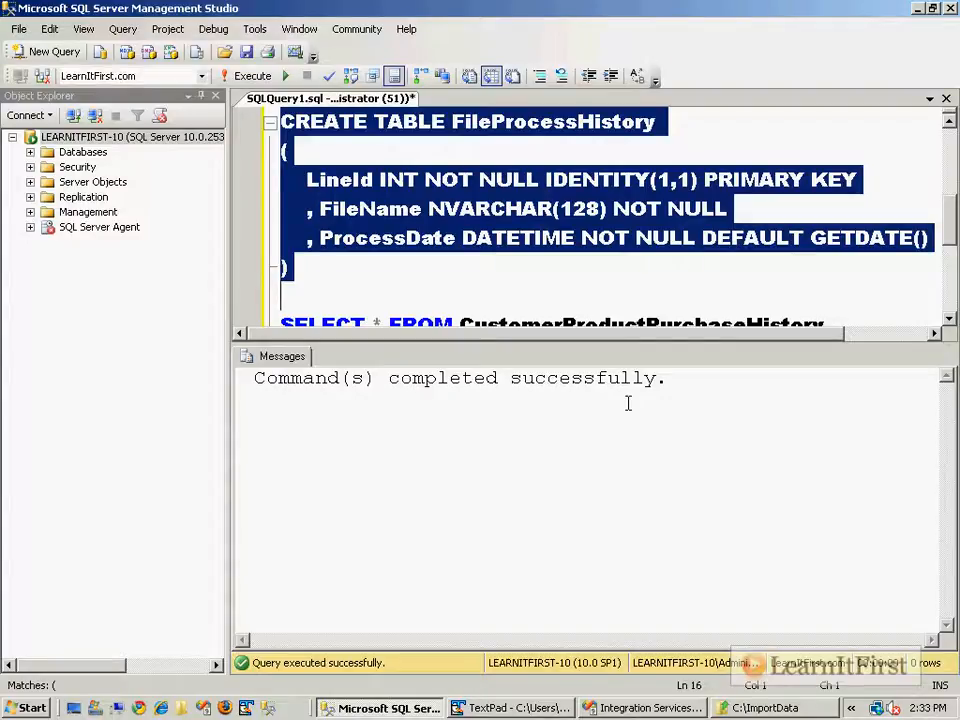
mouse_move(570, 205)
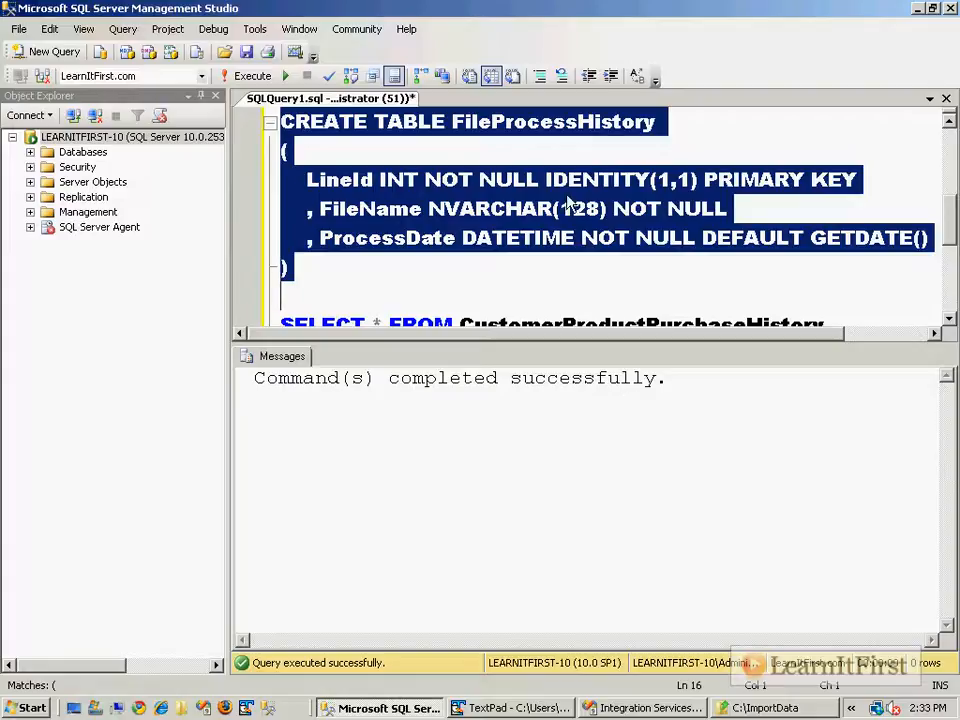
- Leave Management Studio and return to the SSIS package designer in Visual Studio
scroll(down, 3)
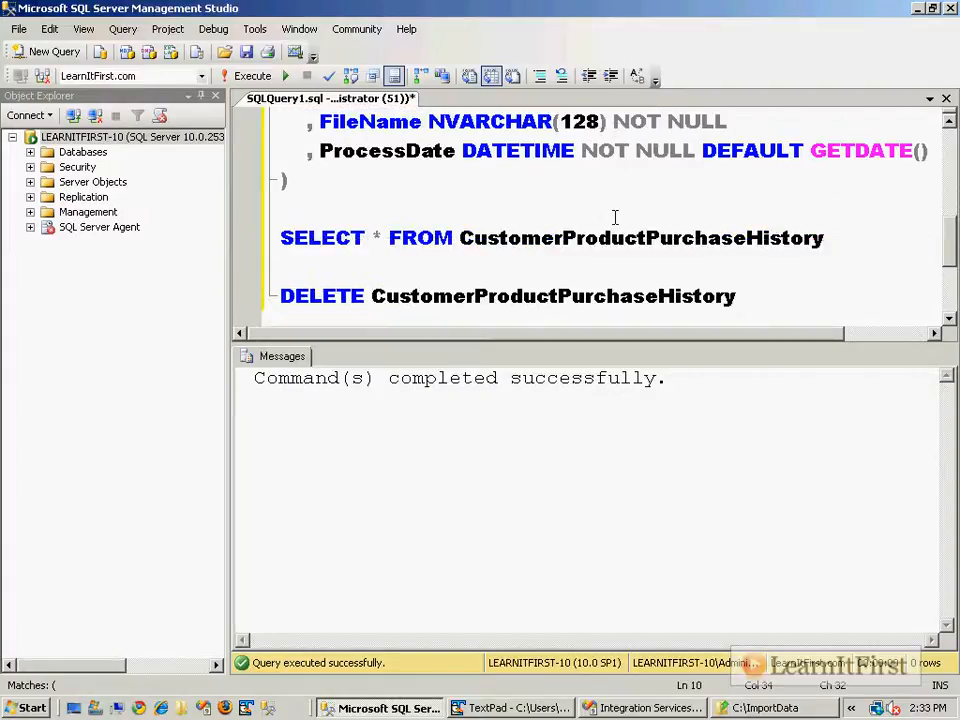
mouse_move(583, 237)
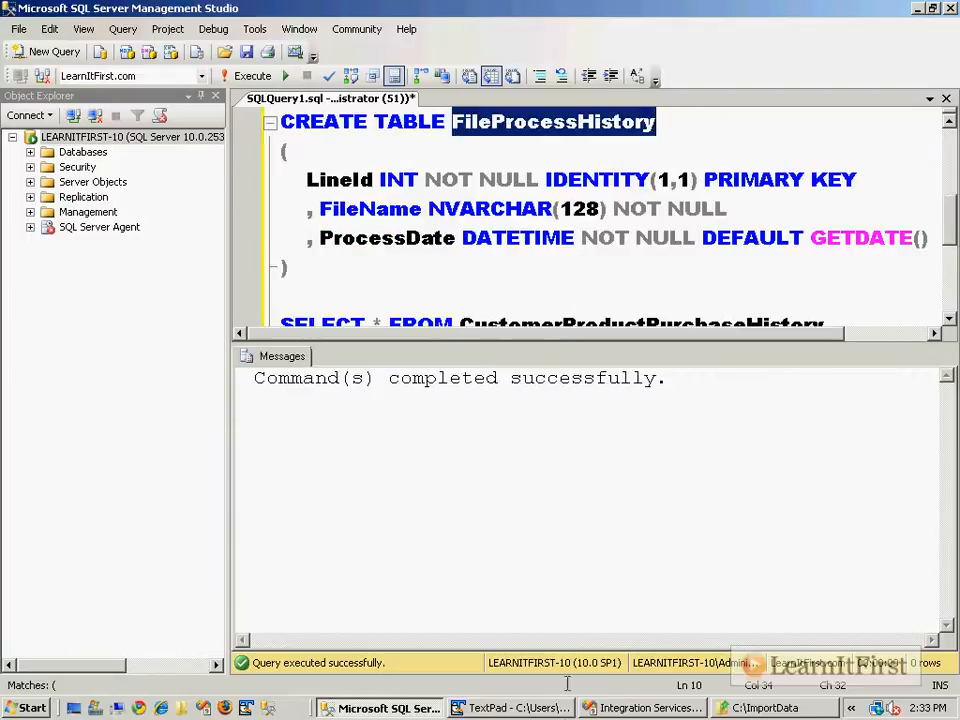
click(642, 708)
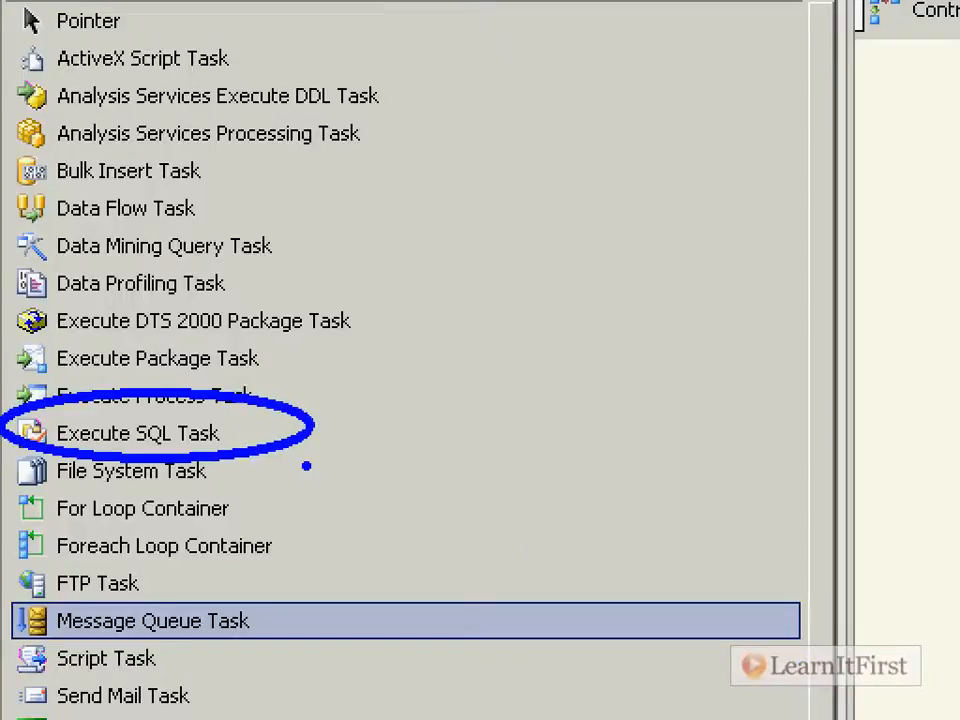
mouse_move(318, 460)
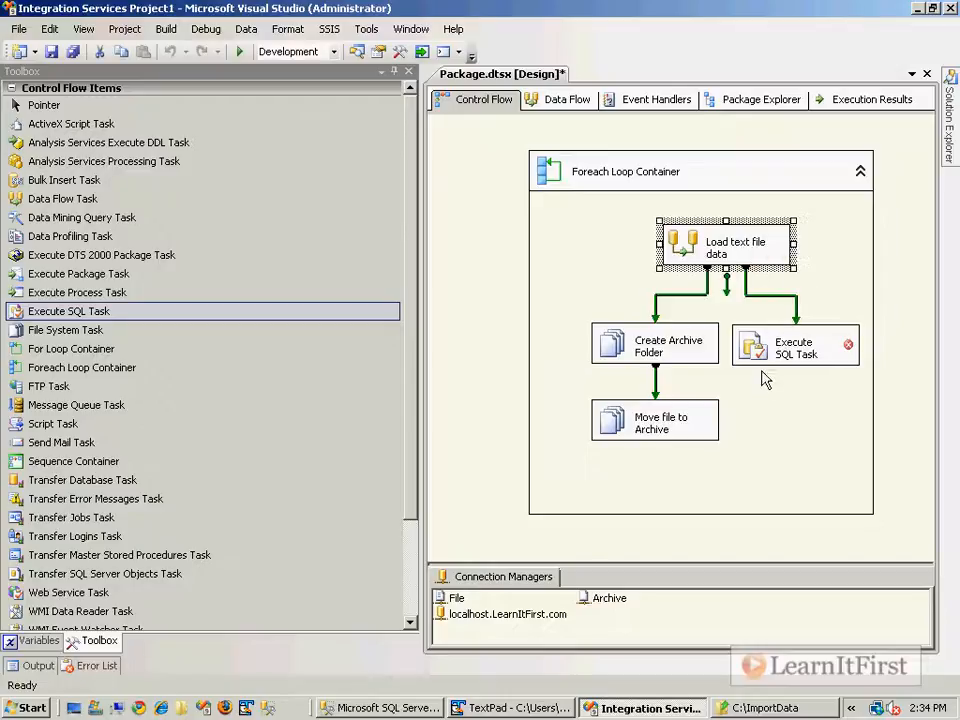
- Place an Execute SQL Task in the Foreach Loop Container after Load text file data
click(680, 480)
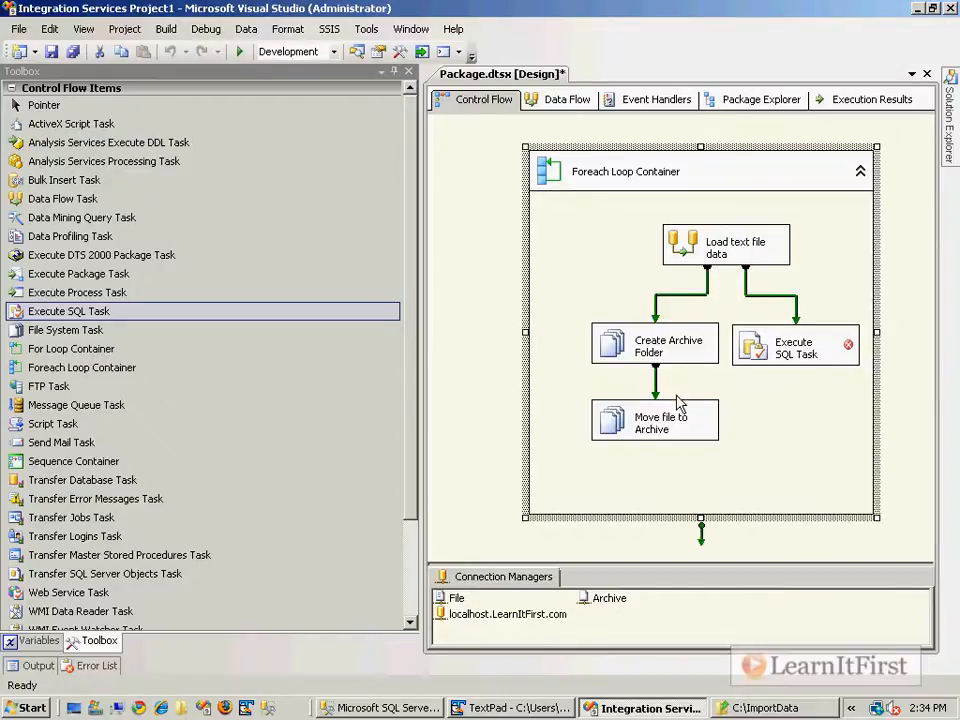
mouse_move(790, 360)
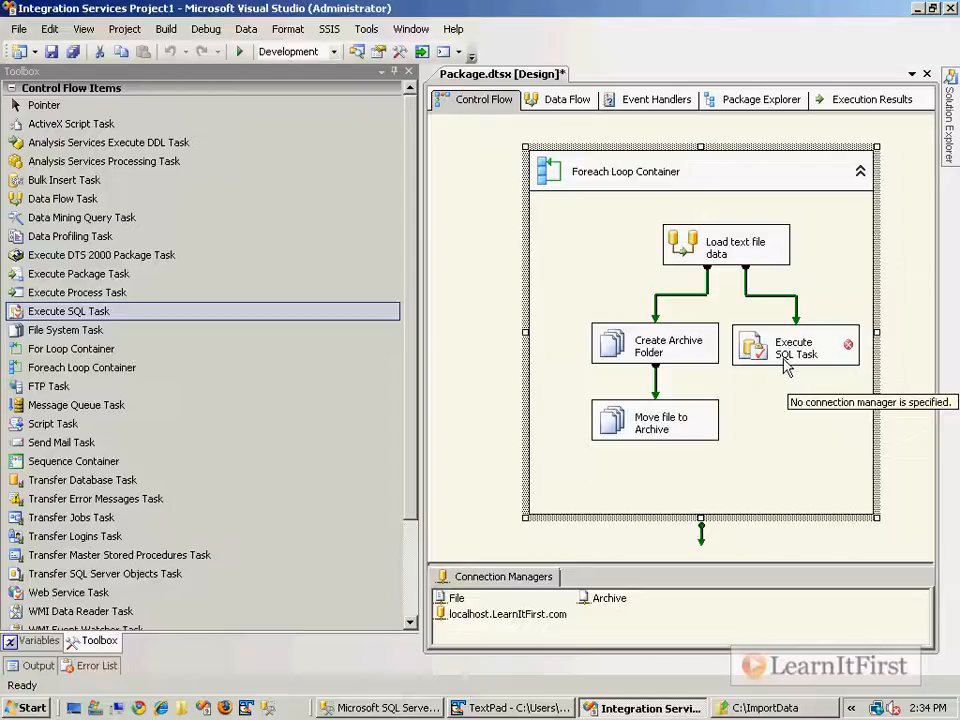
mouse_move(760, 357)
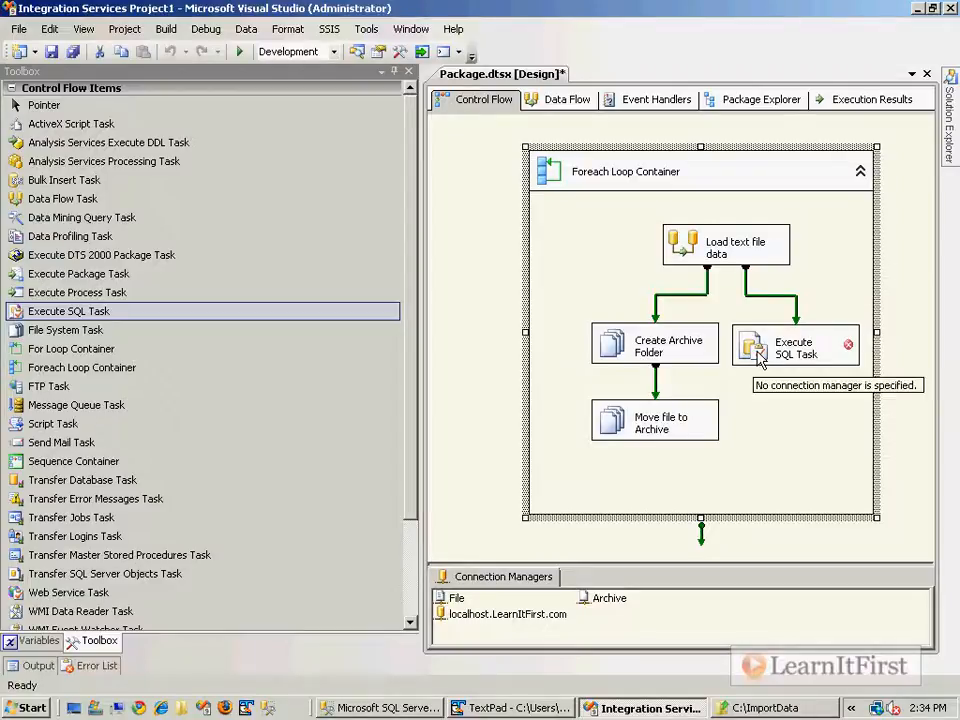
- Set the task's connection and enter INSERT FileProcessHistory (FileName) VALUES (?)
double_click(793, 347)
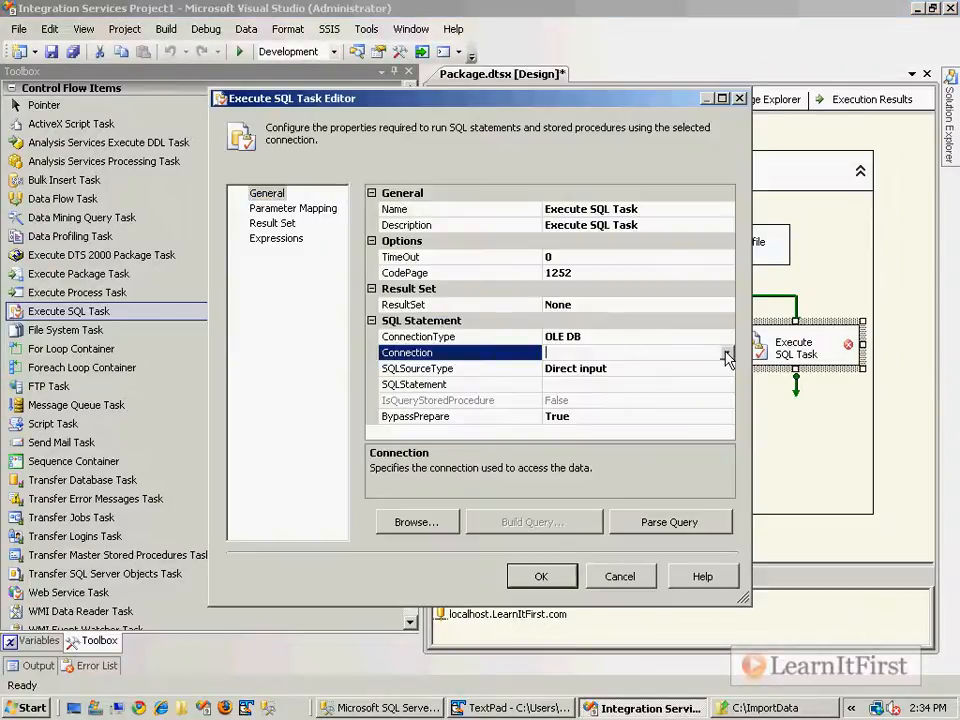
click(727, 352)
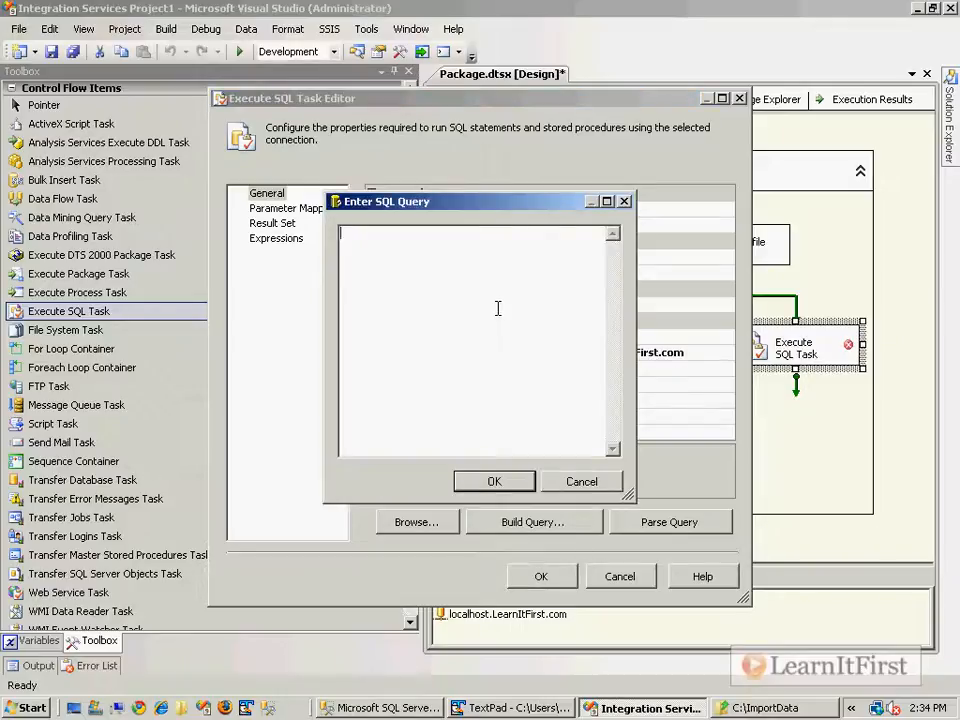
text(INSERT FileProcessHistory)
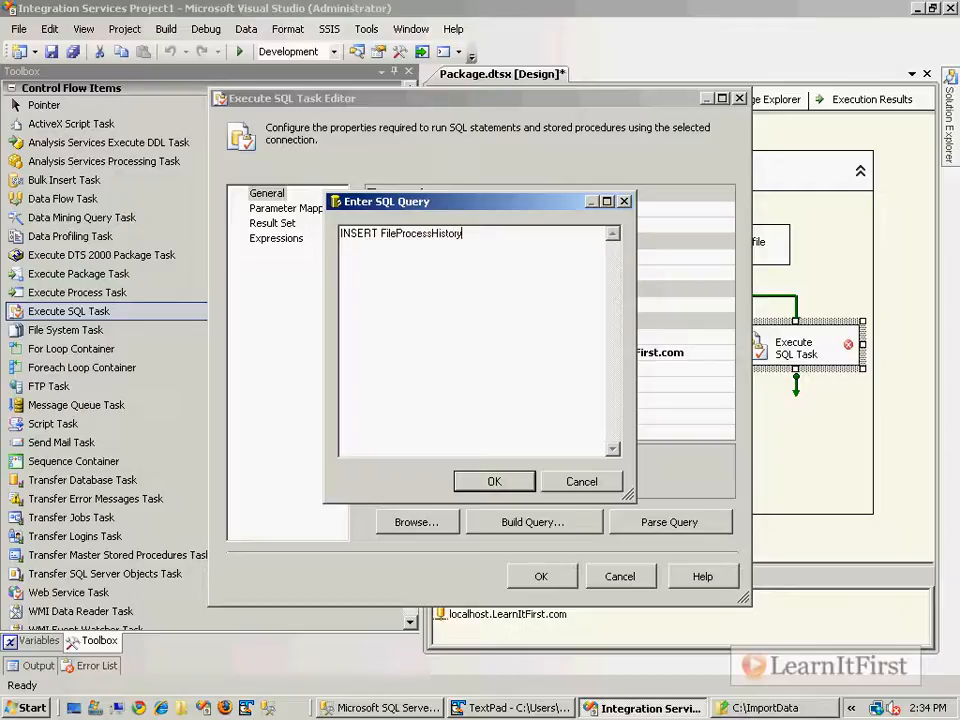
text((FileName)
text(VALUES )
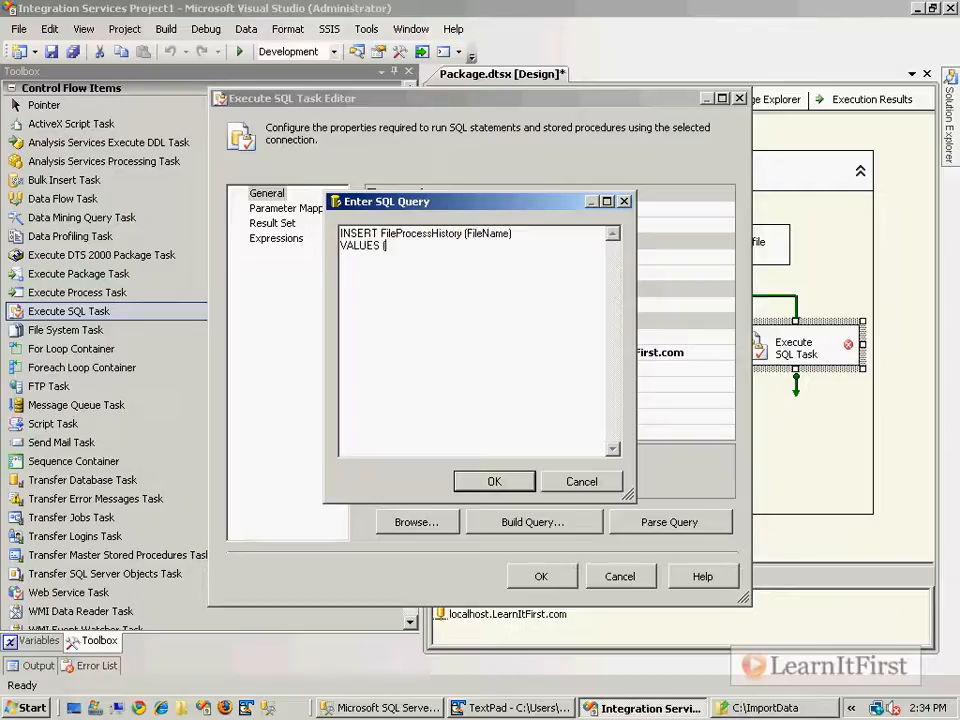
text((?))
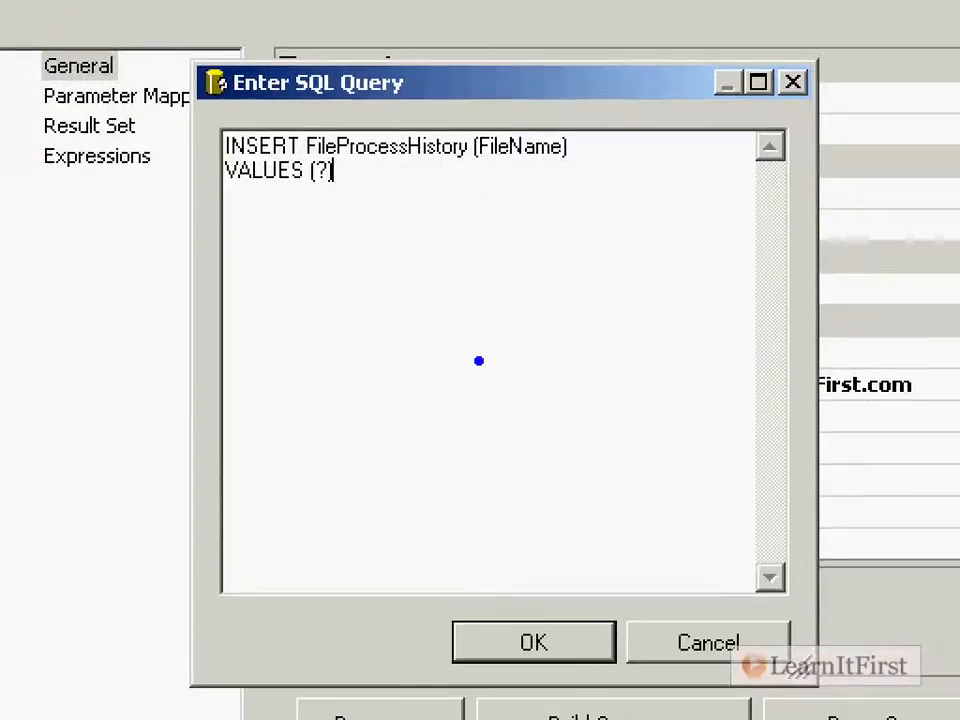
mouse_move(491, 383)
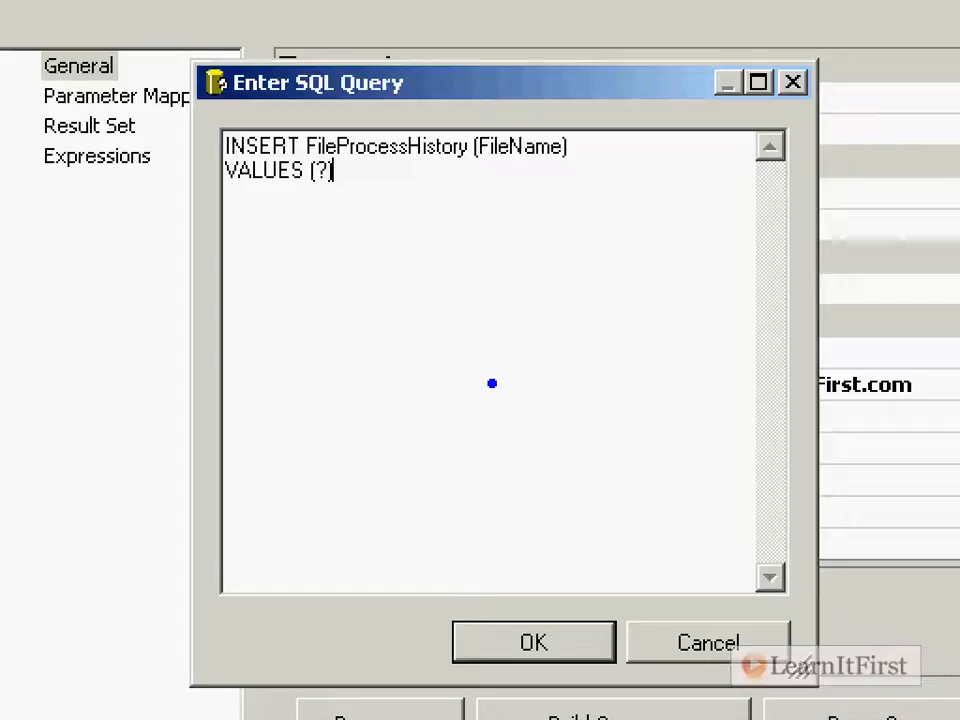
mouse_move(323, 207)
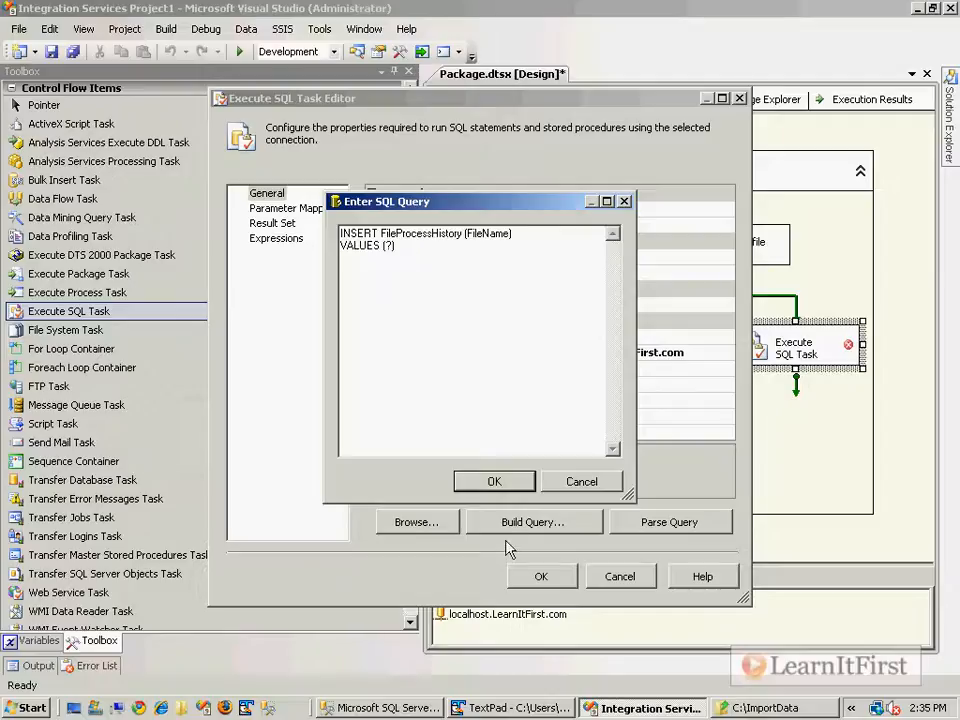
- Confirm the query and map User::FileName as NVARCHAR input parameter 0
click(494, 481)
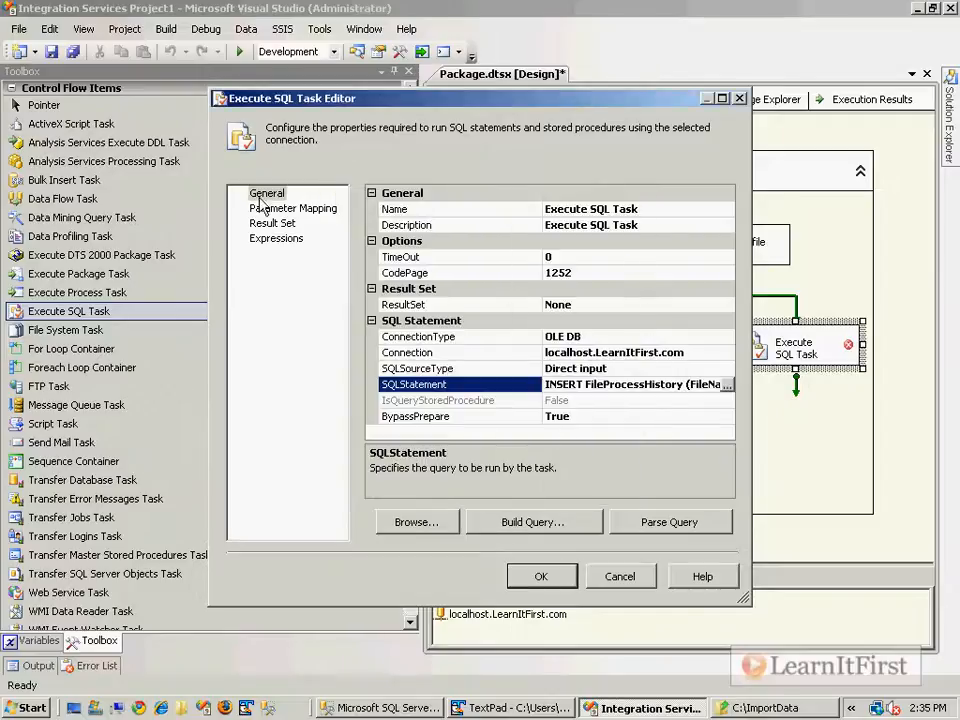
click(293, 208)
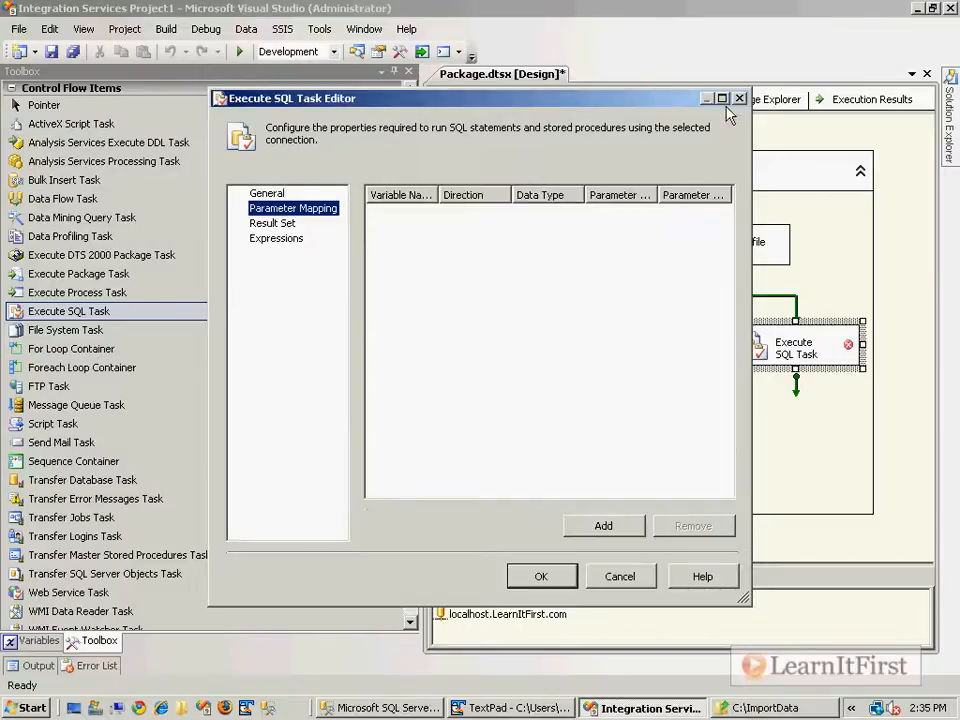
click(721, 98)
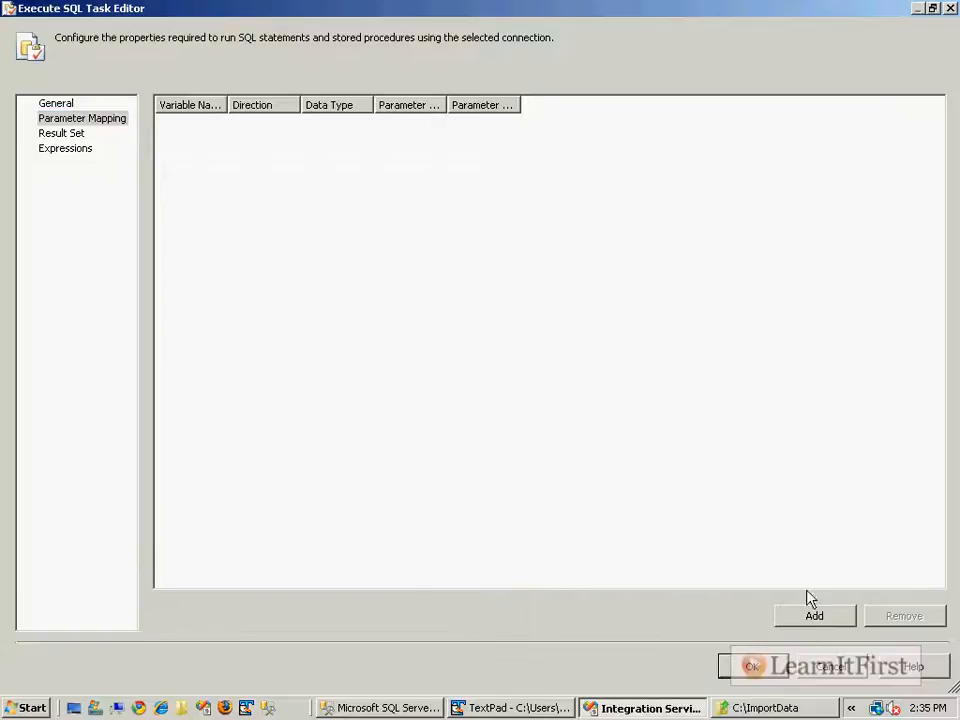
click(814, 615)
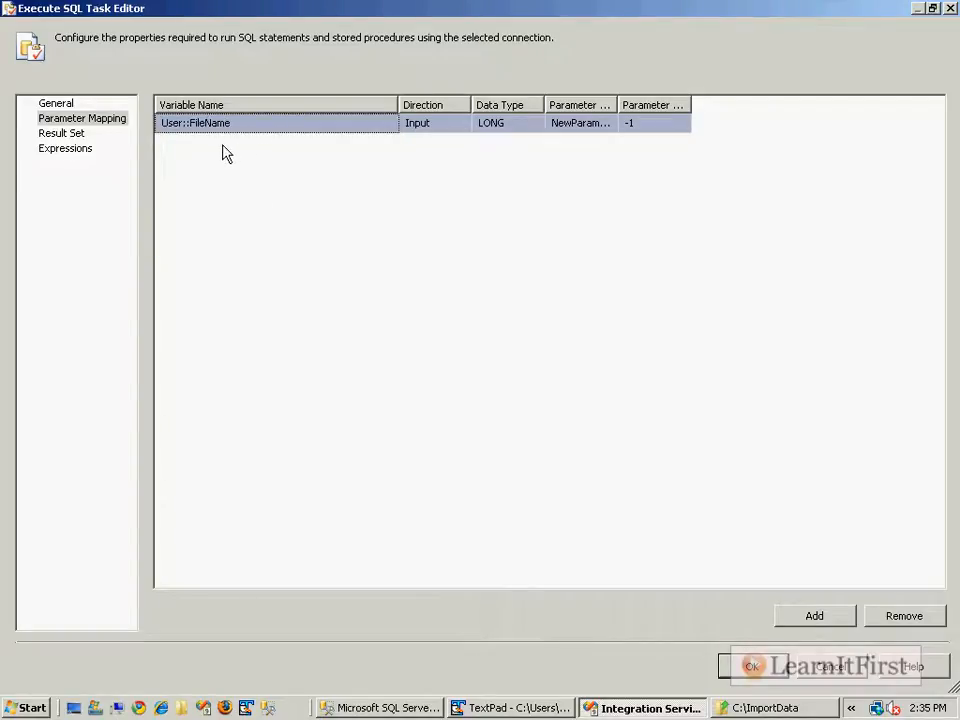
mouse_move(308, 362)
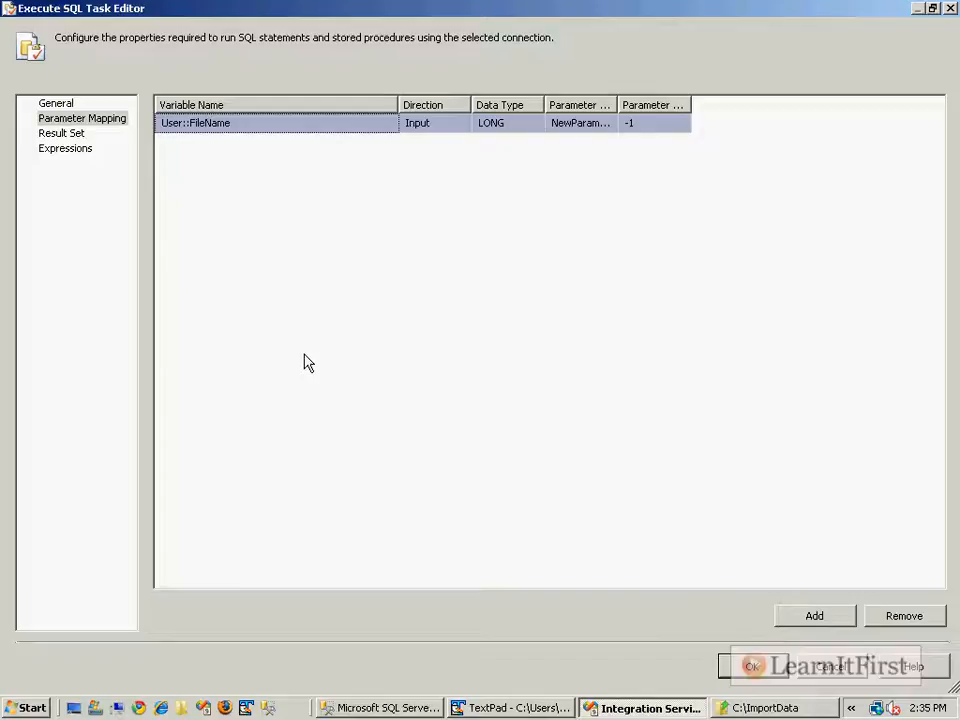
click(537, 122)
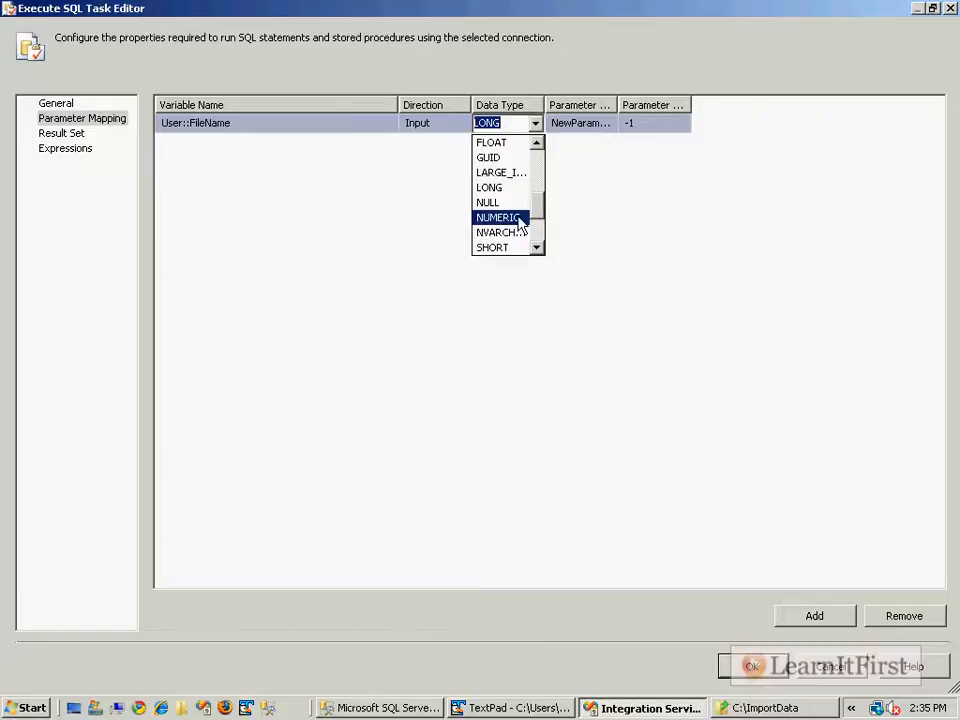
click(500, 232)
text(0)
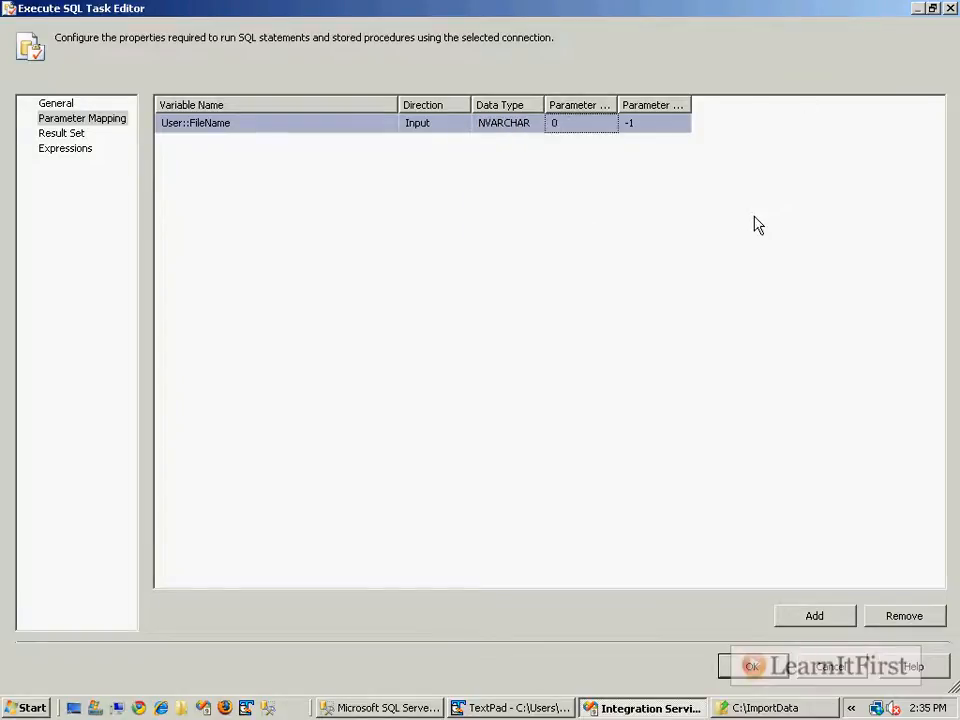
click(752, 666)
text(Au)
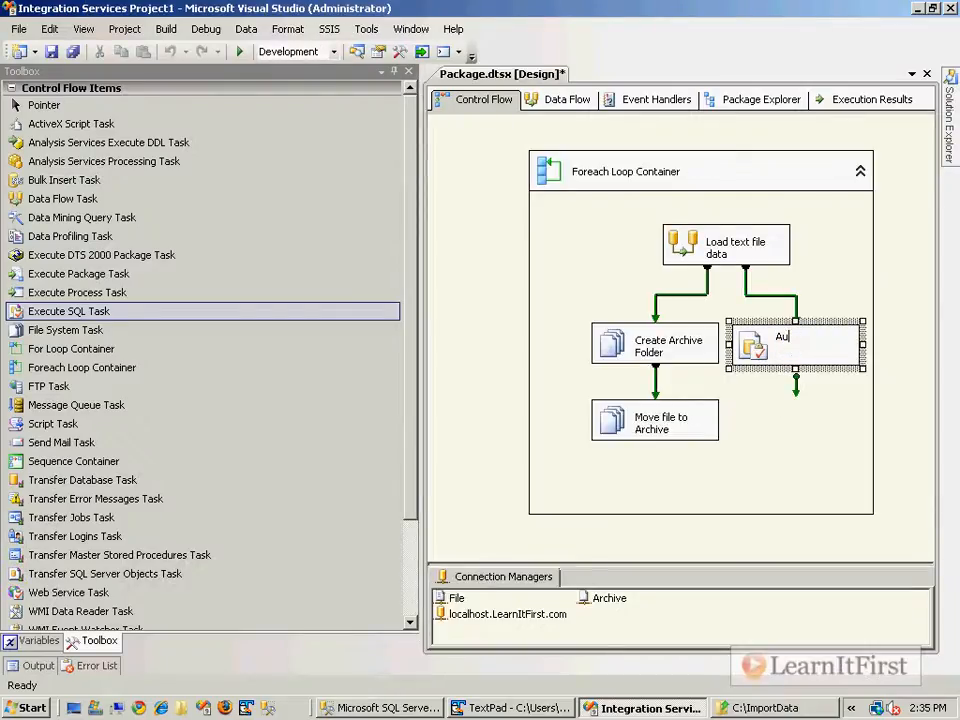
- Name the task 'Audit file name', run the package, then stop debugging
text(dit file name)
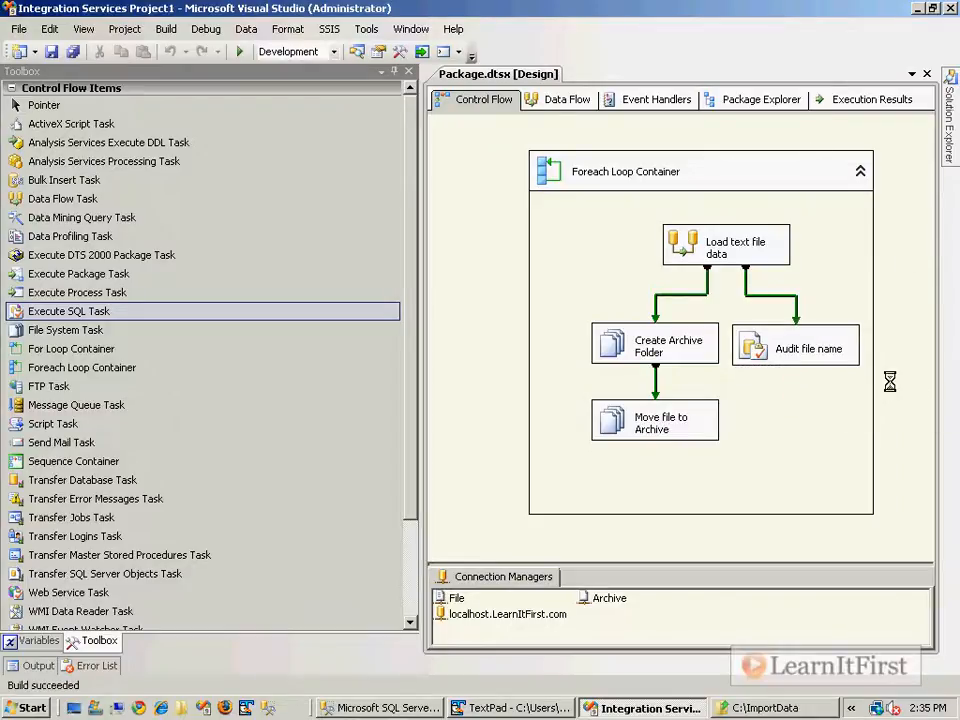
click(237, 51)
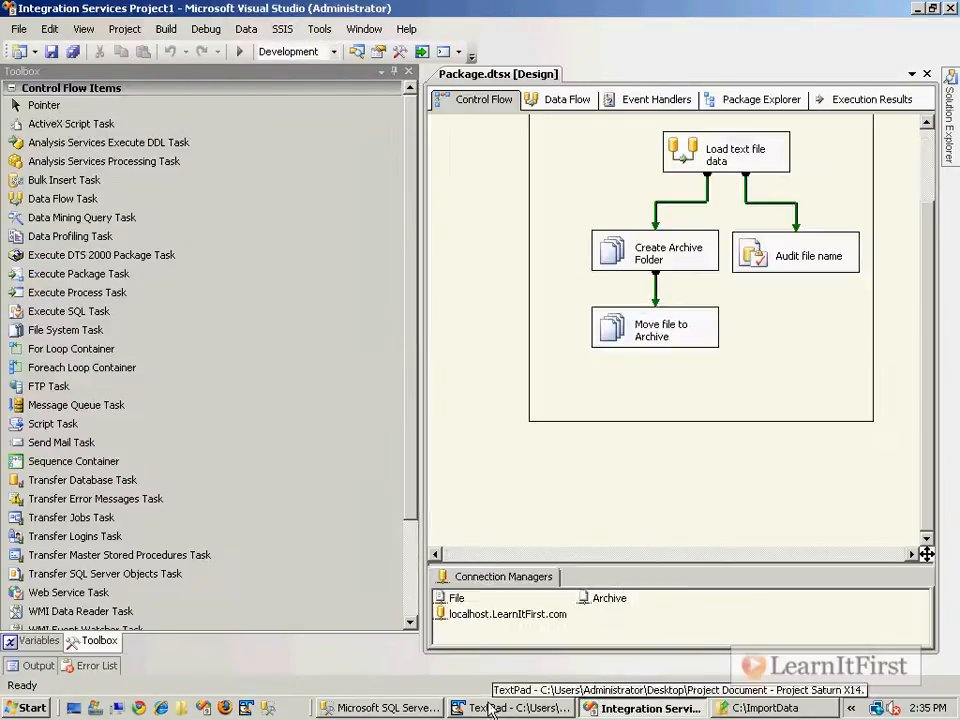
- Confirm 1.txt and 2.txt exist in C:\Archive and C:\ImportData, then return to SSMS
click(766, 708)
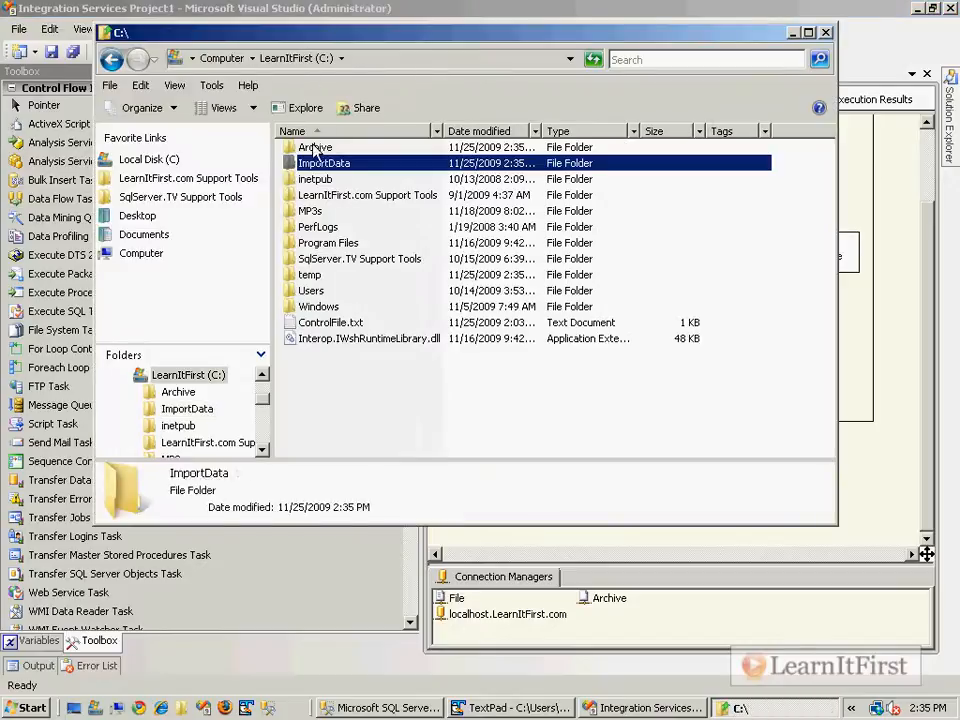
double_click(315, 147)
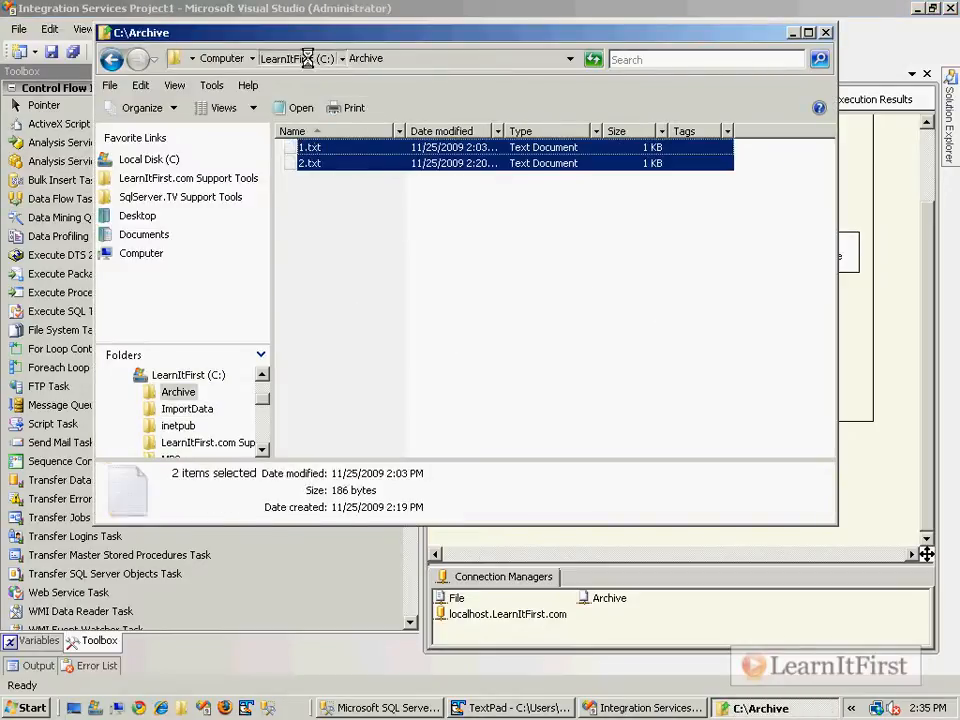
click(187, 408)
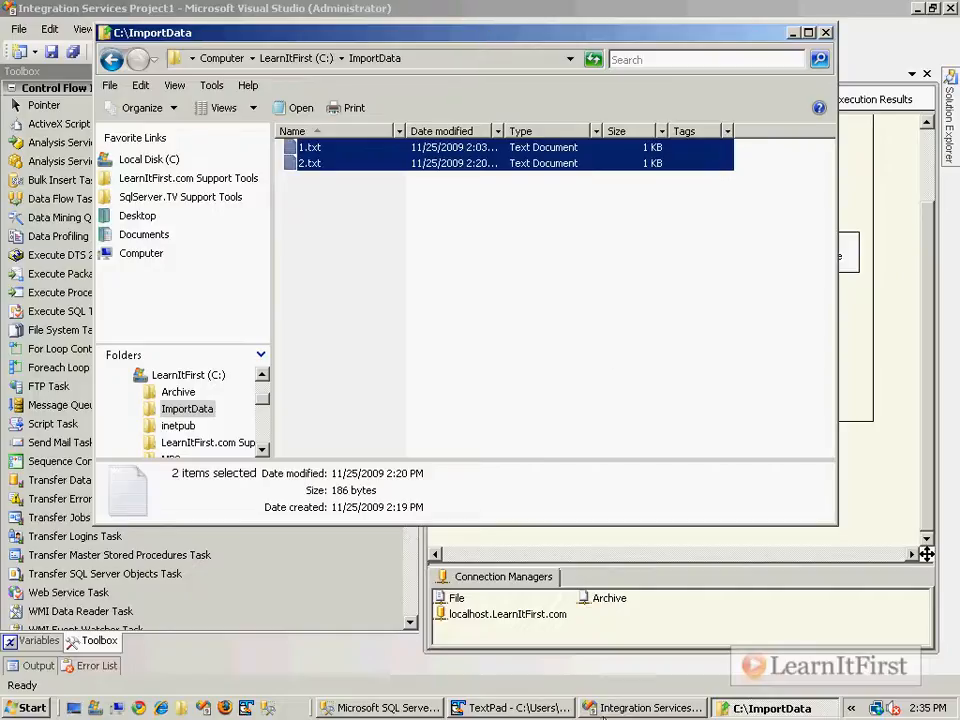
click(378, 707)
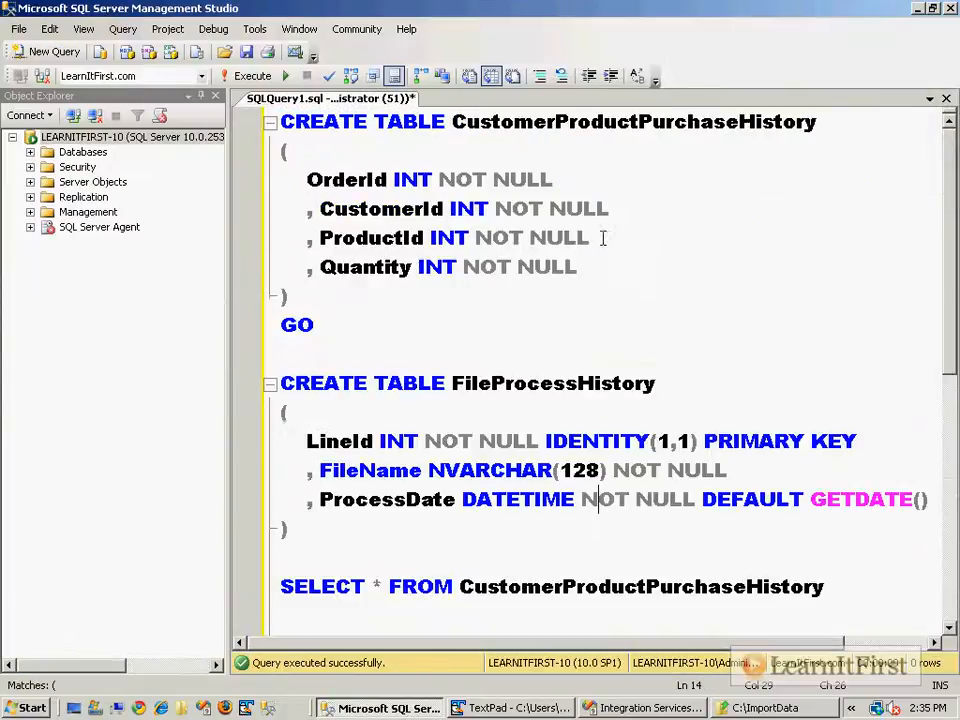
- Query SELECT * FROM FileProcessHistory and check that 1.txt and 2.txt were logged
click(253, 76)
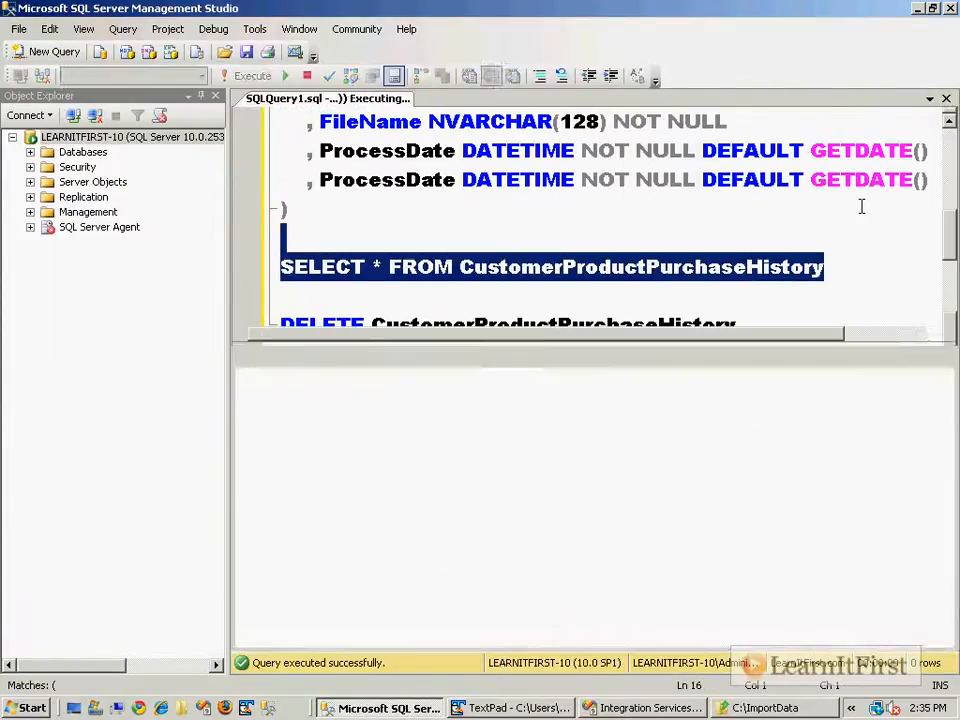
click(253, 76)
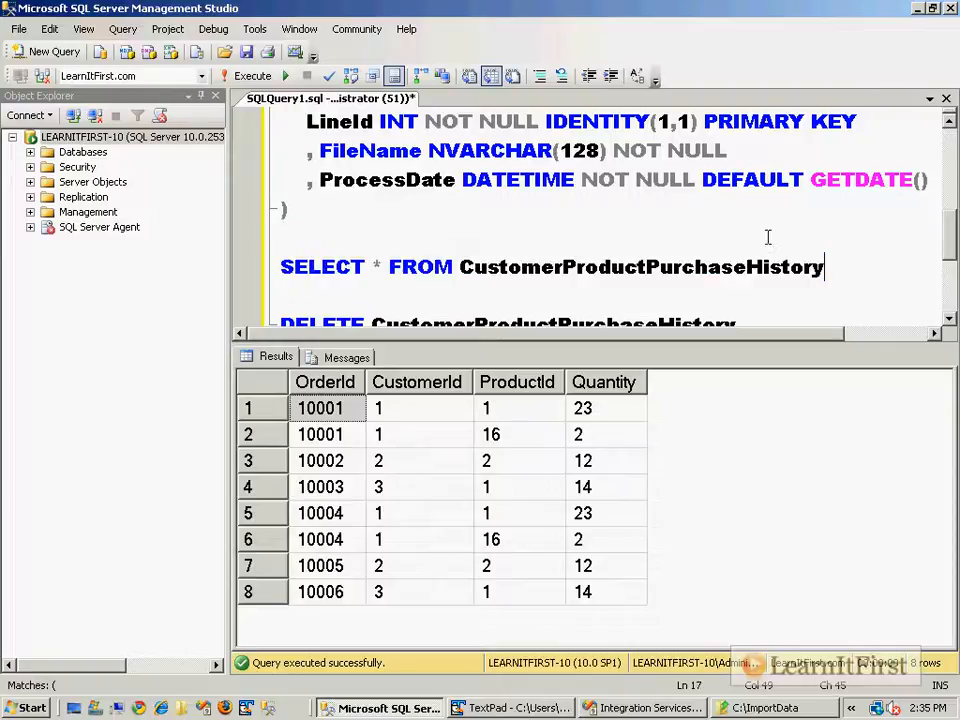
text(SELECT * FROM FileProcessHistory)
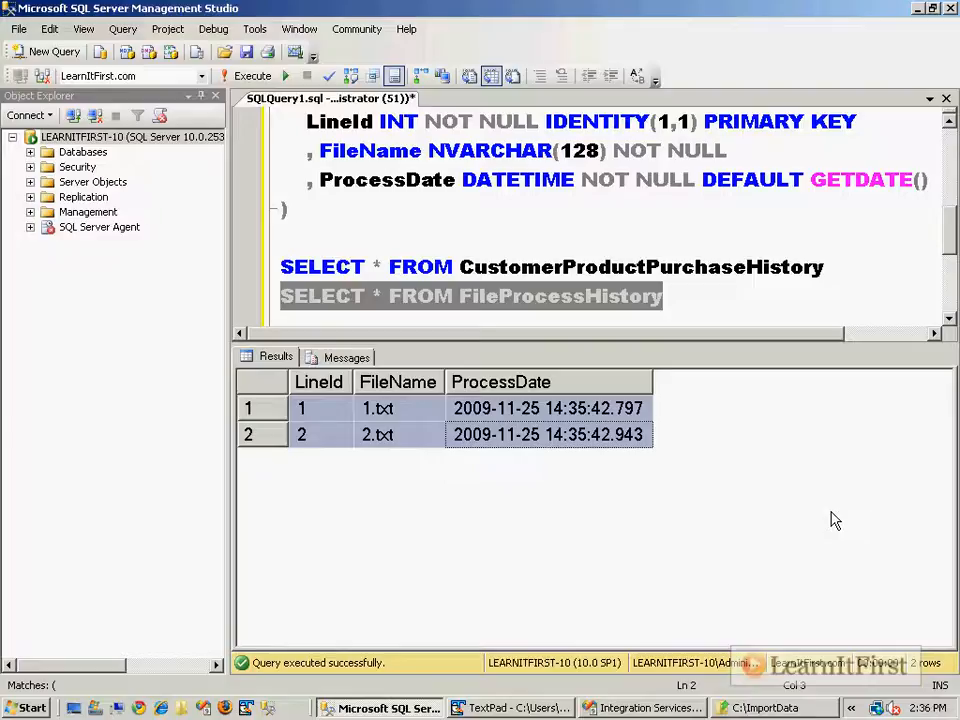
mouse_move(520, 375)
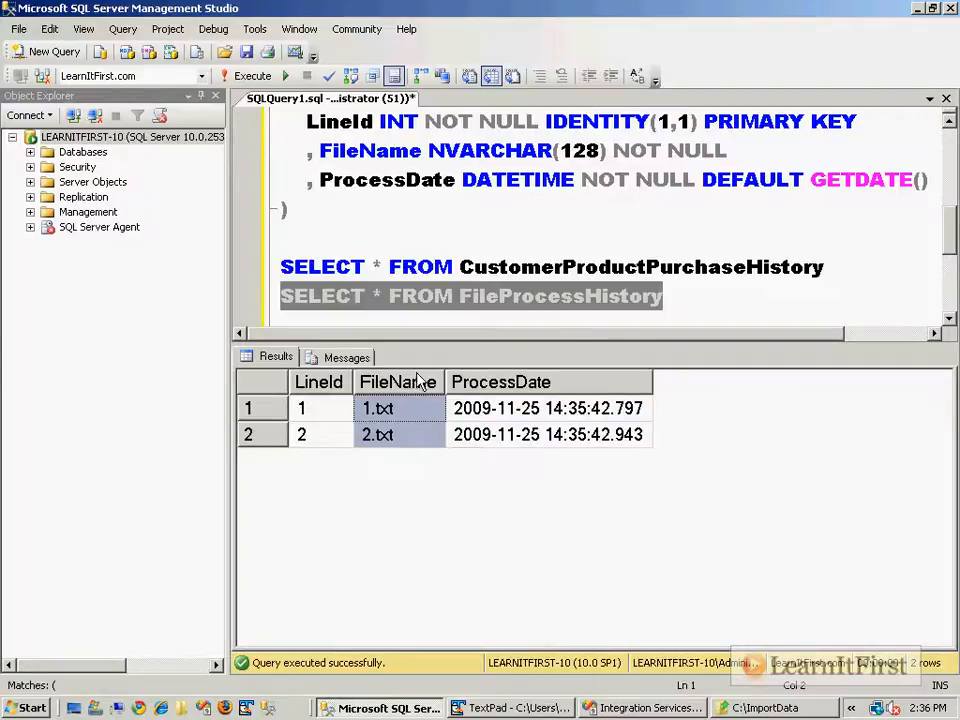
click(662, 296)
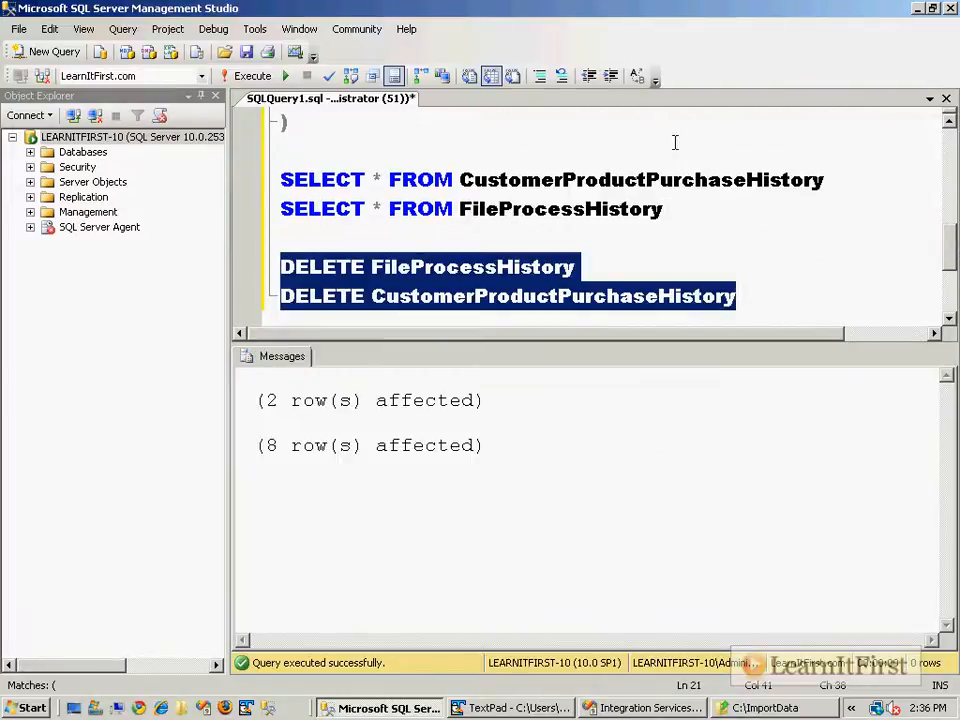
- Empty both history tables and return to the SSIS package and ImportData folder
click(253, 76)
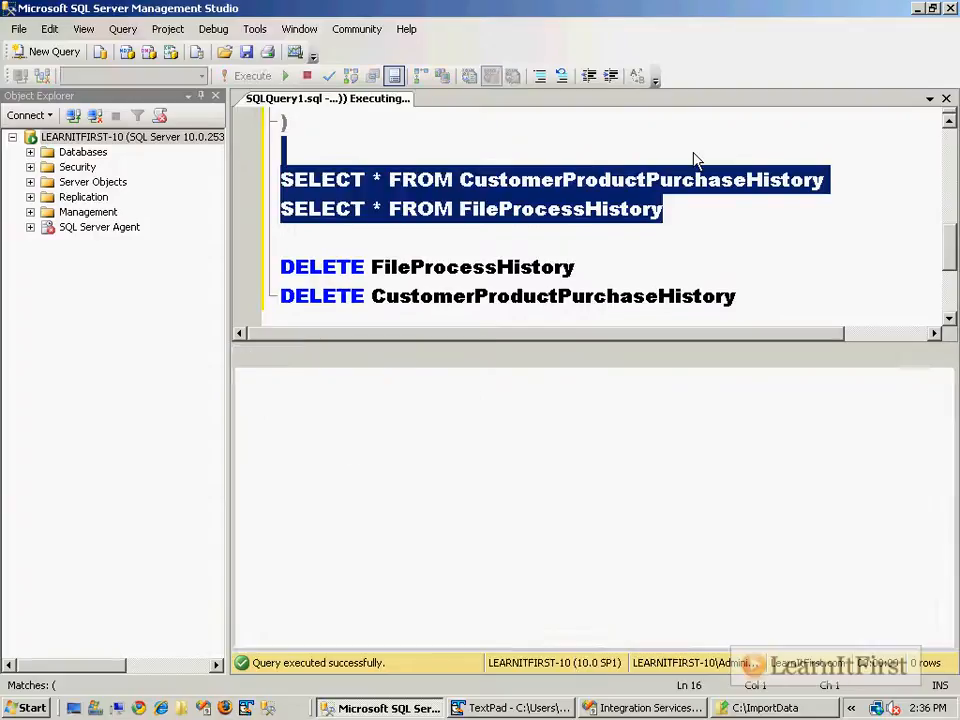
click(641, 708)
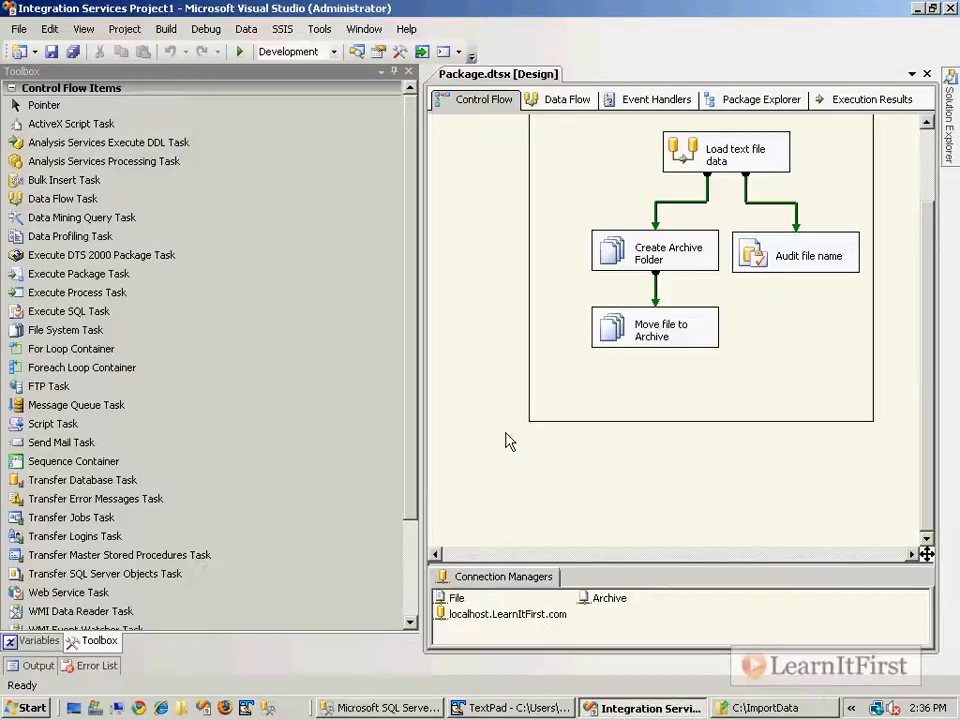
click(770, 708)
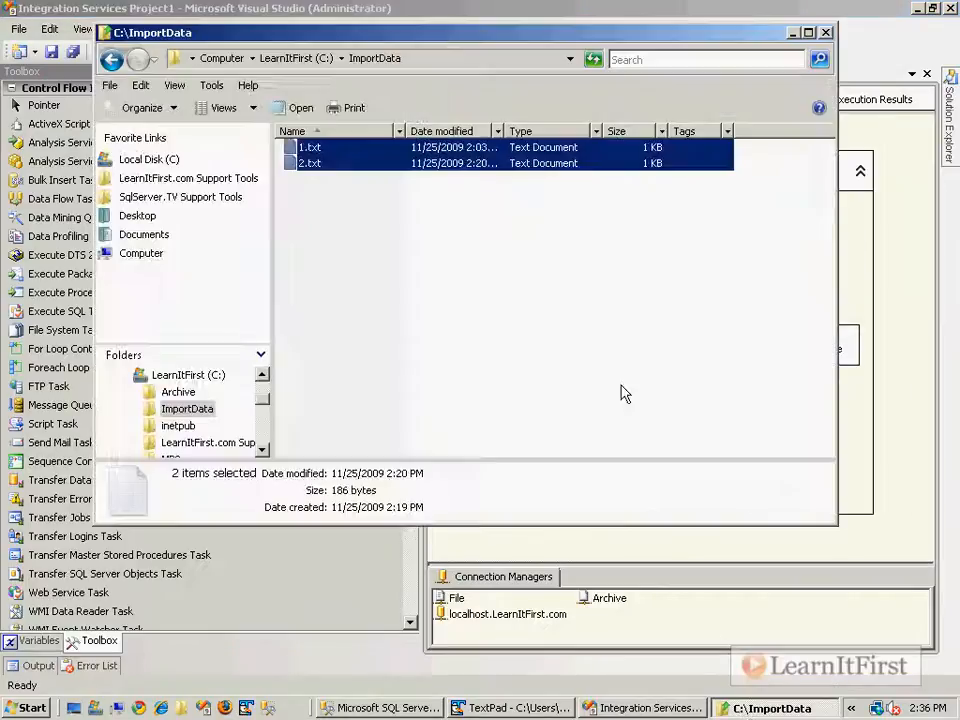